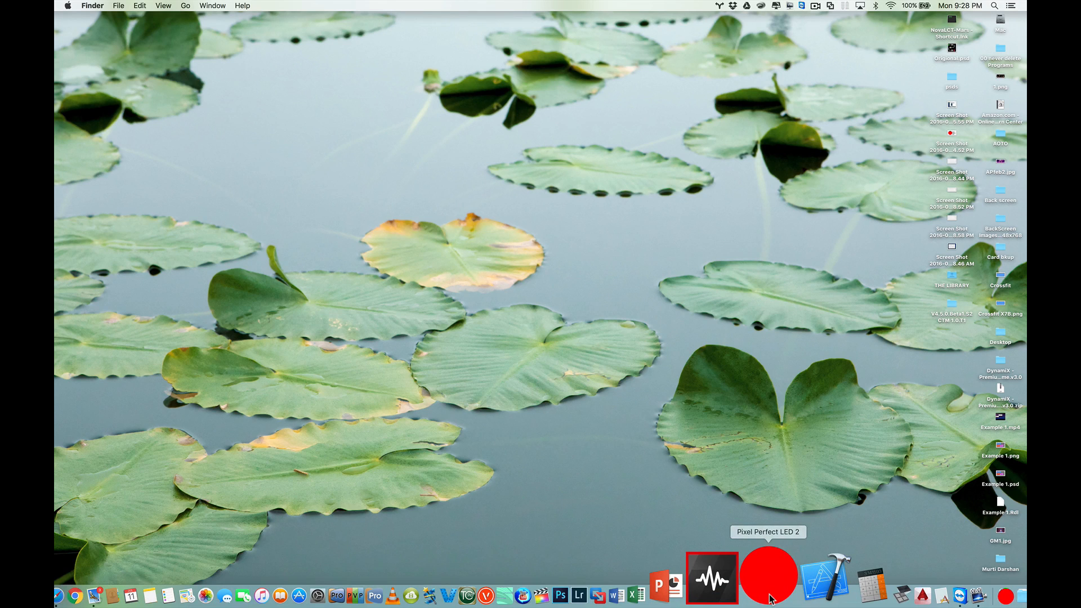
Launch Pixel Perfect LED from the Dock, bringing up its evaluation notice
left_click(710, 576)
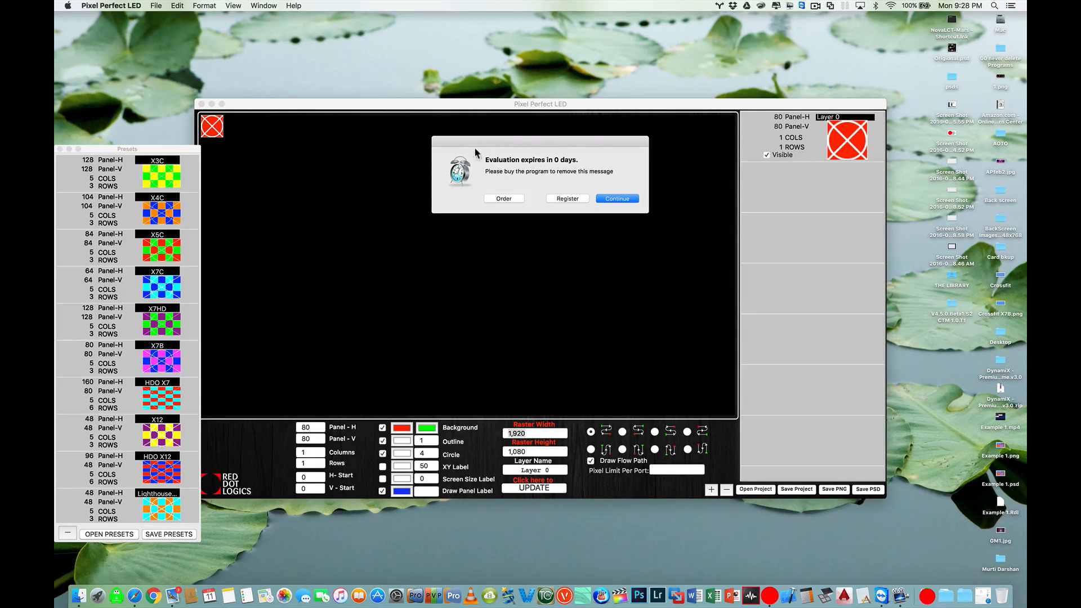
mouse_move(519, 156)
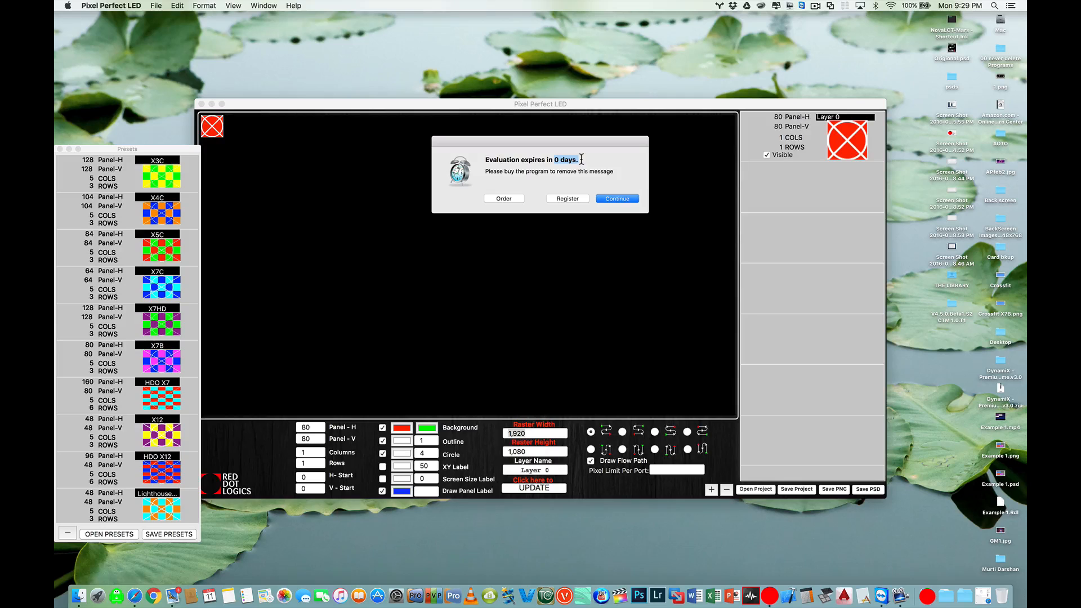
mouse_move(567, 153)
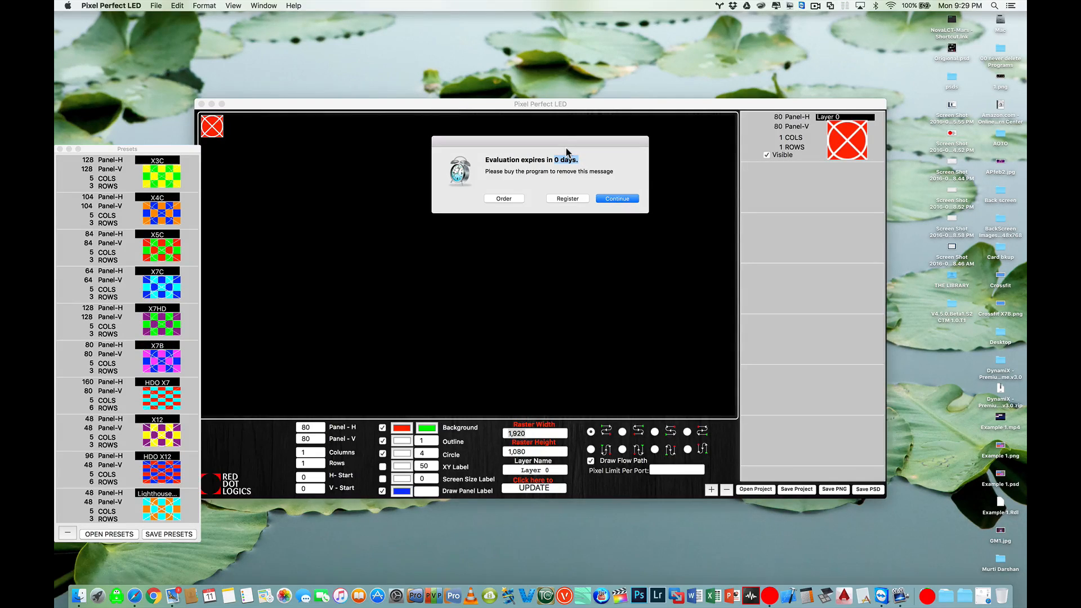
mouse_move(534, 202)
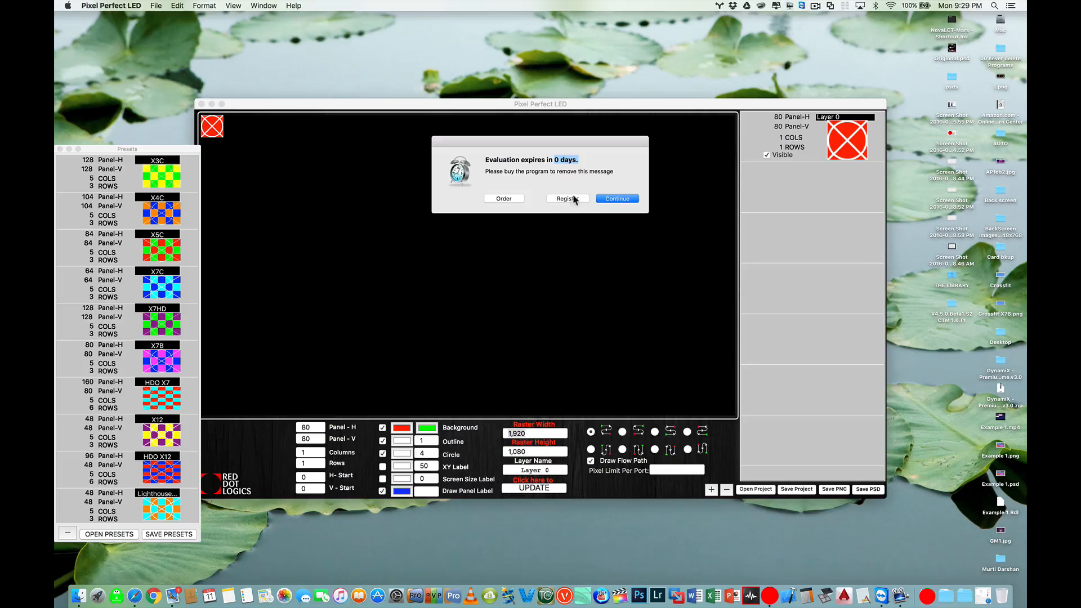
mouse_move(584, 204)
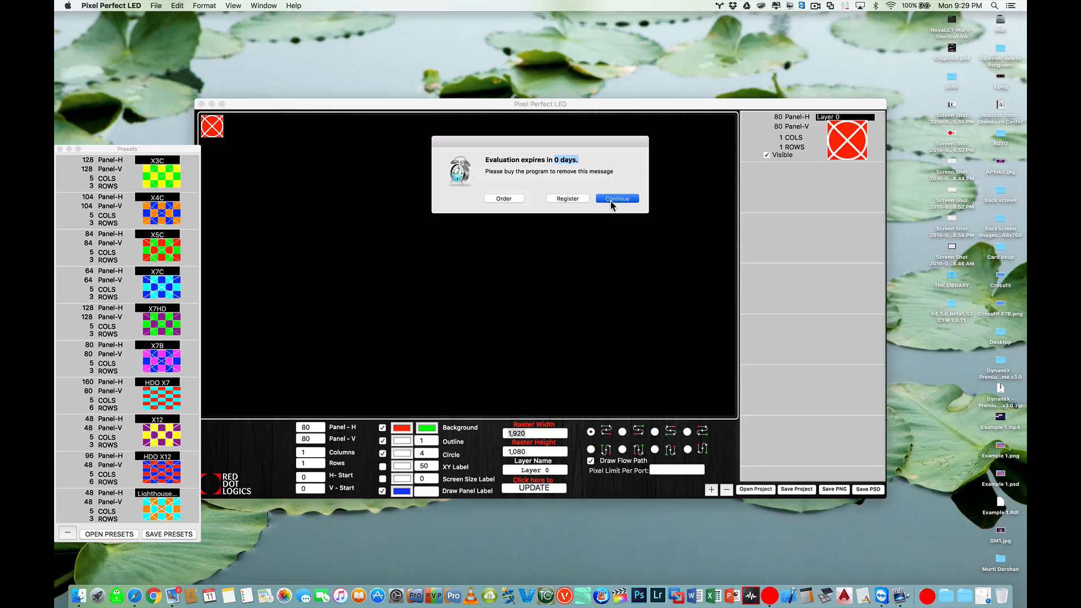
Dismiss the evaluation notice and select Layer 0, the default 80×80 panel, for editing
left_click(616, 198)
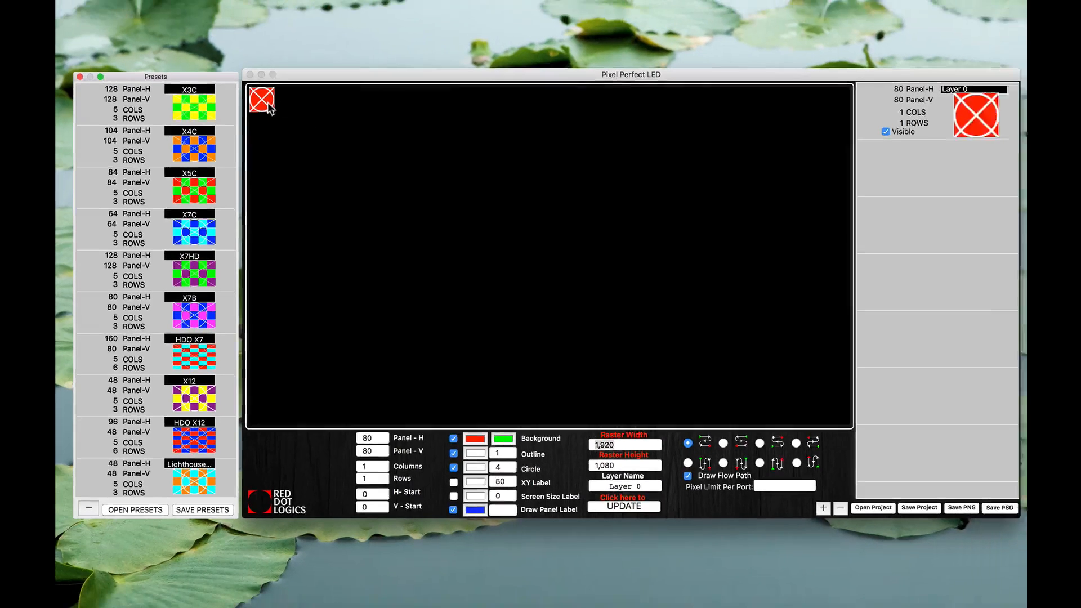
left_click_drag(631, 74, 619, 79)
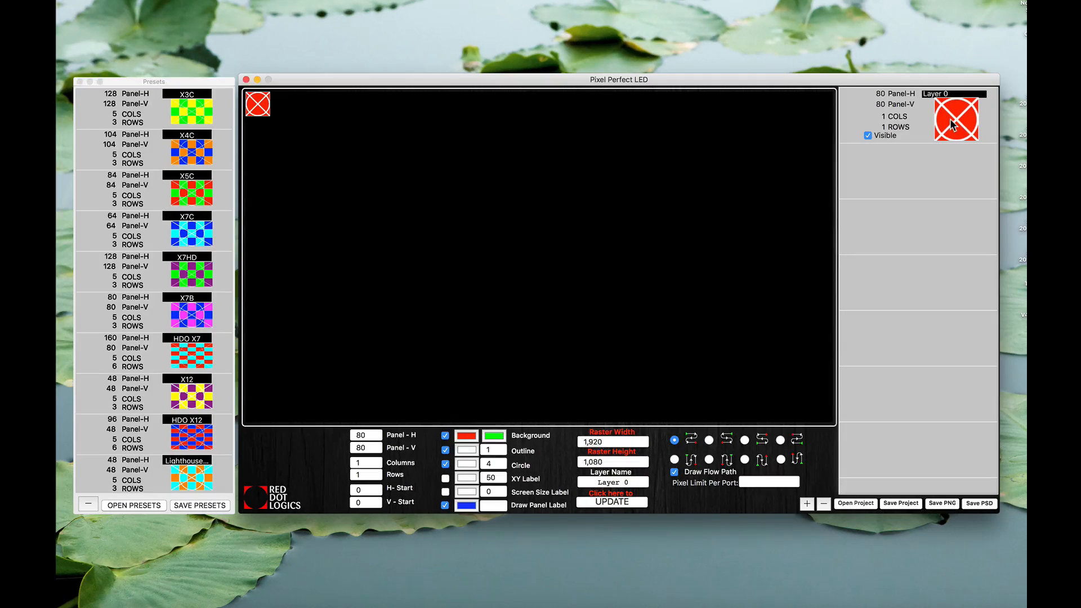
left_click(916, 114)
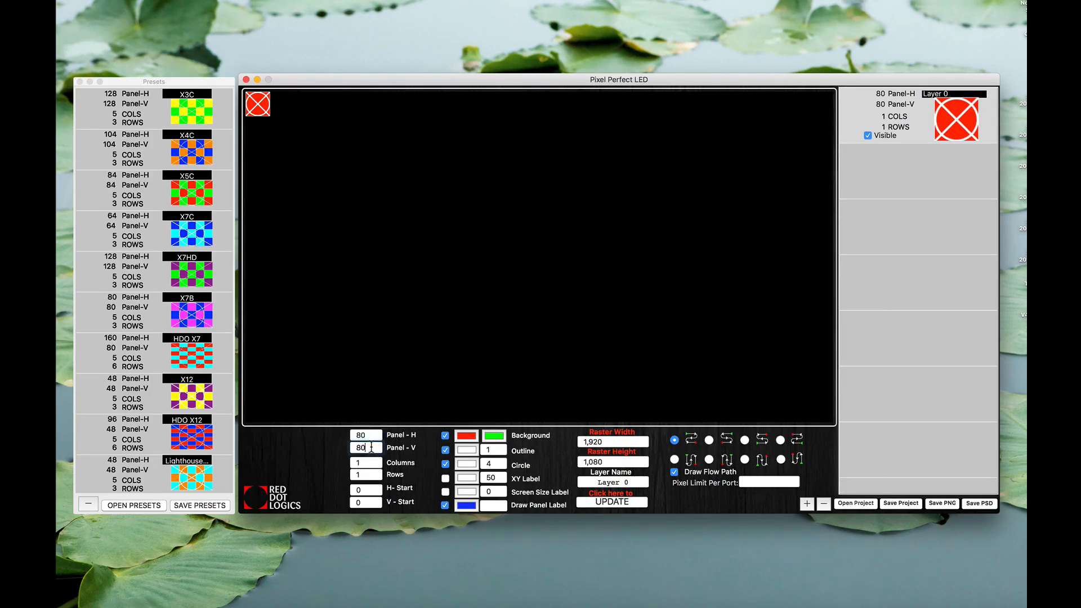
Set Layer 0 to 10 columns by 5 rows of panels
left_click(361, 448)
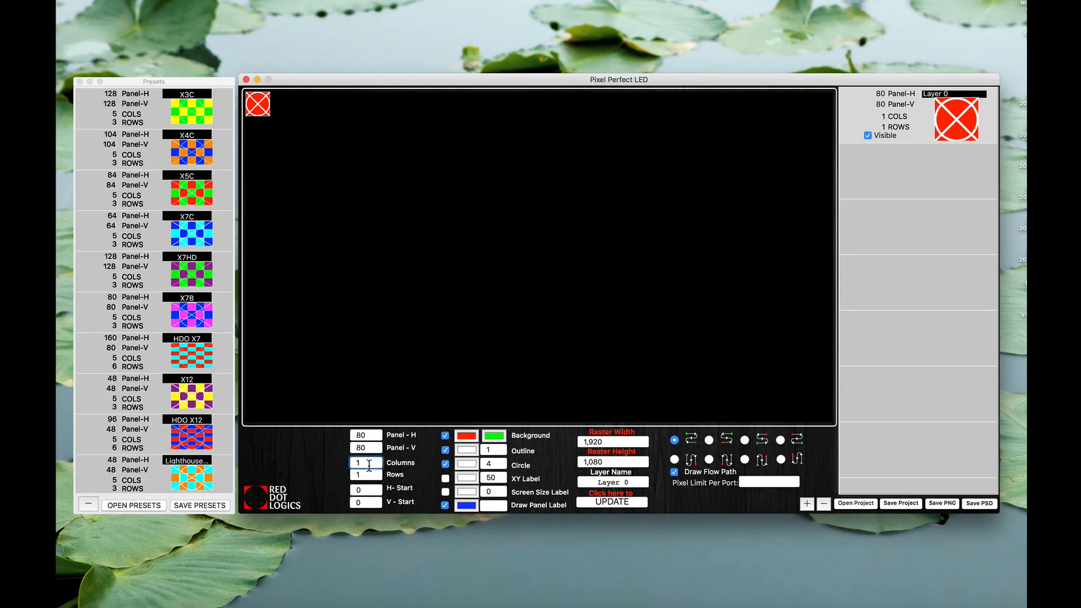
type("10")
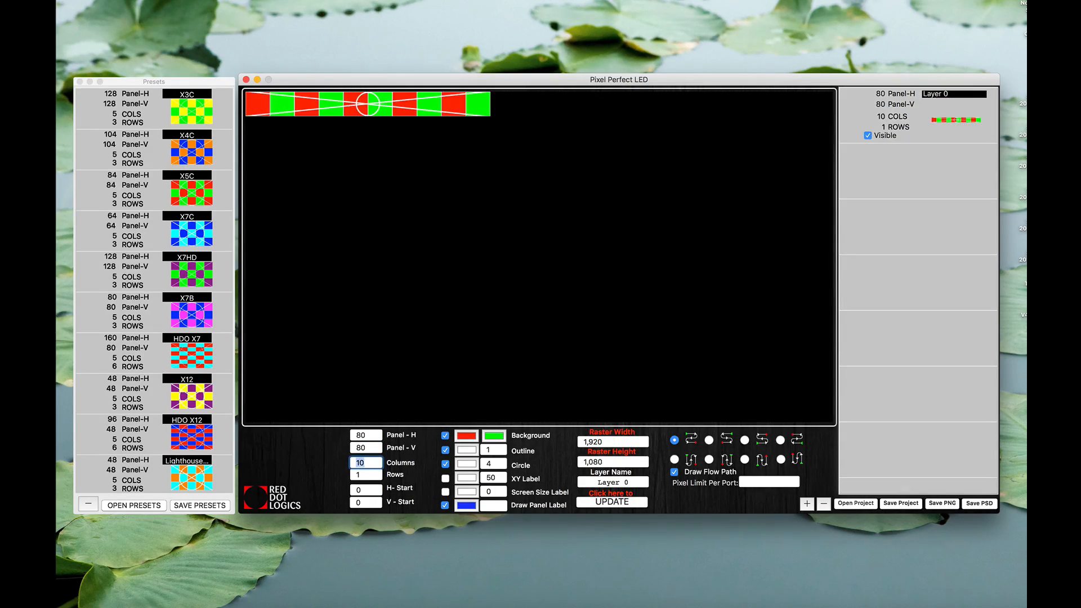
left_click(364, 475)
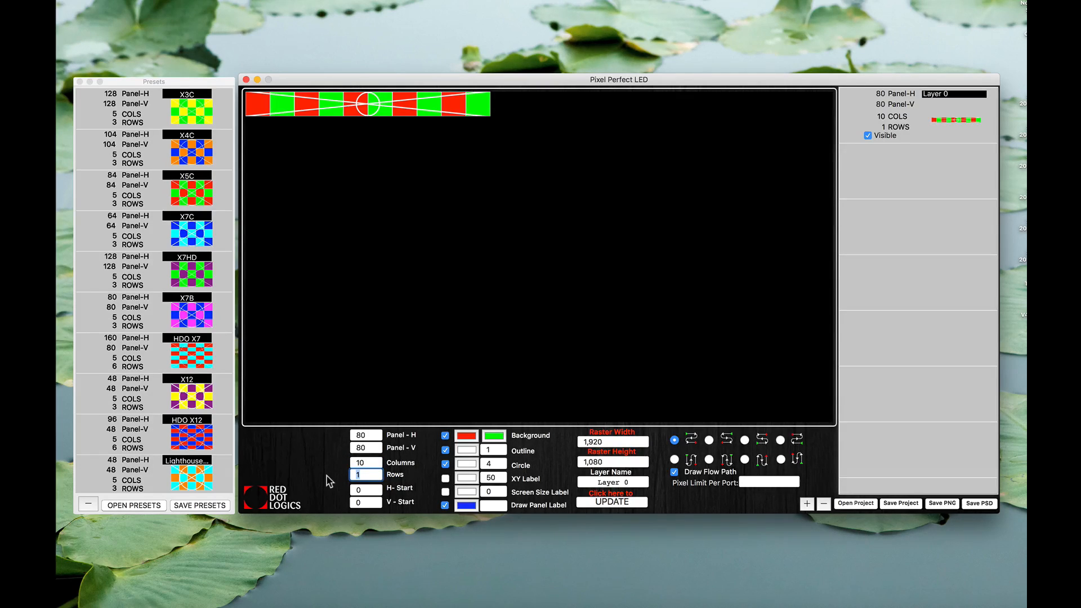
type("5")
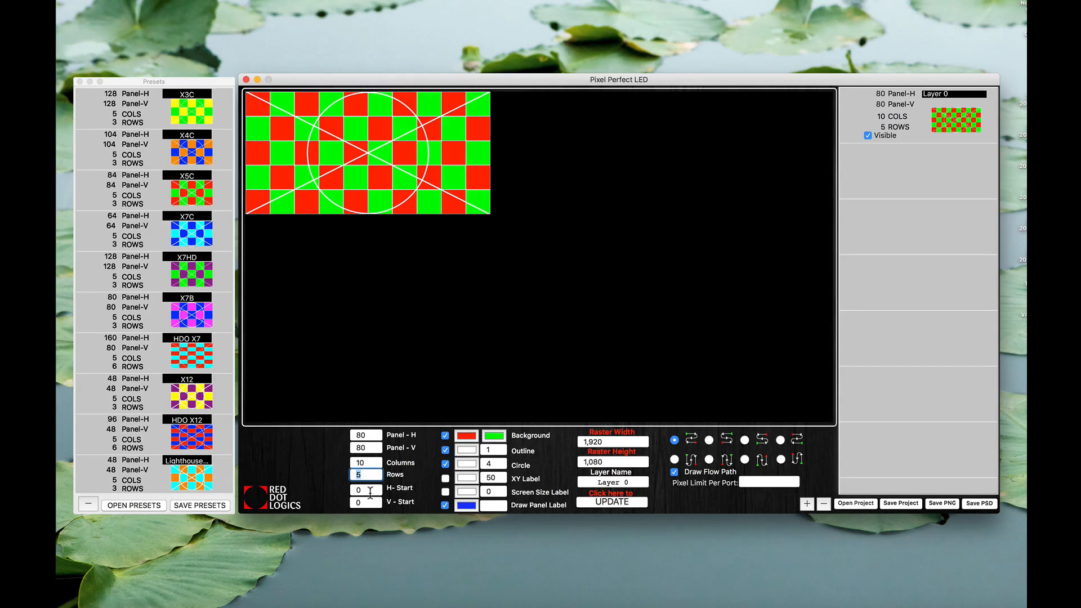
Offset the grid to H-Start 100 and V-Start 500
left_click(364, 489)
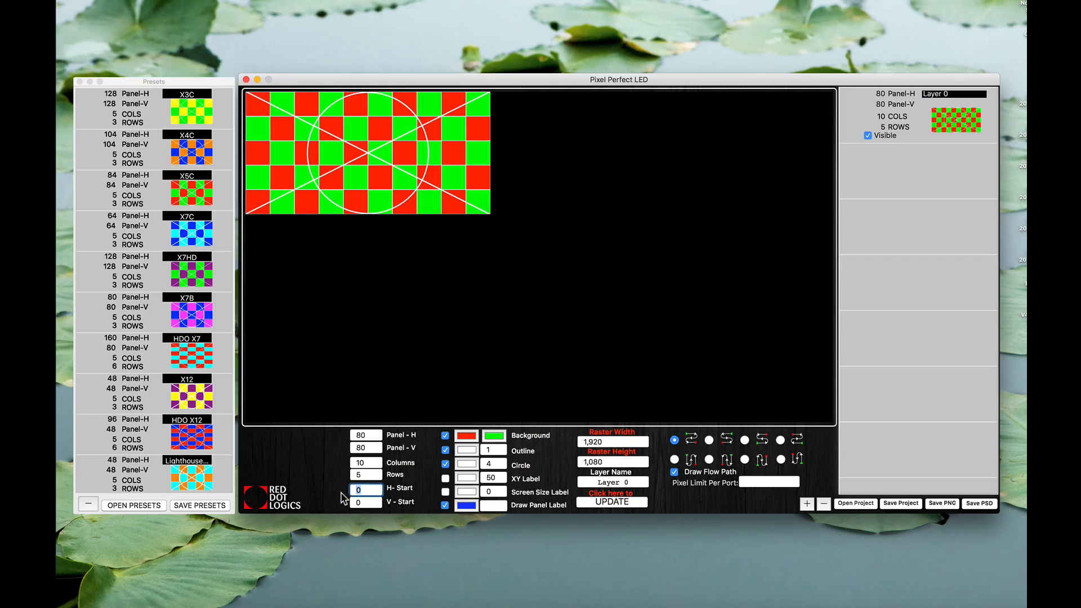
left_click(364, 489)
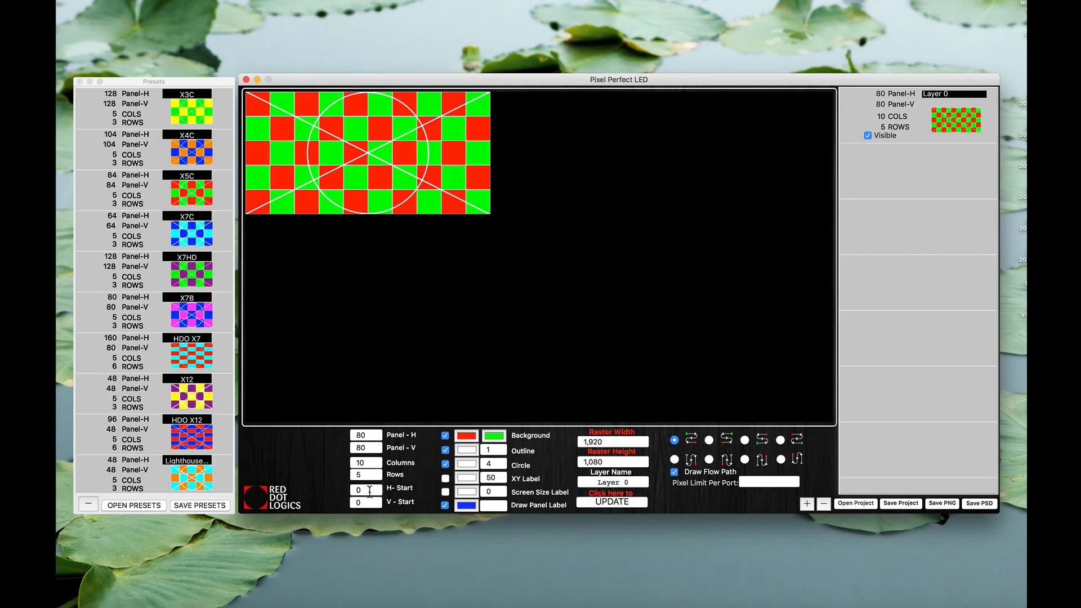
left_click(366, 488)
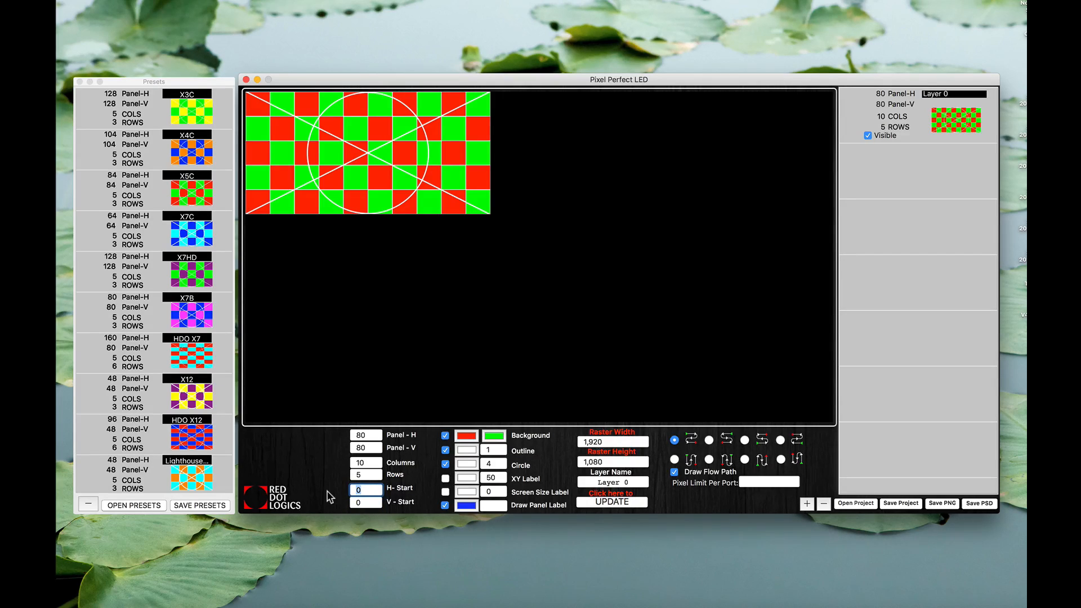
type("100")
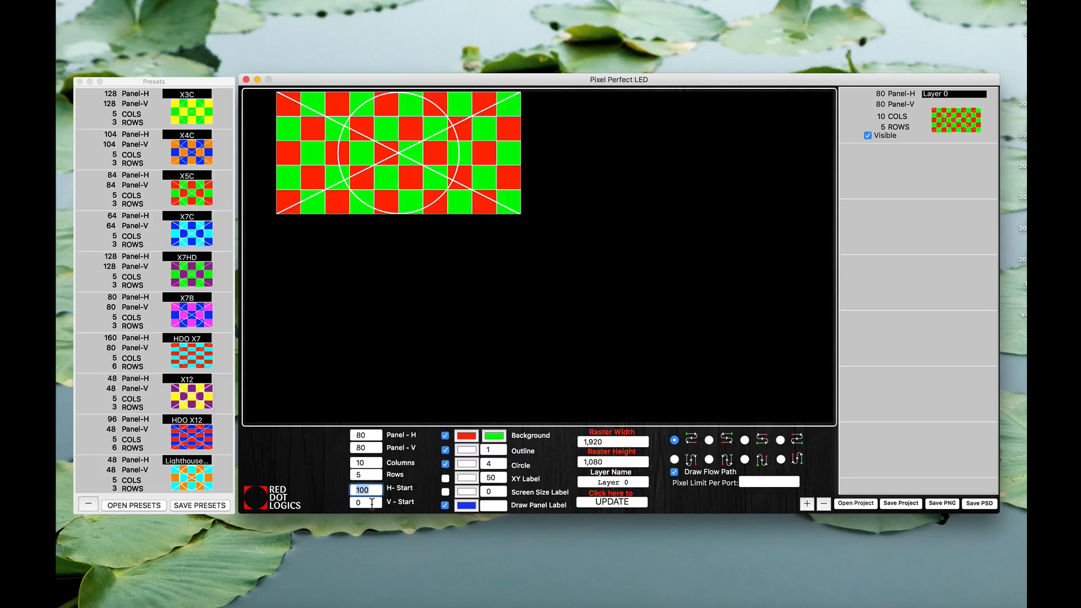
left_click(364, 502)
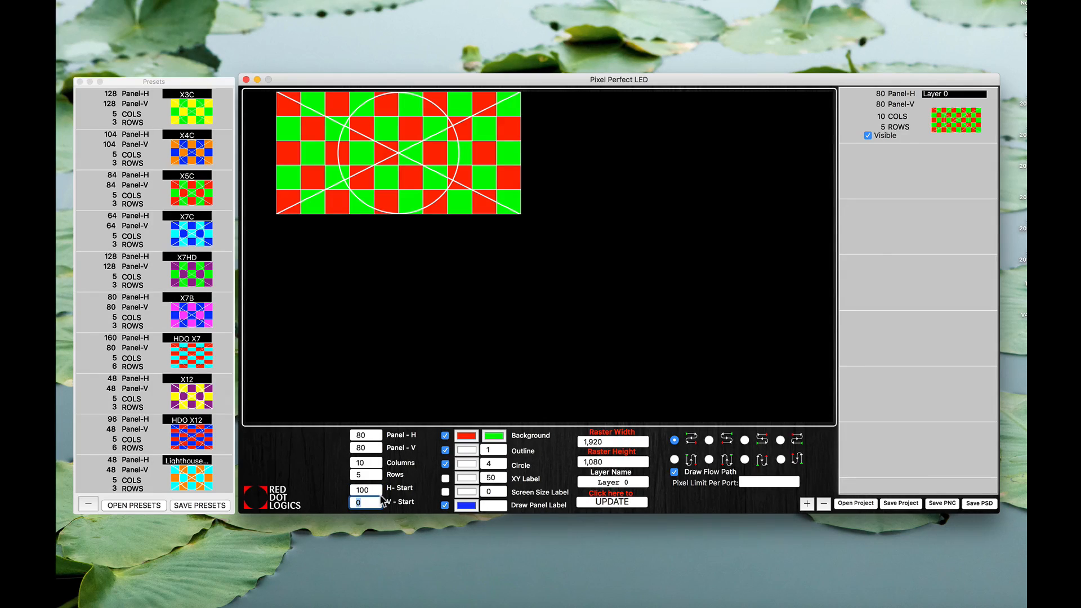
type("500")
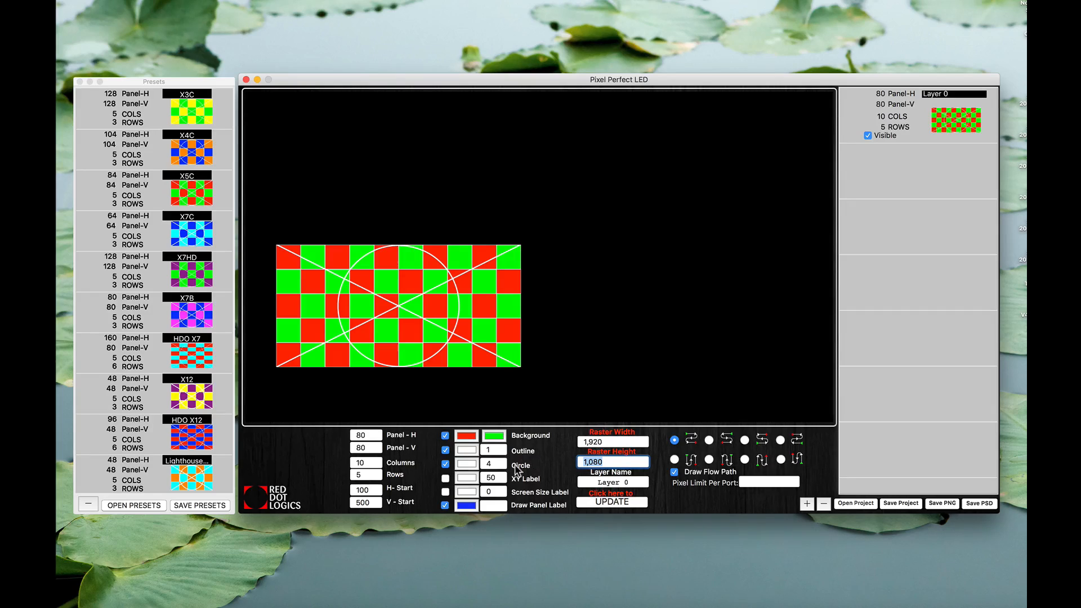
mouse_move(578, 449)
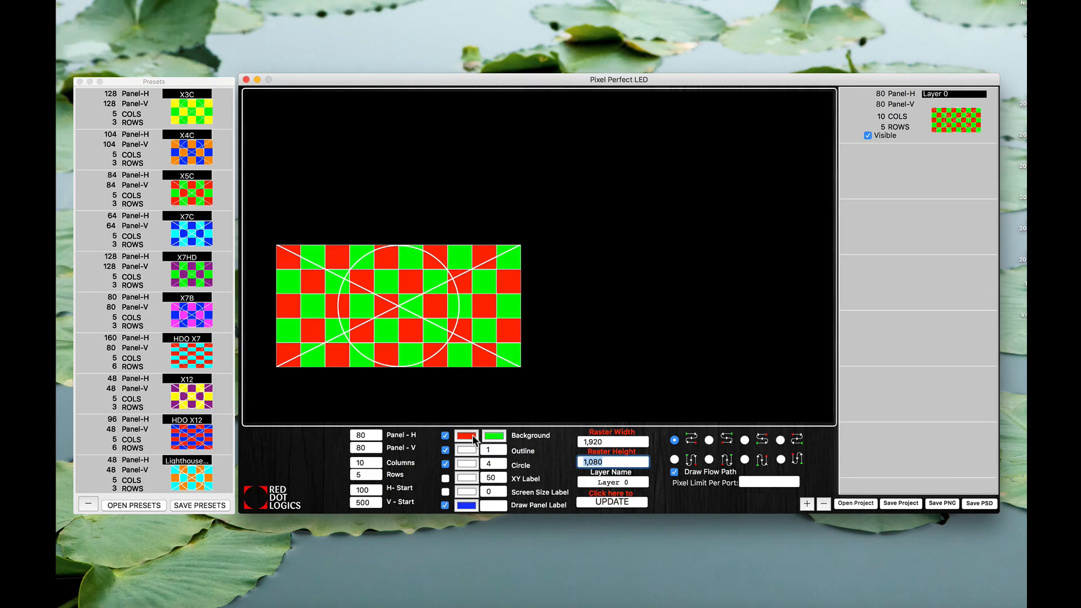
Switch off the circle/diagonal overlay and panel outlines, leaving plain red-green checker squares
left_click(445, 434)
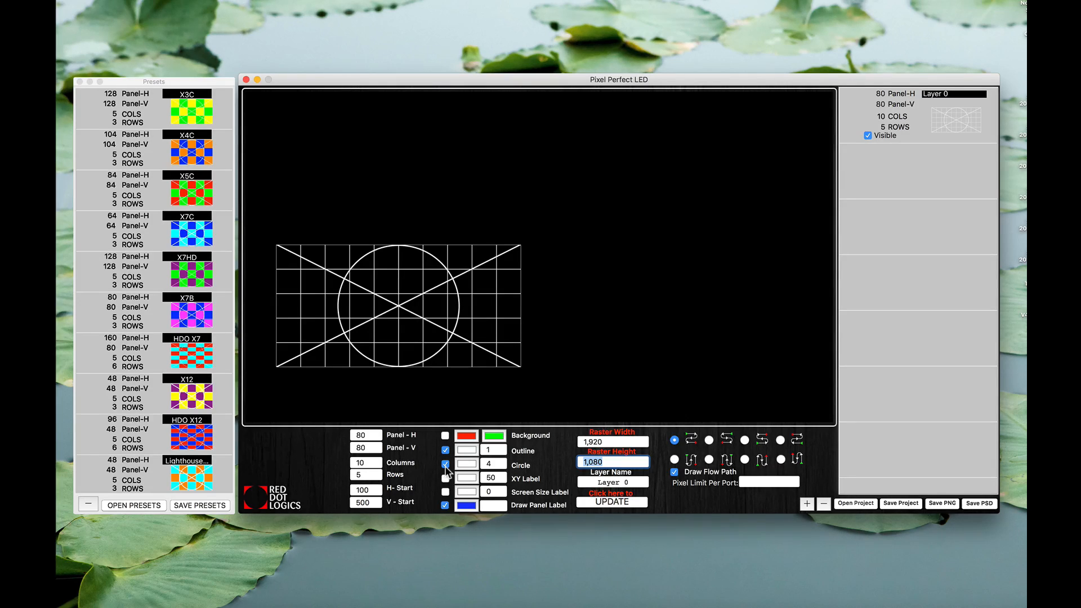
left_click(446, 462)
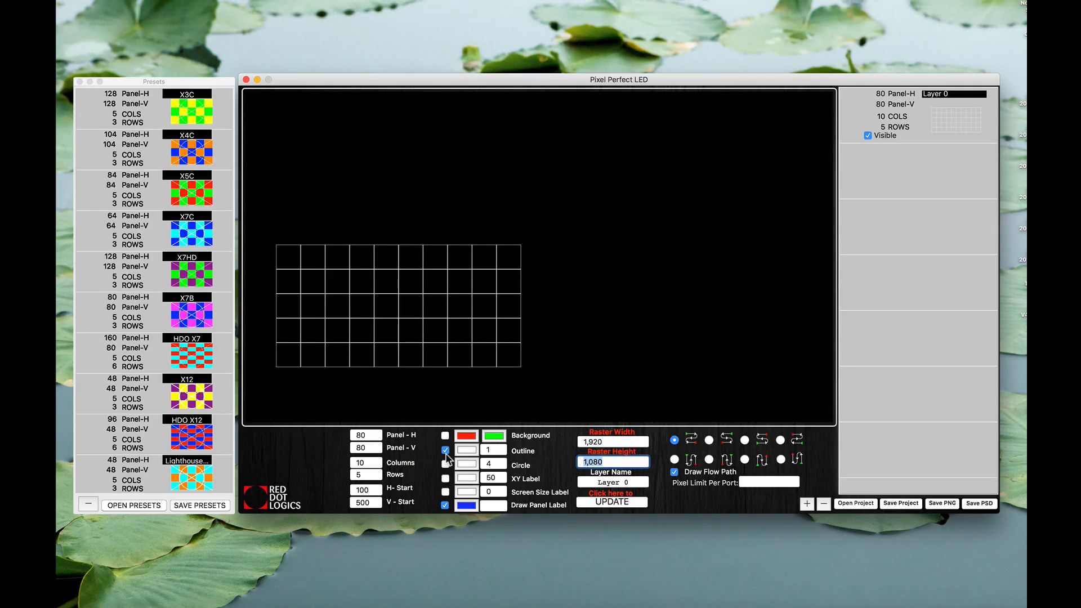
left_click(445, 435)
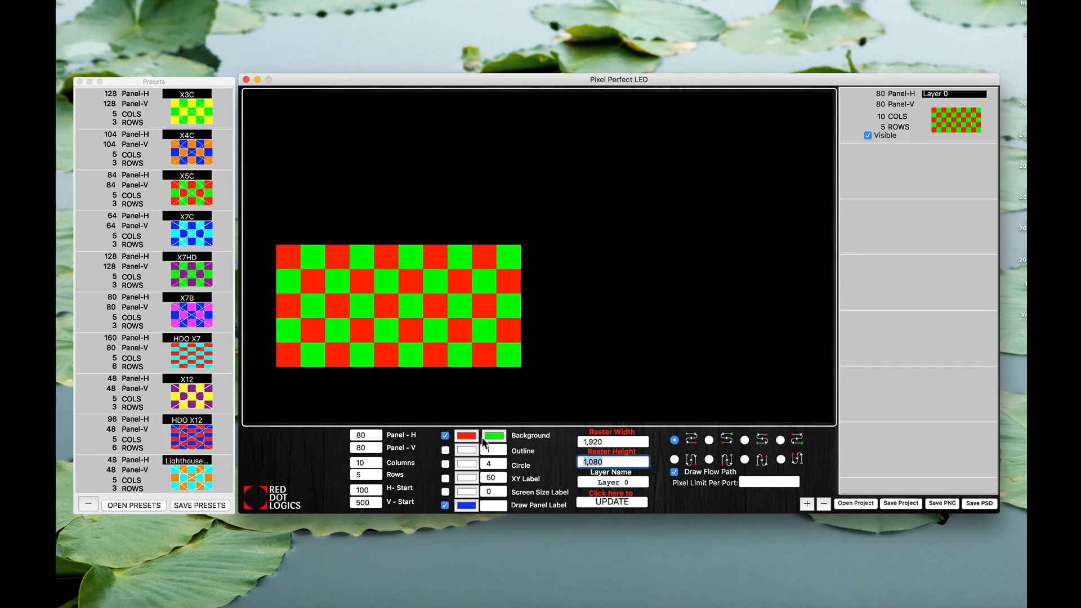
left_click(494, 434)
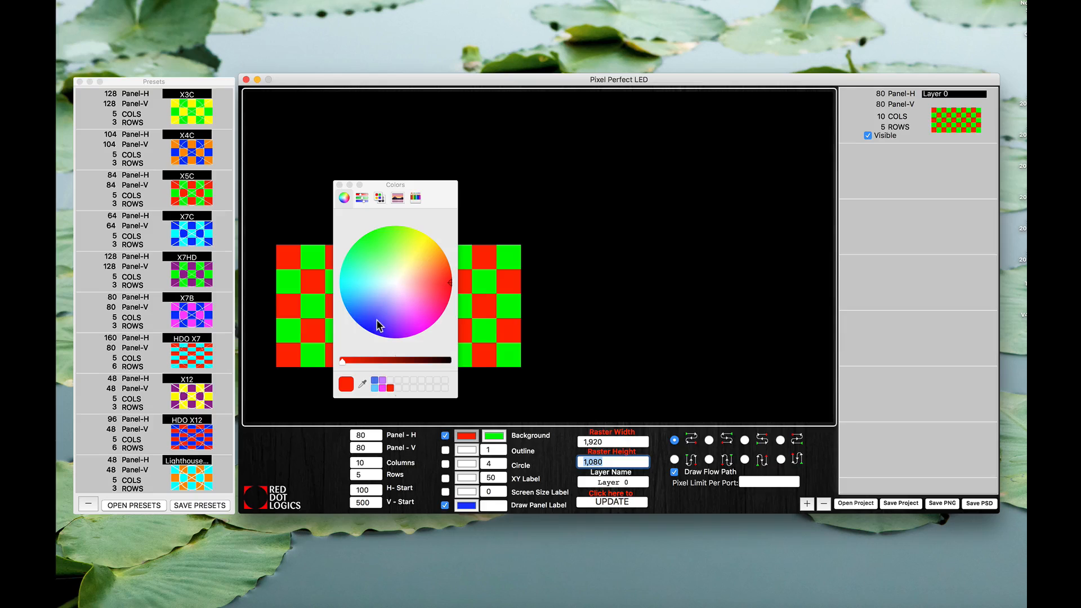
left_click(372, 323)
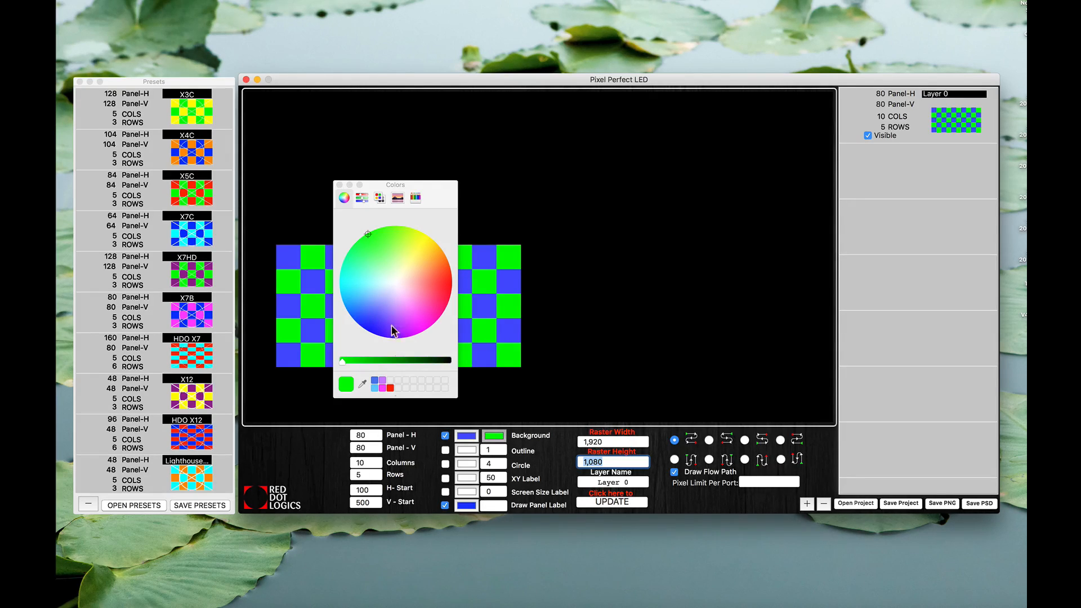
left_click(378, 308)
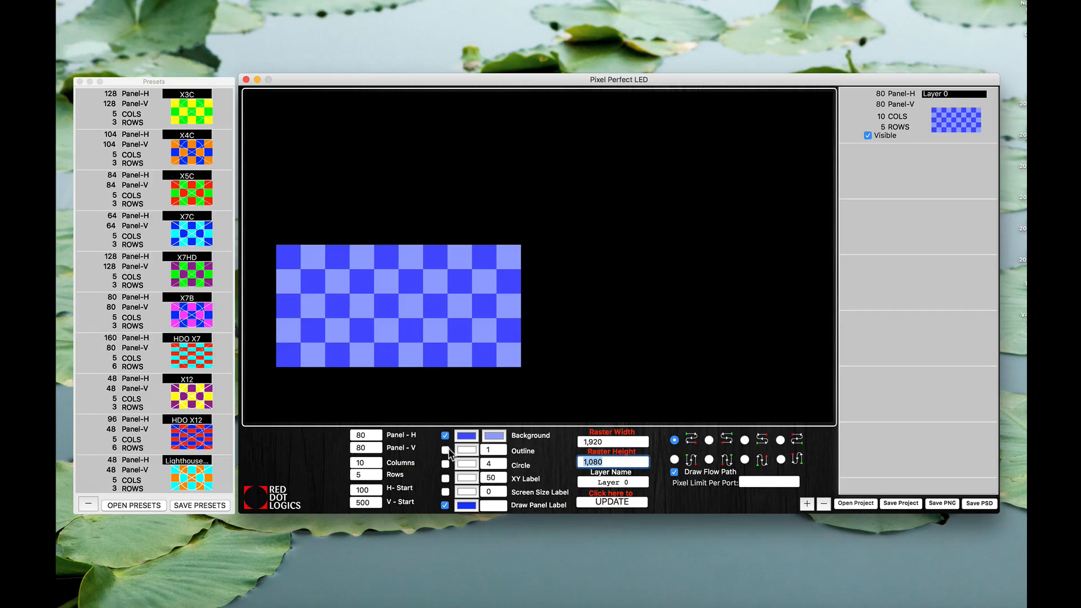
left_click(445, 449)
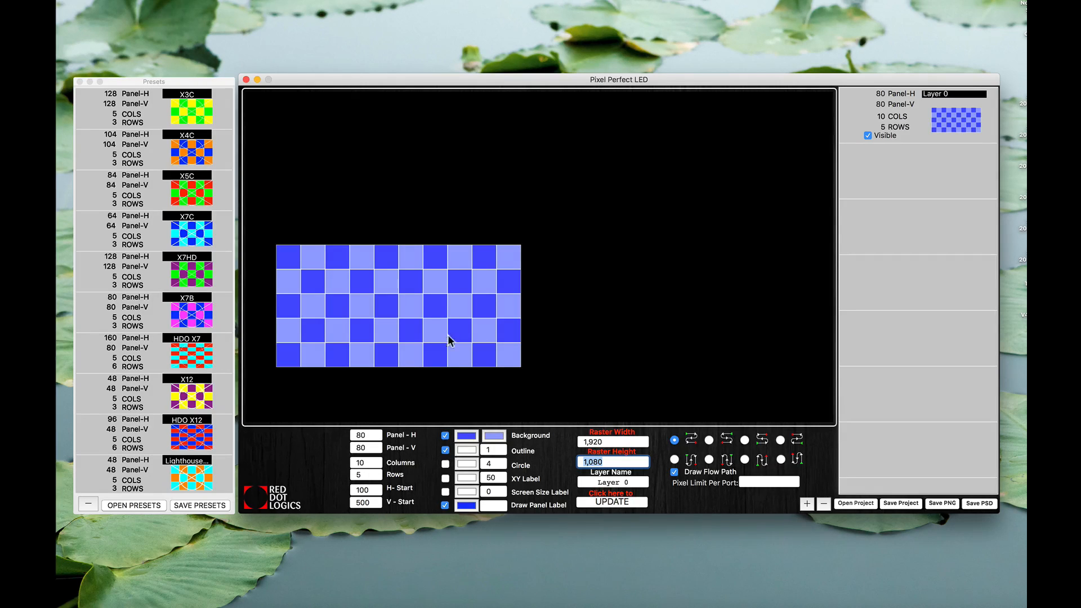
left_click(488, 450)
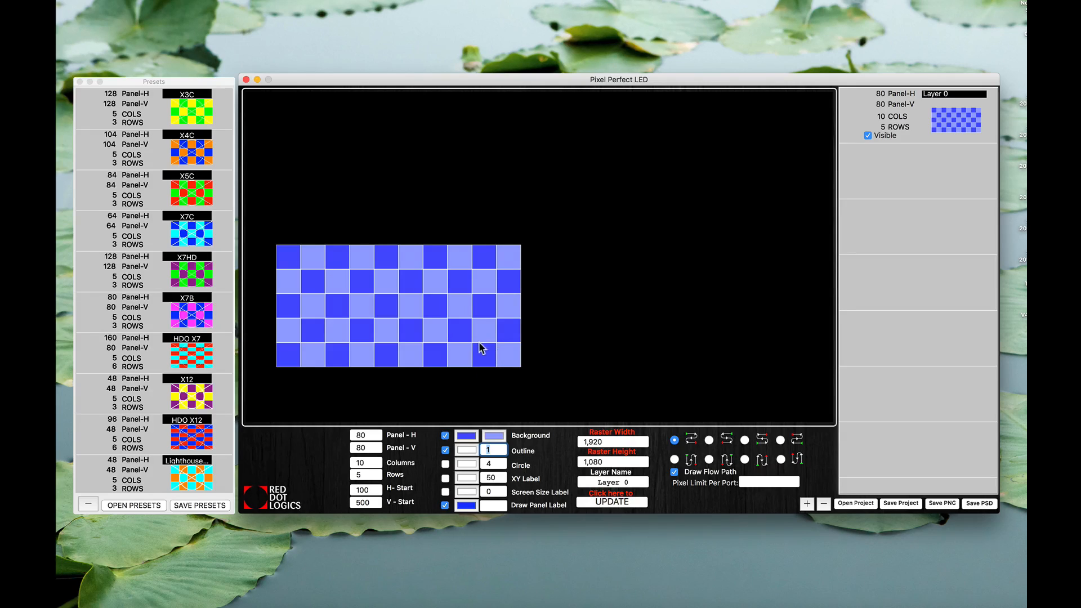
mouse_move(477, 365)
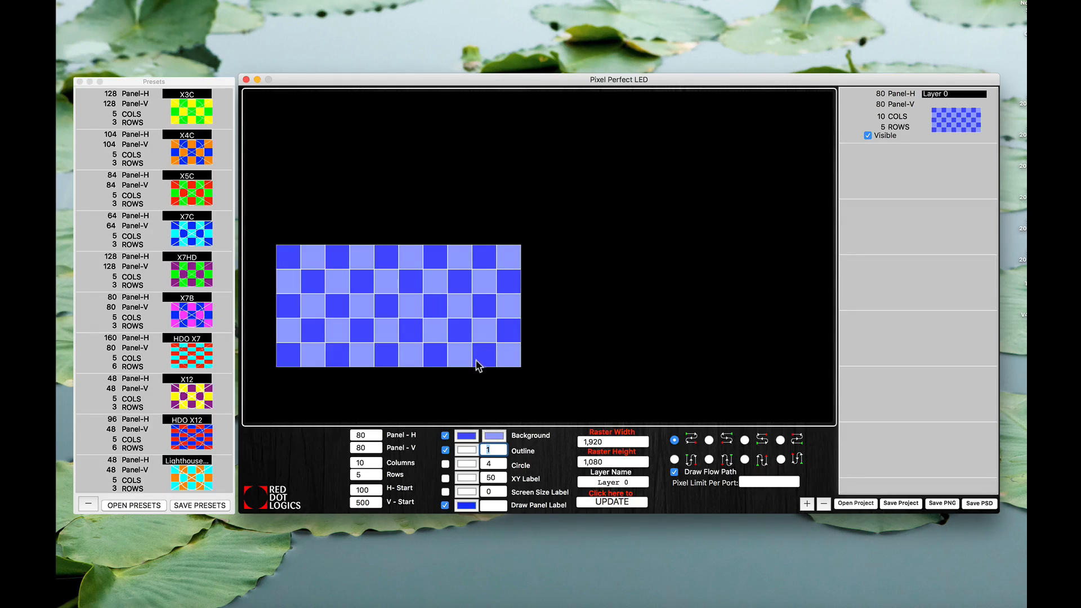
mouse_move(502, 356)
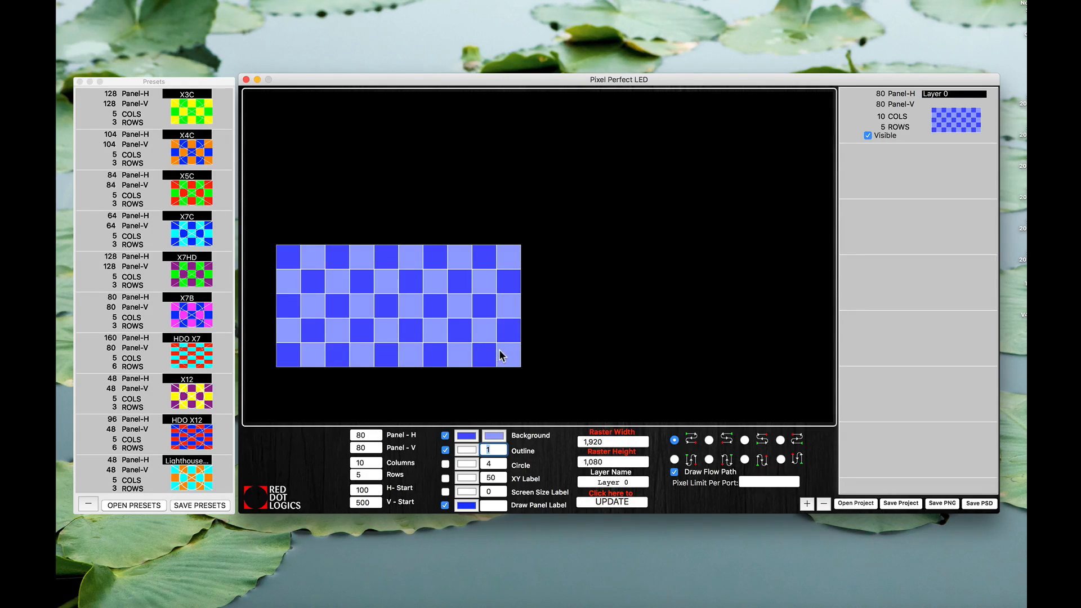
mouse_move(485, 346)
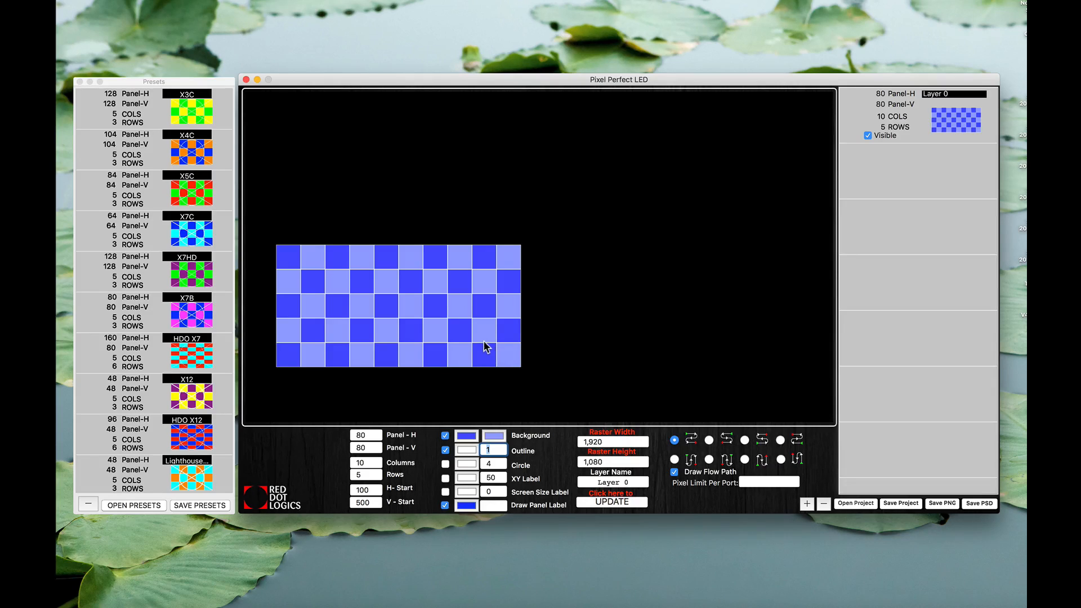
mouse_move(517, 373)
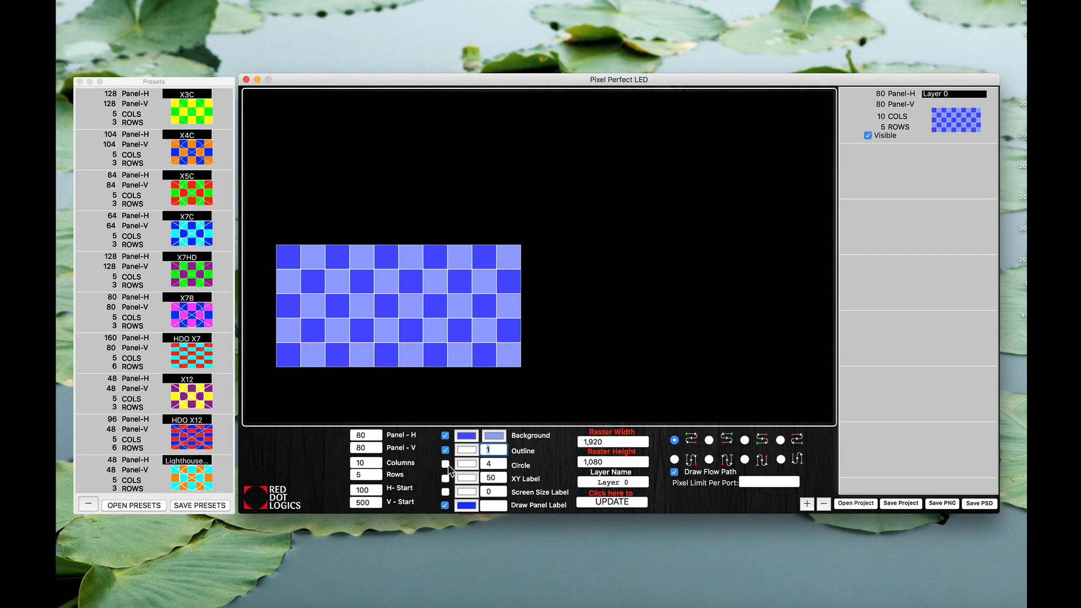
Enable the circle and diagonals overlay in pink at line width 4
left_click(446, 464)
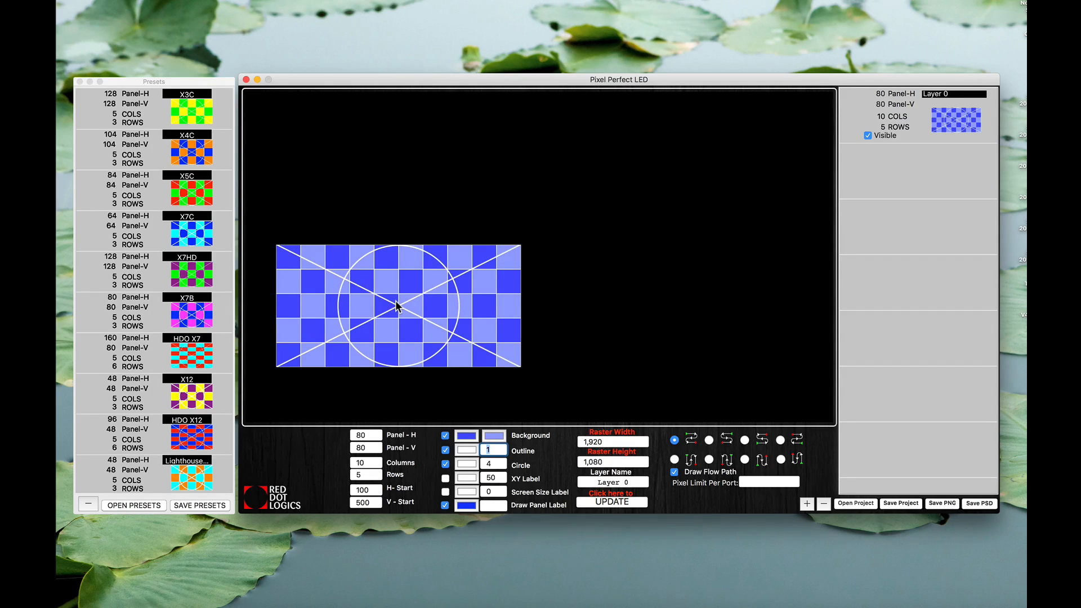
mouse_move(474, 384)
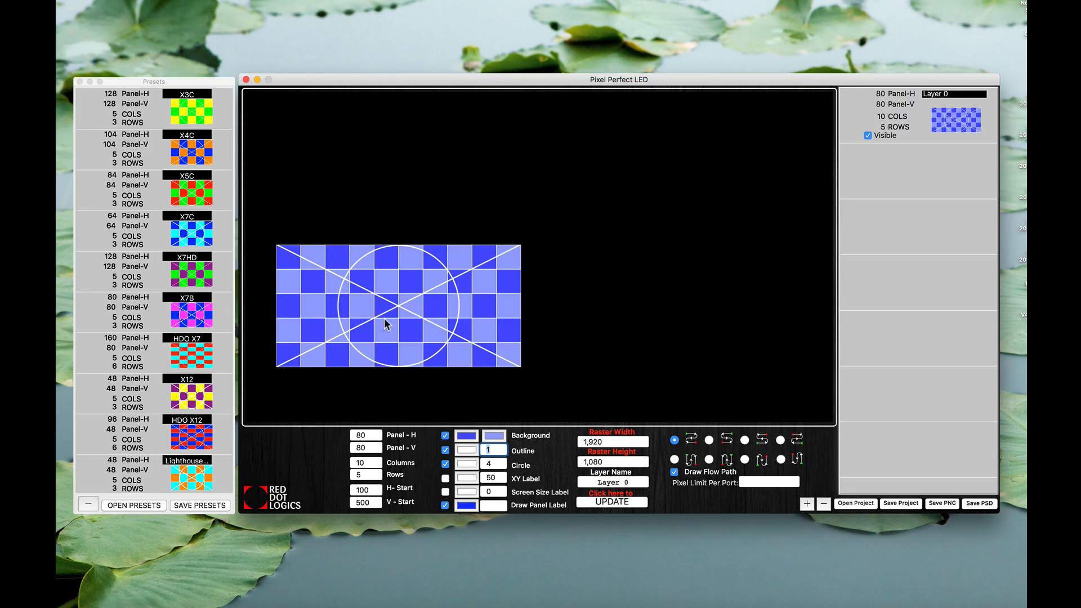
left_click(466, 465)
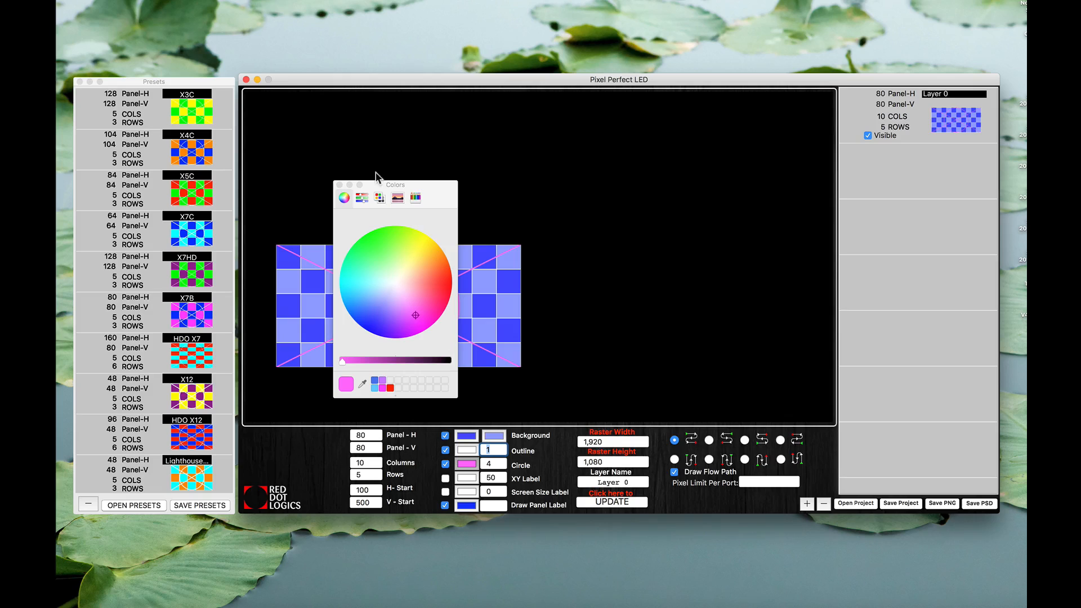
left_click(338, 184)
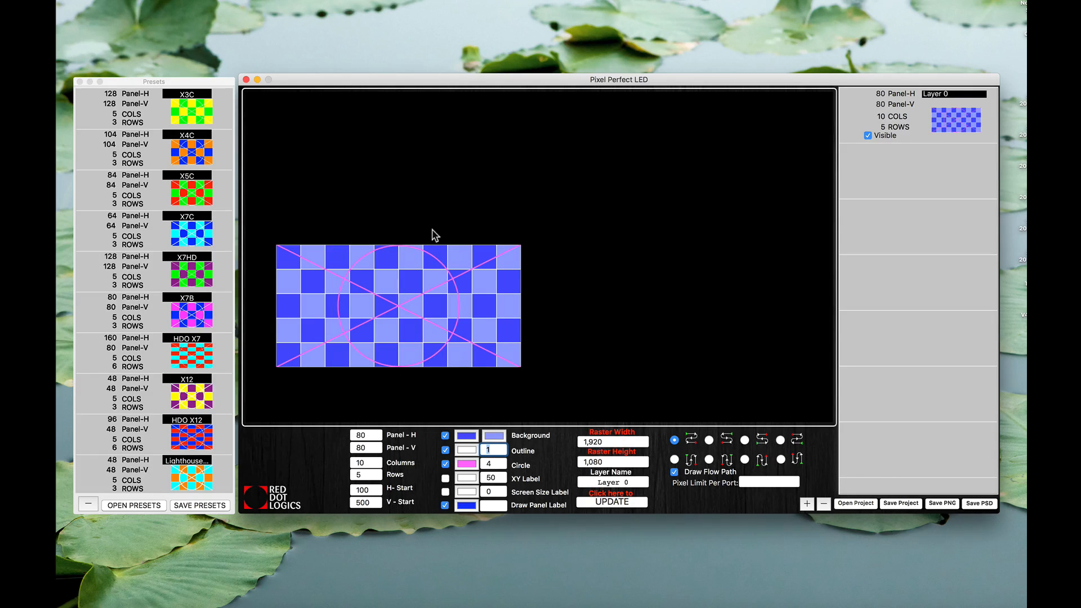
left_click(491, 465)
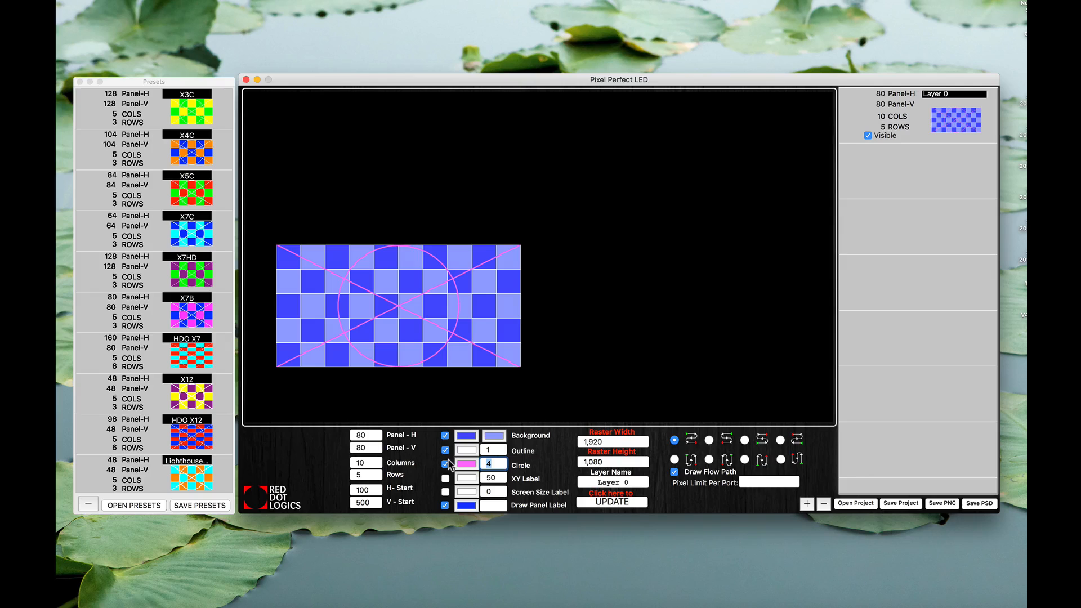
type("10")
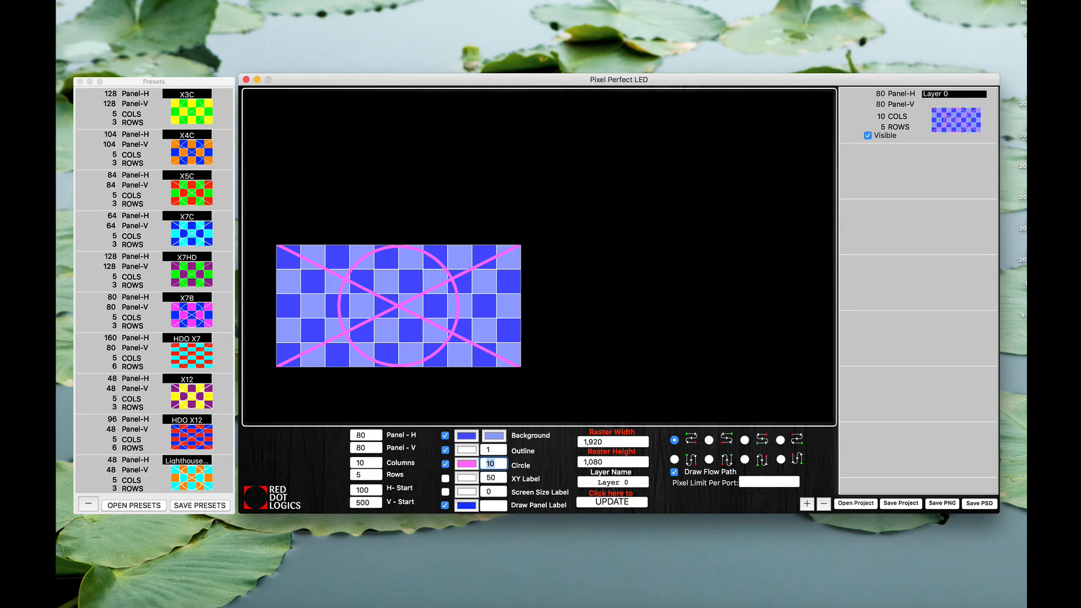
type("1")
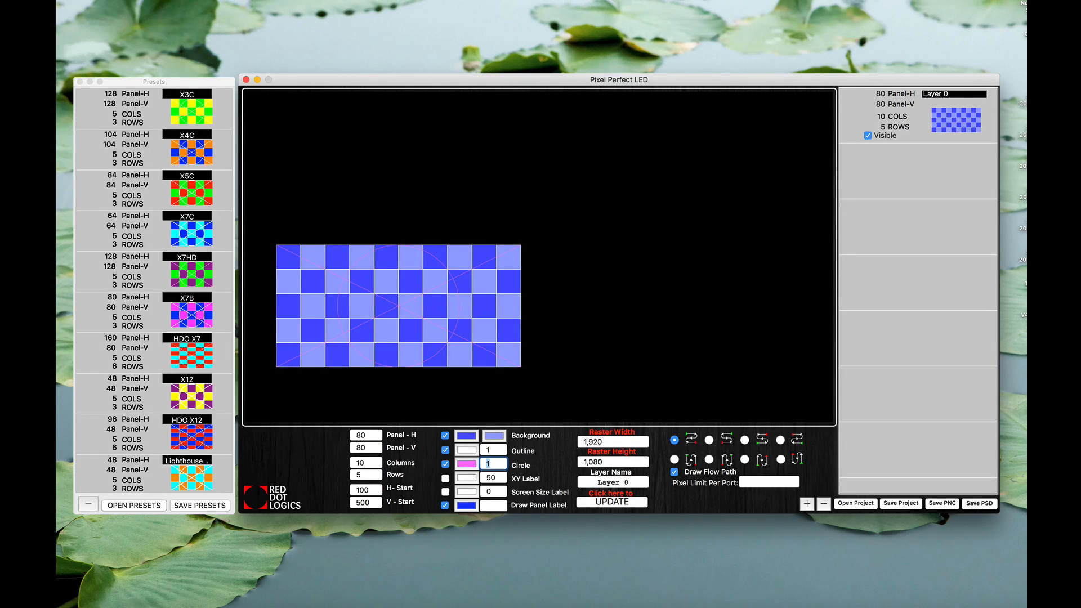
type("4")
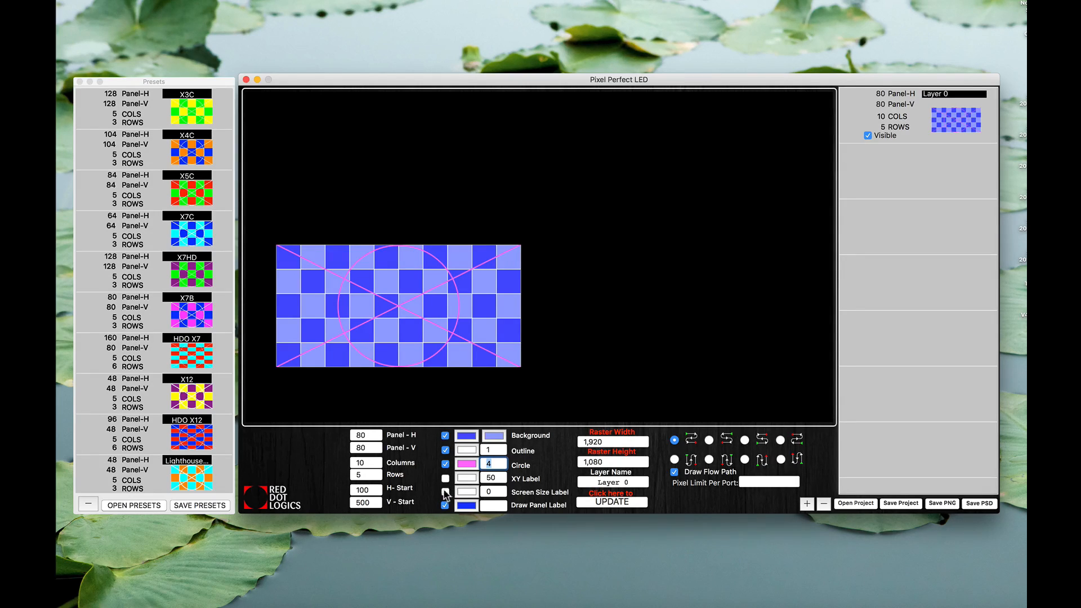
Show the X/Y coordinate label, set H-Start to 0, and show the screen size label at size 50
left_click(492, 478)
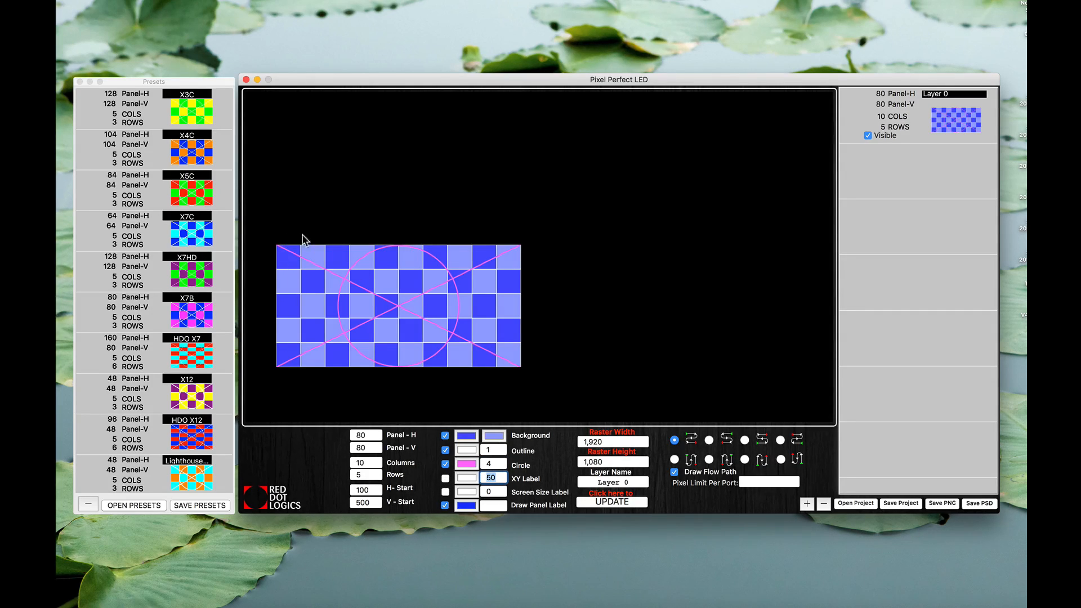
left_click(445, 478)
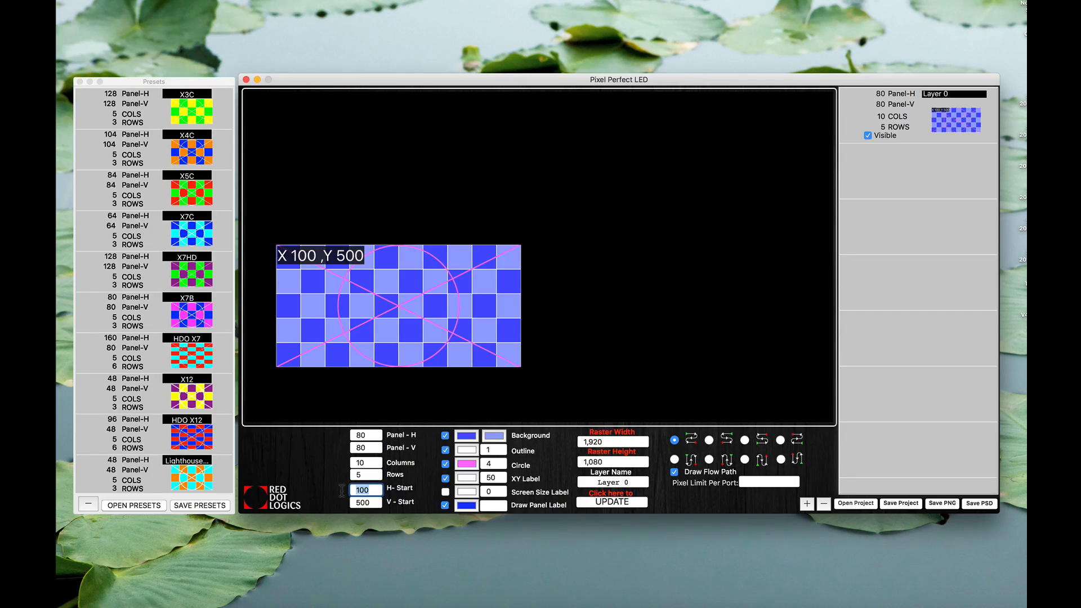
type("0")
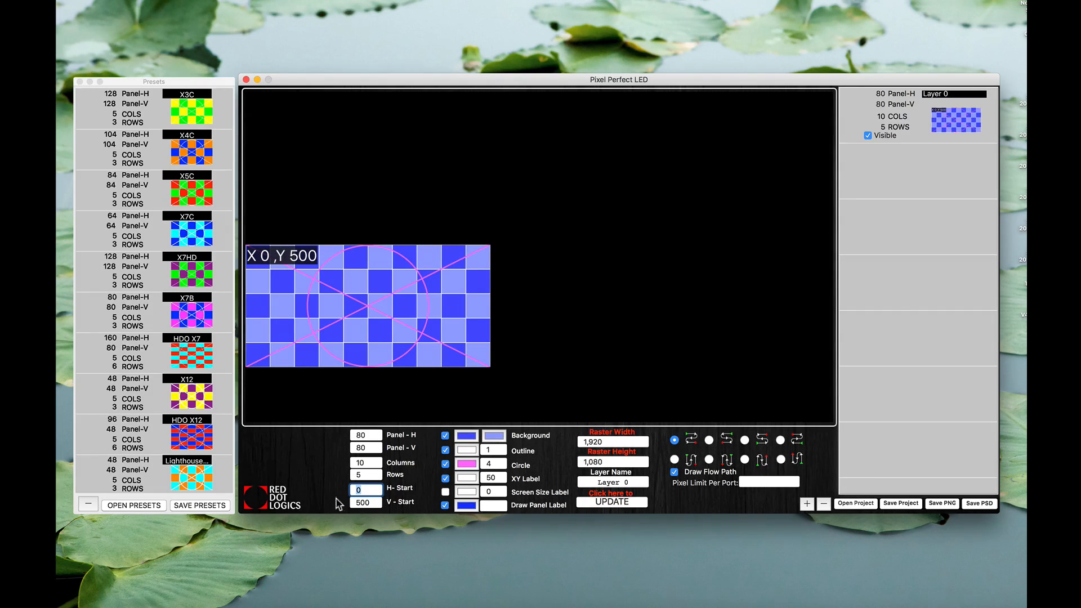
mouse_move(253, 250)
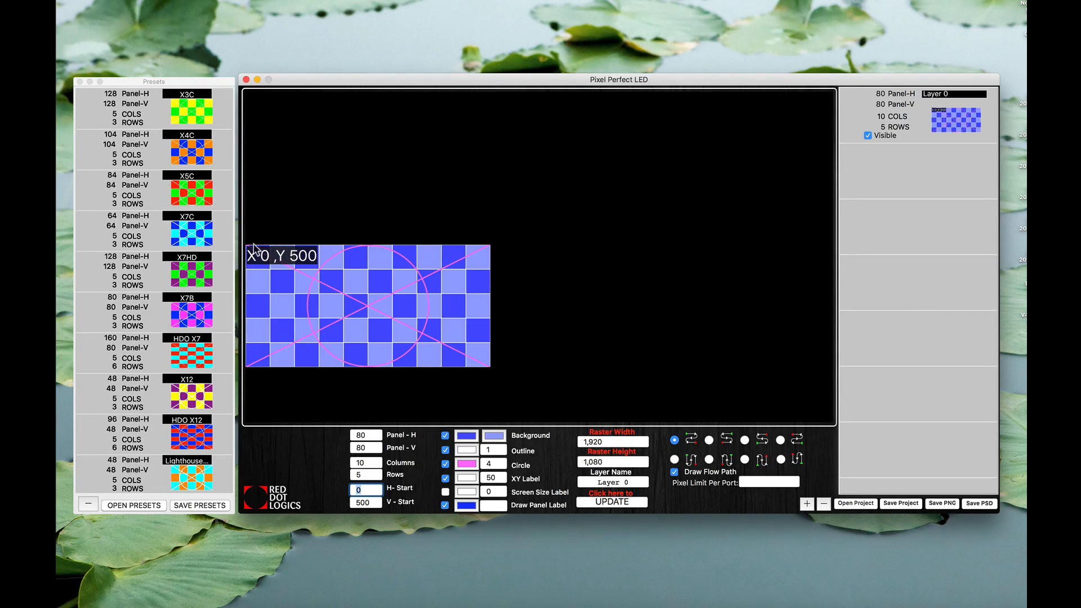
left_click(364, 502)
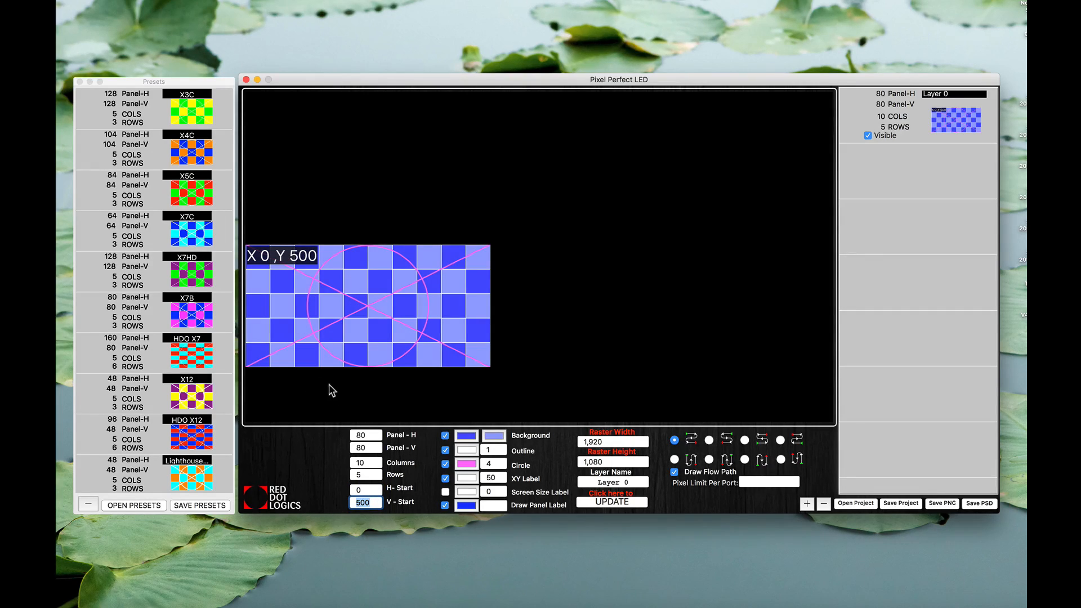
mouse_move(381, 393)
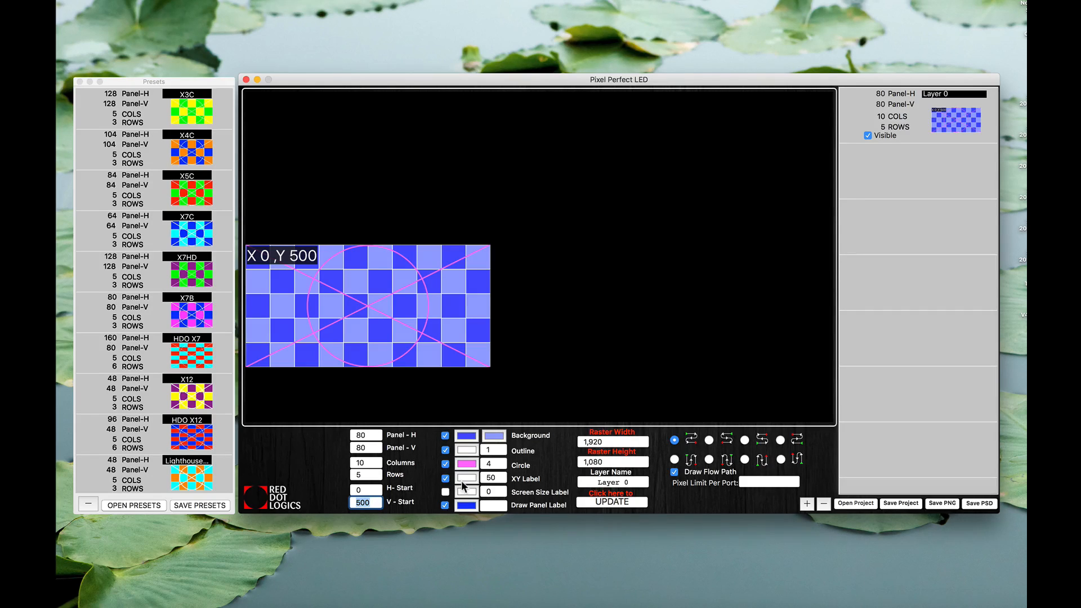
left_click(466, 477)
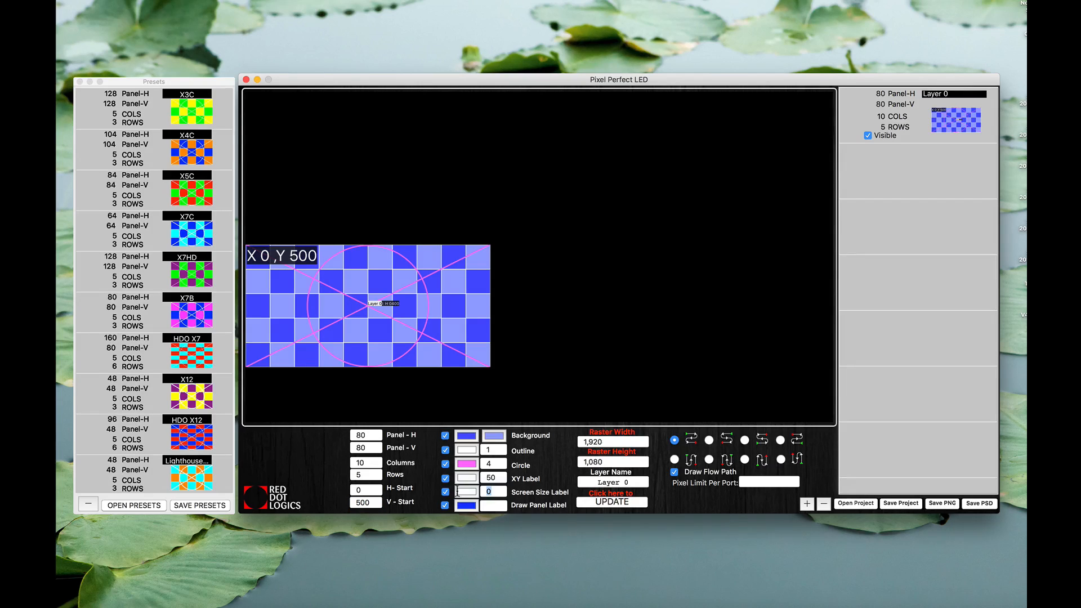
left_click(493, 492)
type("50")
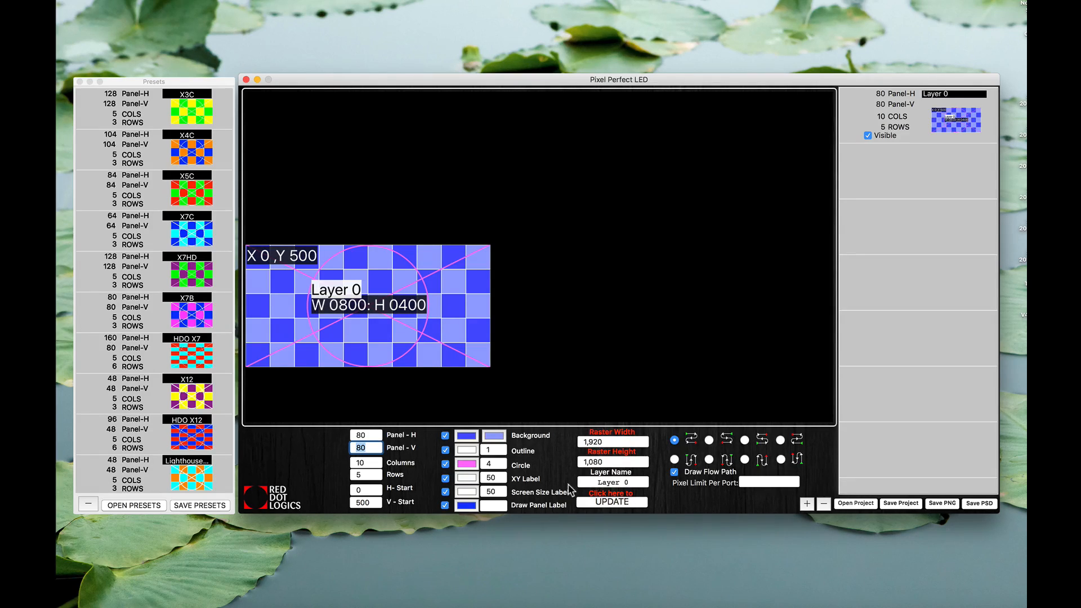
mouse_move(383, 315)
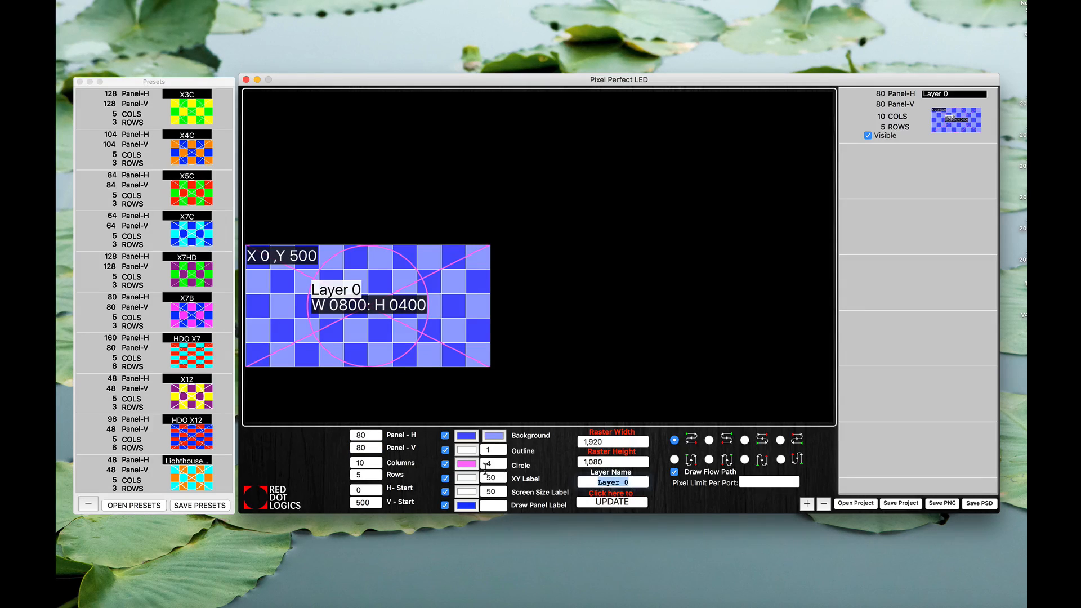
Rename the checkerboard layer to Stage Right in the Layer Name field
left_click(613, 481)
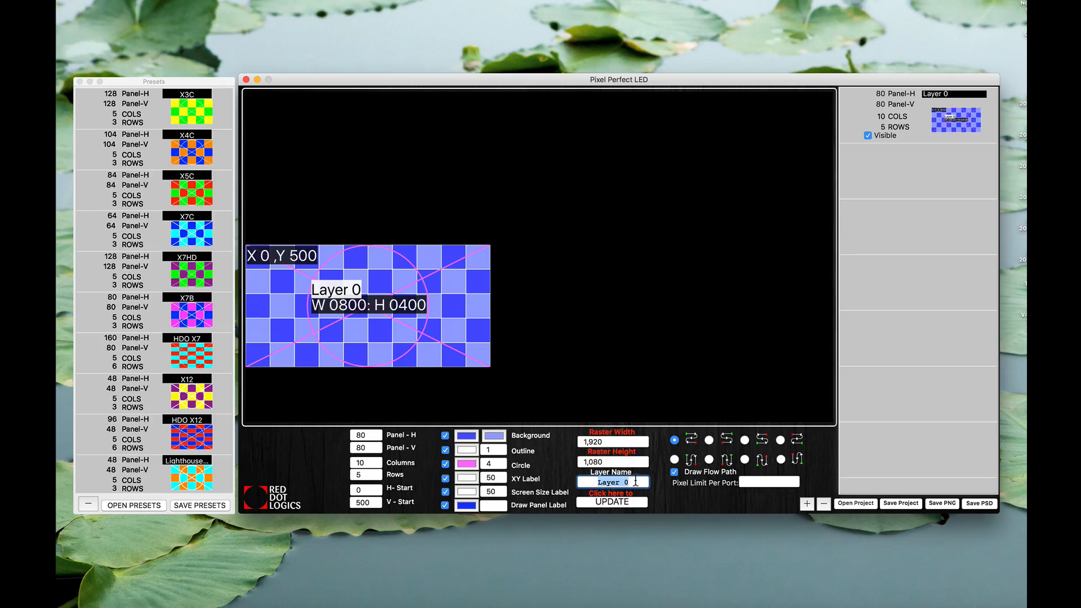
type("5")
type("Stage Right")
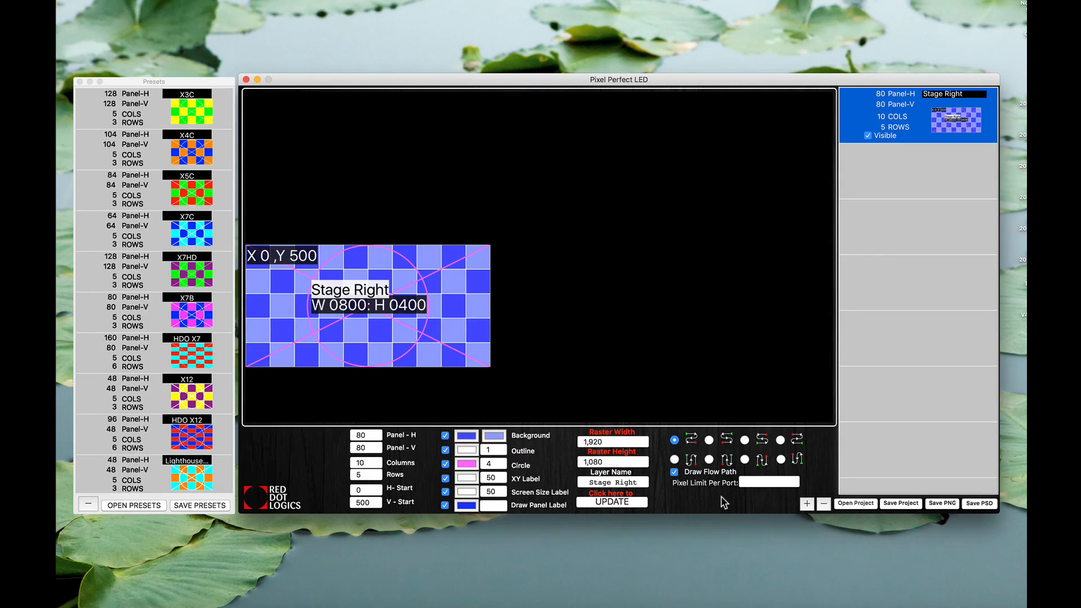
mouse_move(358, 365)
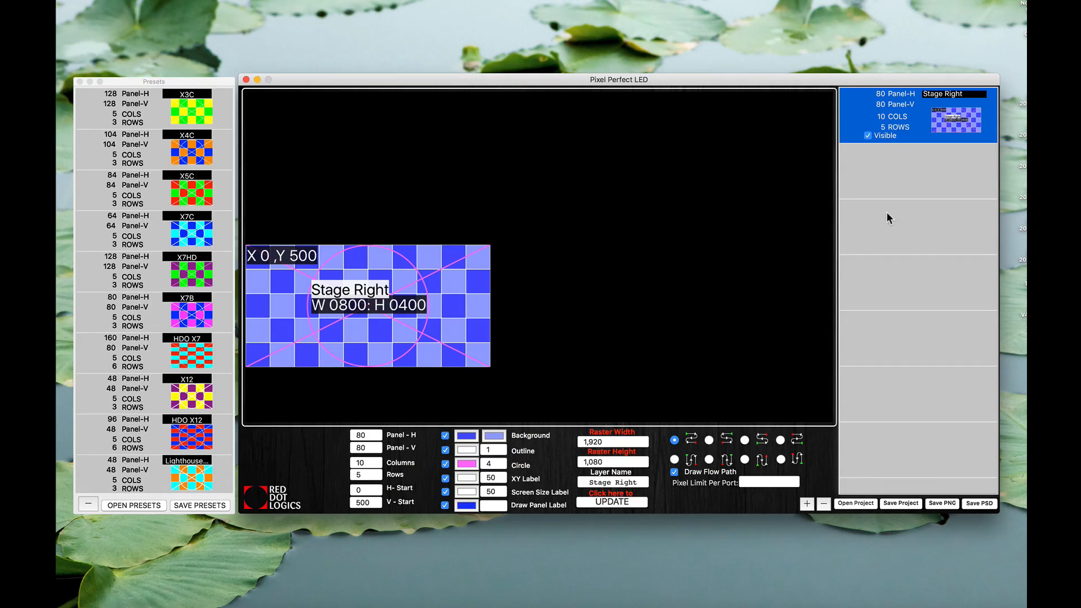
mouse_move(772, 399)
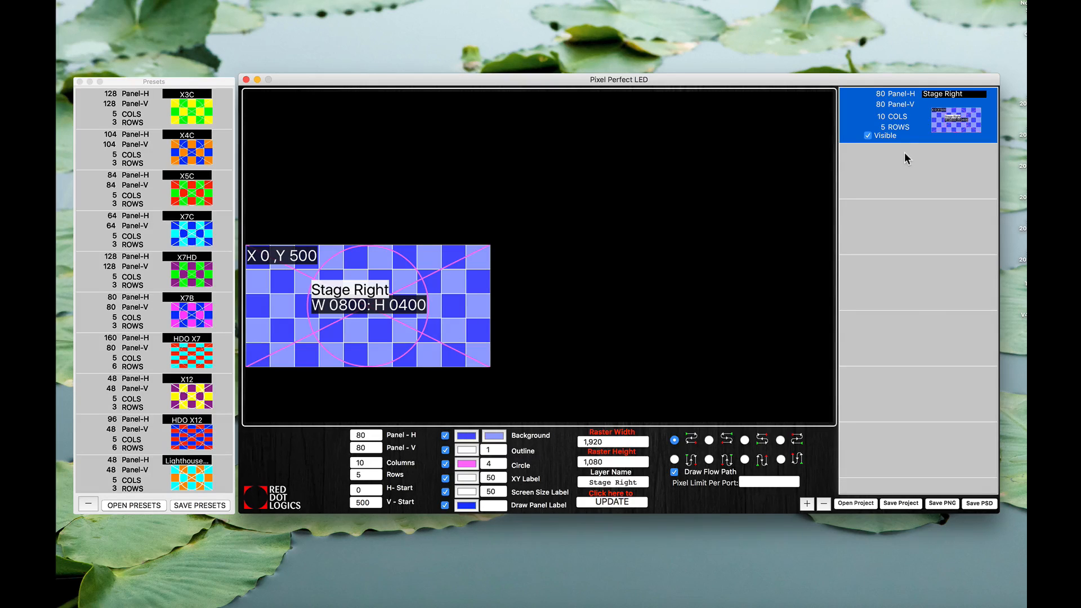
mouse_move(871, 309)
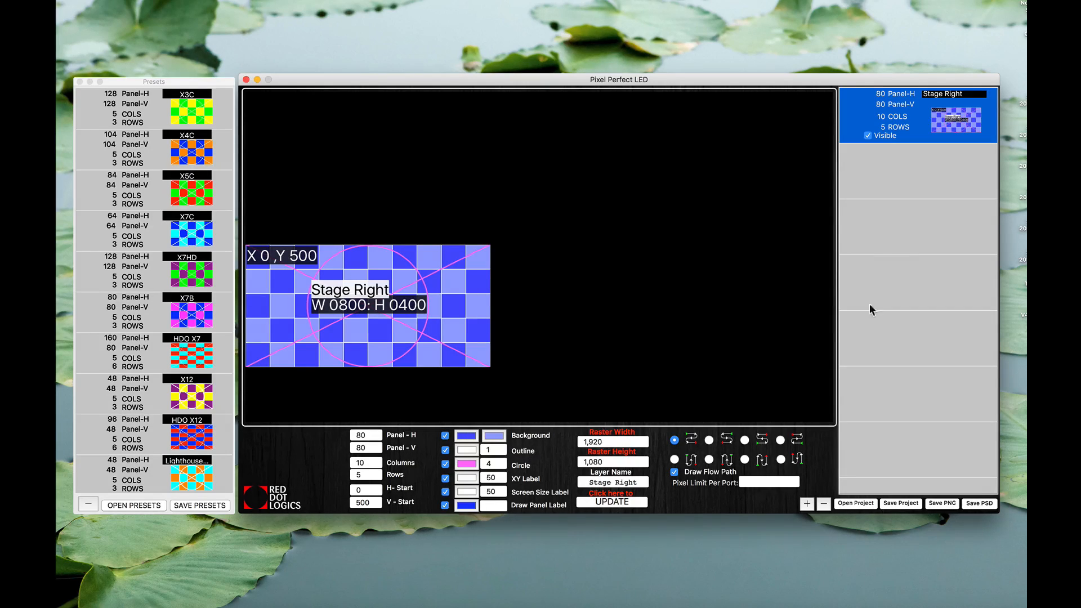
Add a new layer and set it to 13 columns by 5 rows
left_click(806, 503)
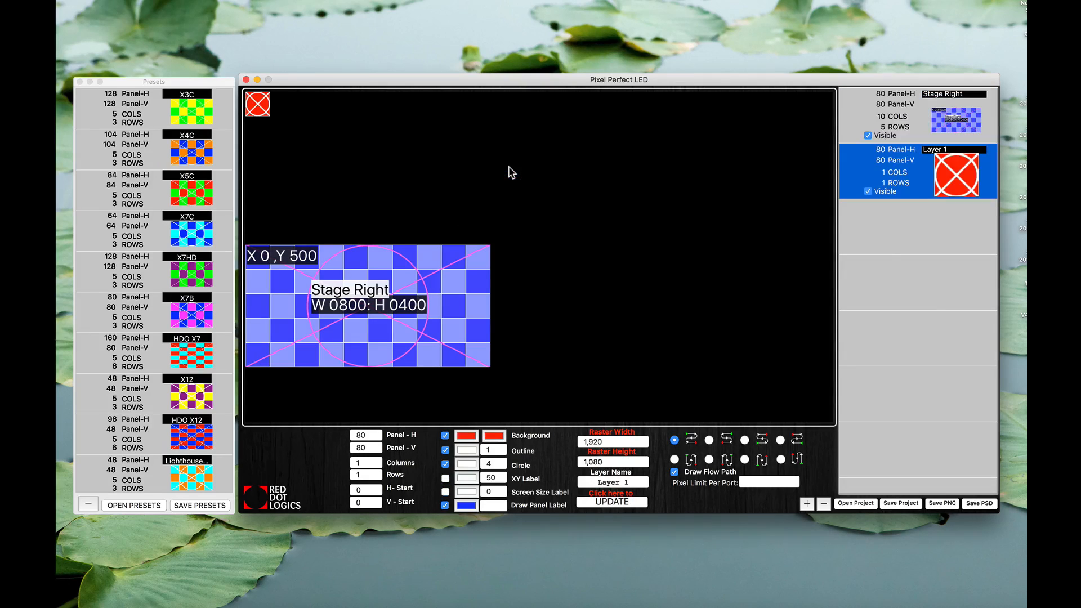
mouse_move(915, 167)
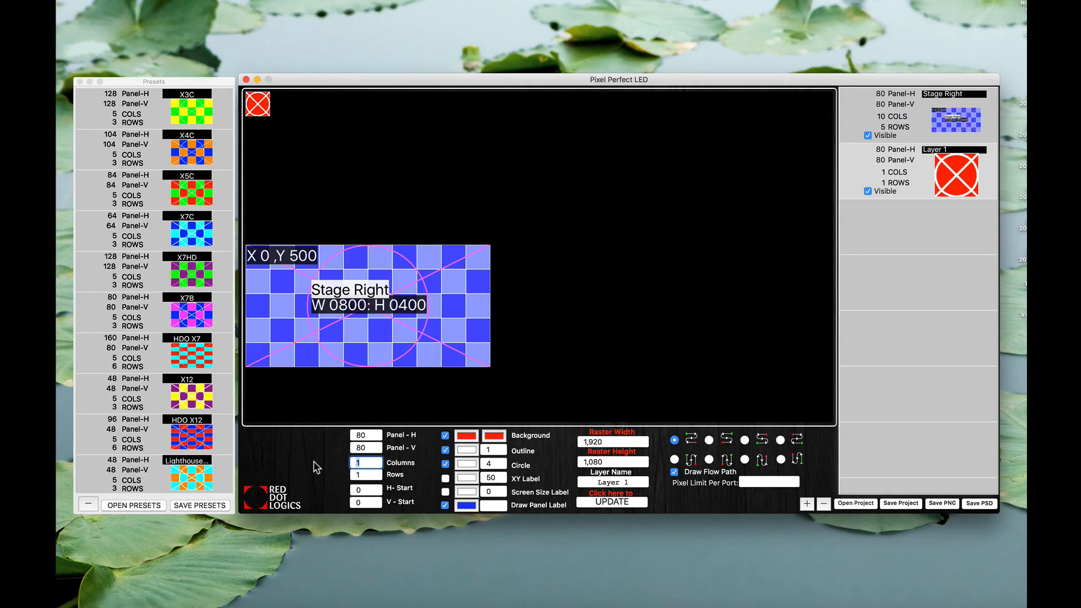
left_click(364, 463)
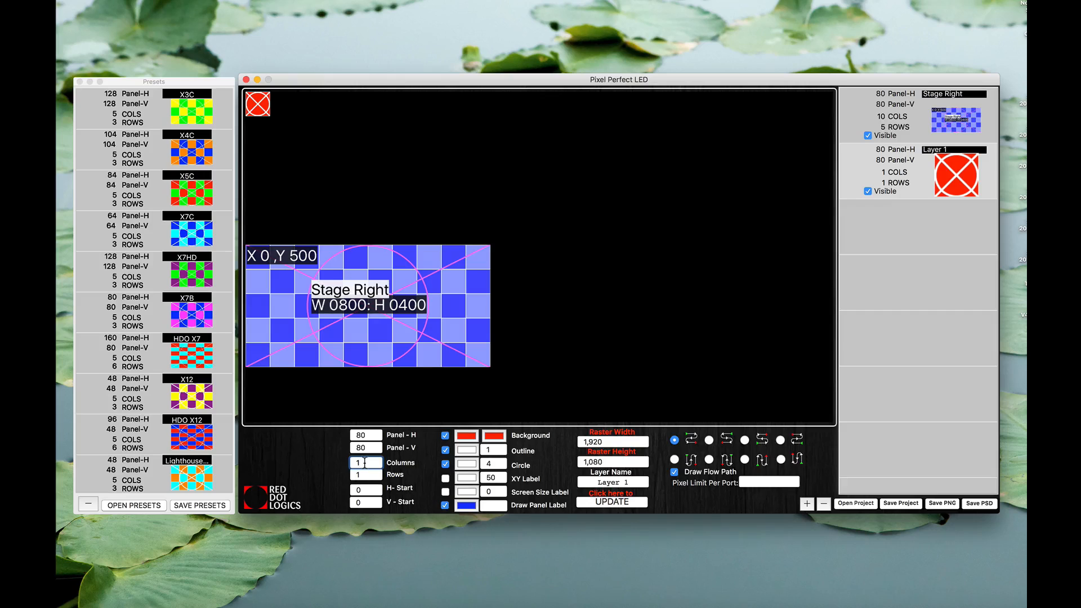
type("13")
left_click(365, 474)
type("5")
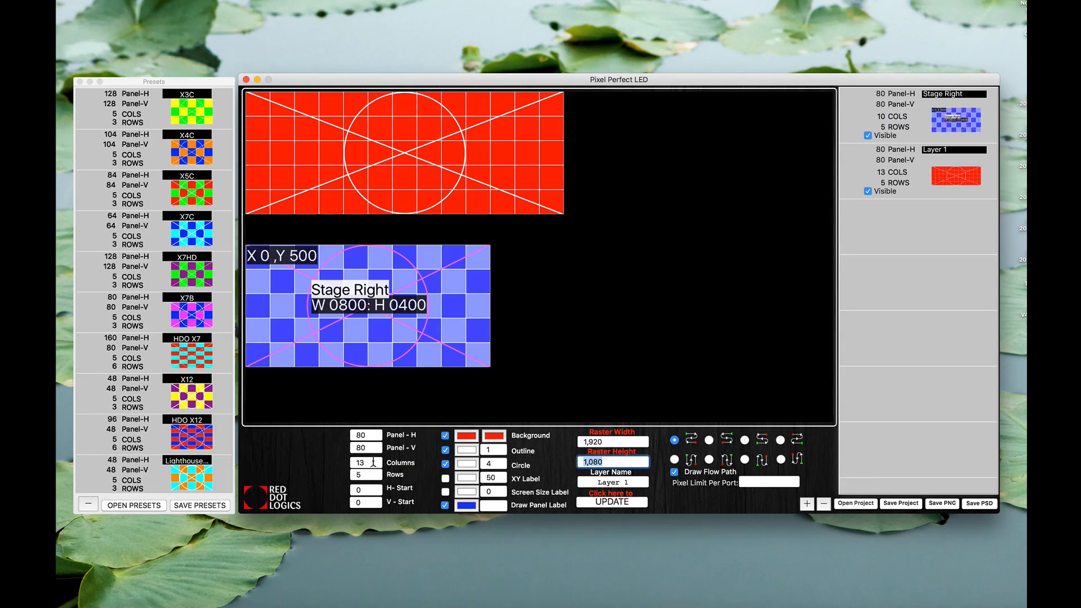
Colour the new layer's checker squares magenta and light pink
left_click(492, 436)
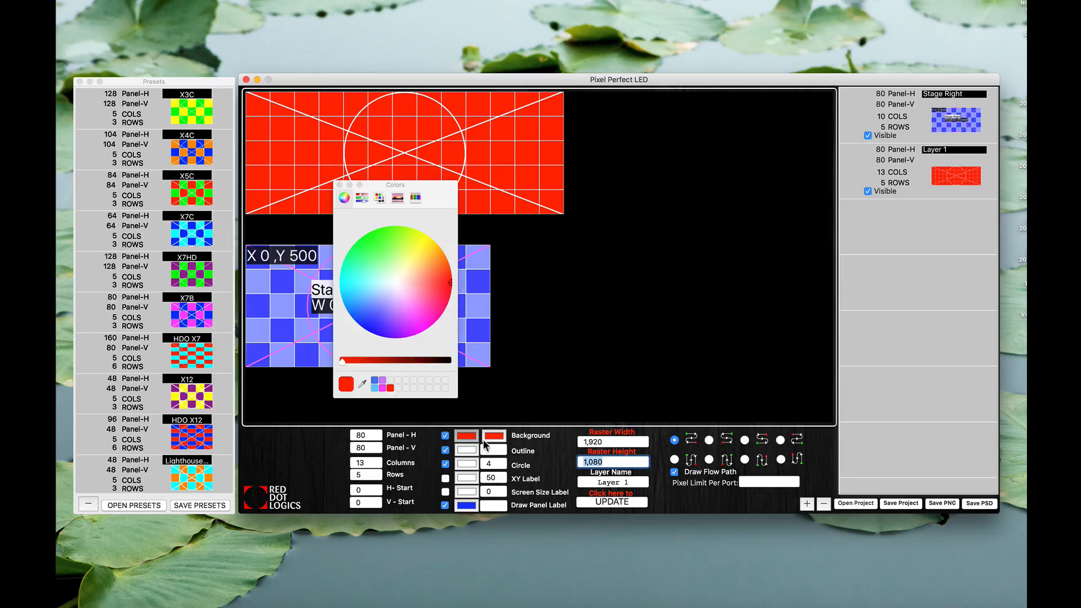
left_click(420, 327)
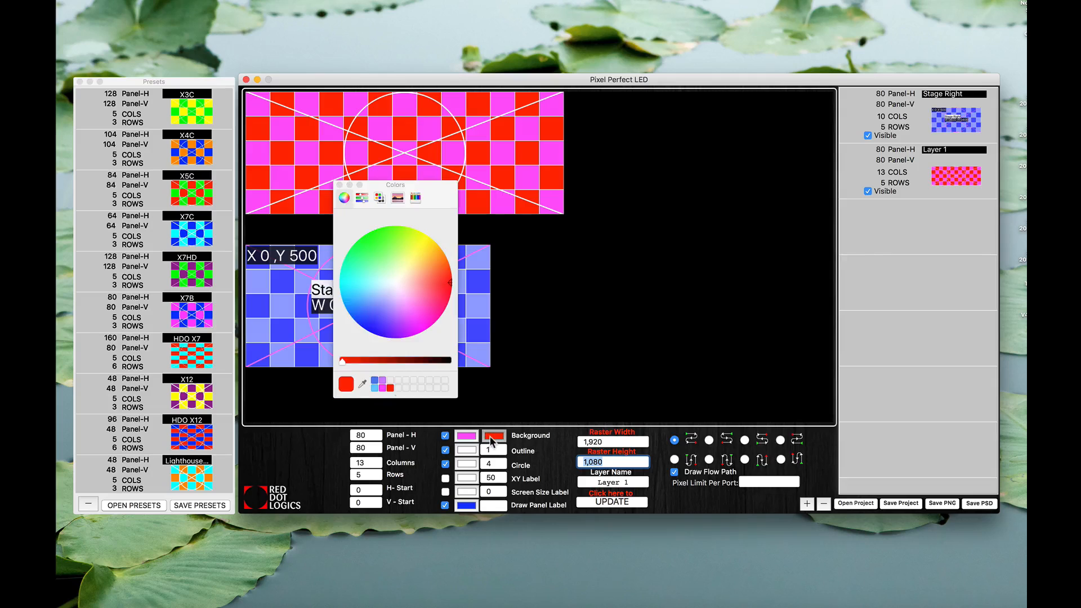
left_click(408, 306)
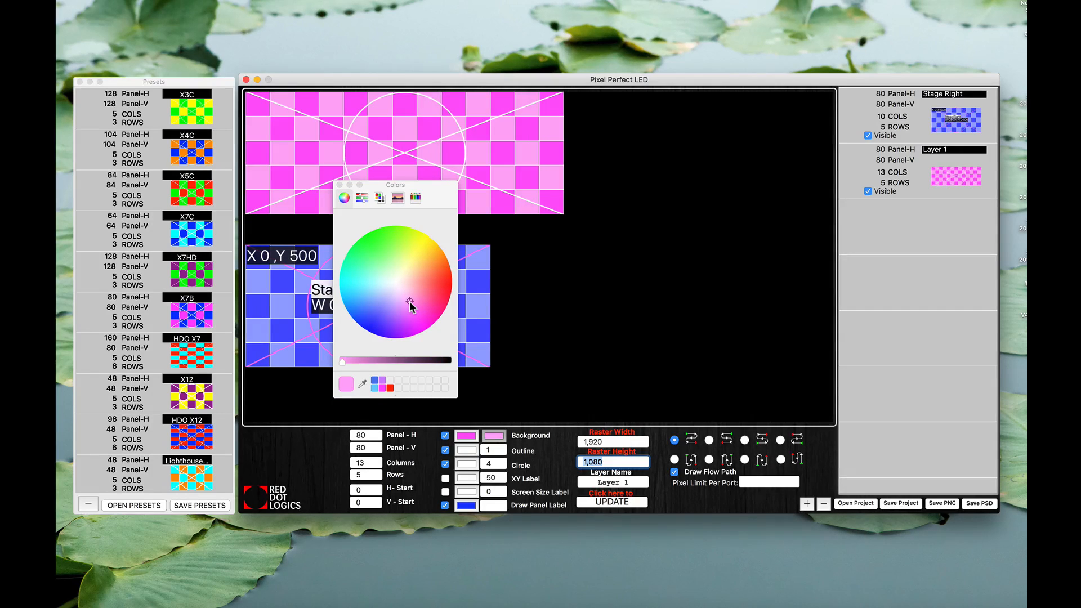
left_click(340, 184)
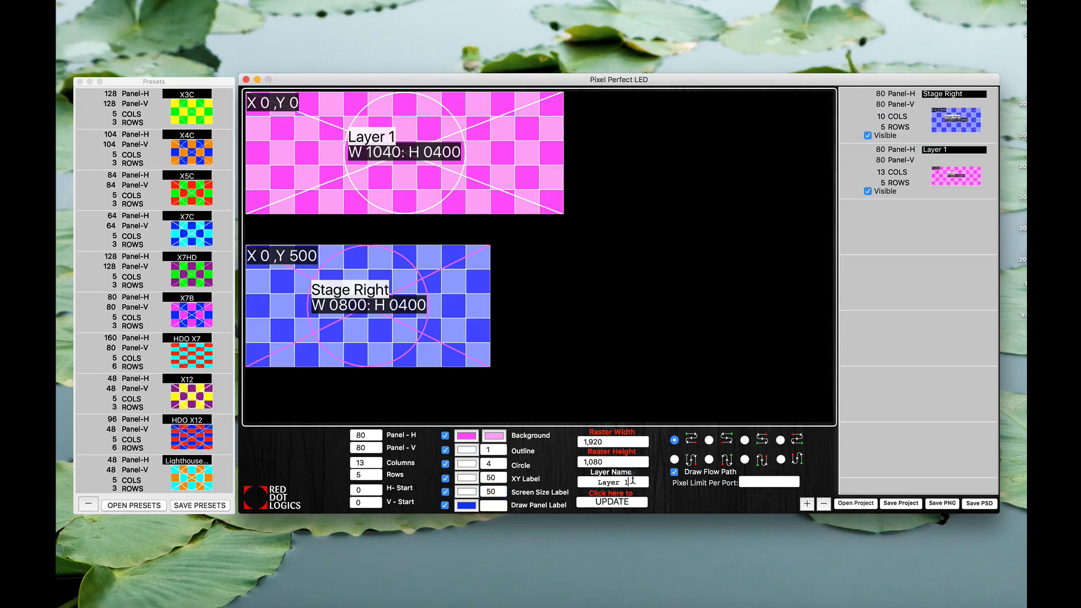
Rename Layer 1 to Center Screen and apply the name
type("Center Screen")
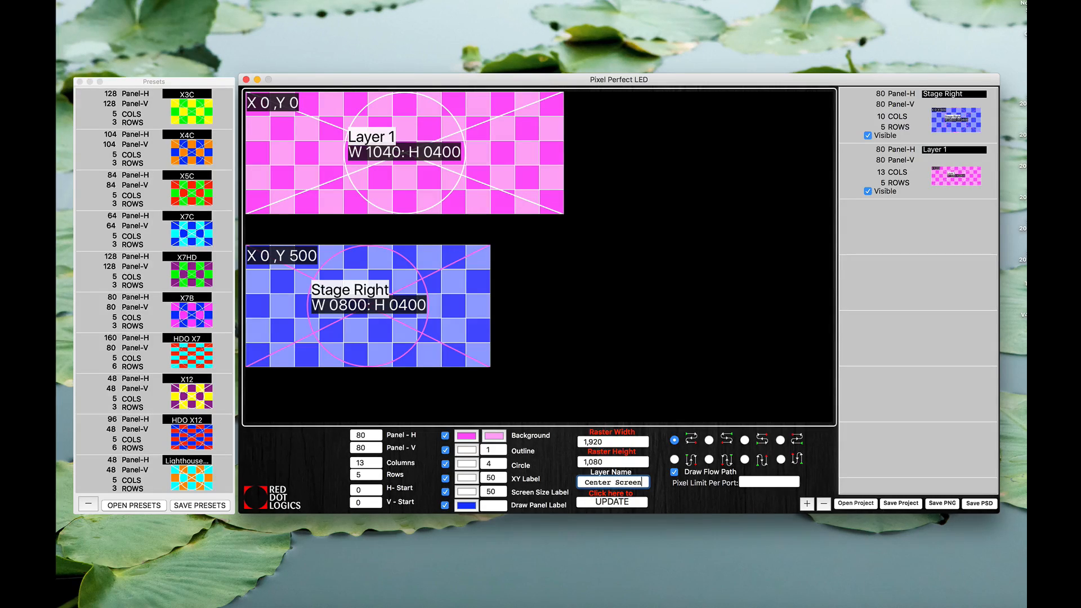
left_click(610, 502)
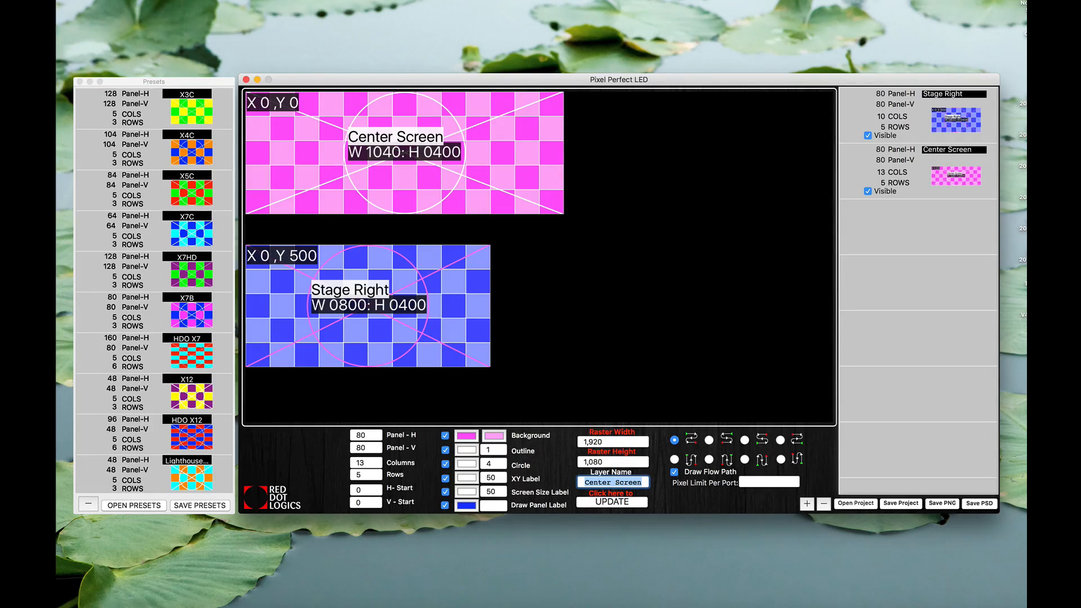
mouse_move(442, 222)
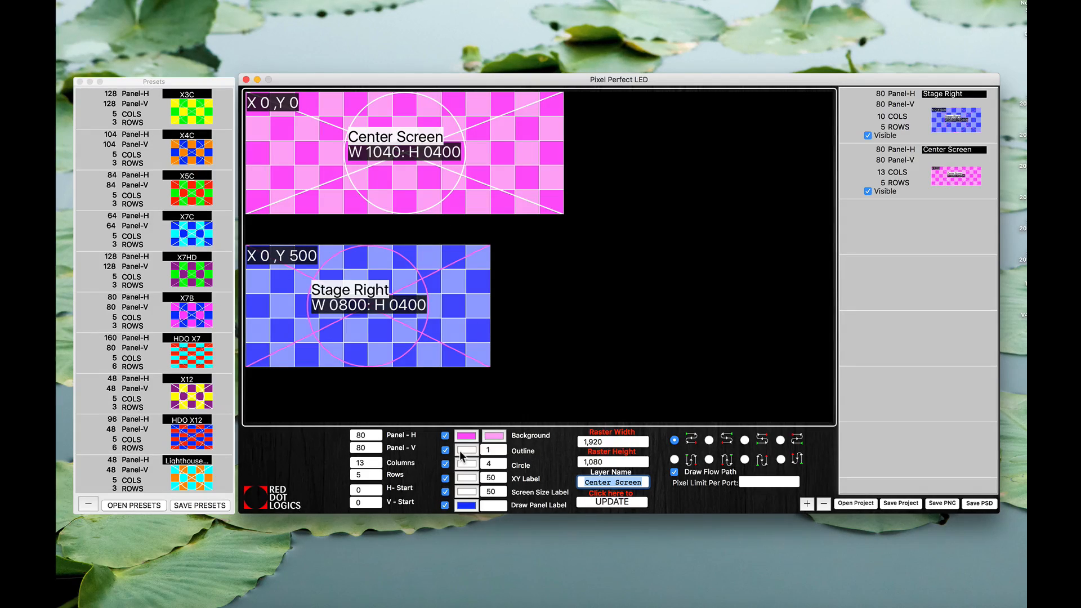
Set the Center Screen panel outline colour to green
left_click(466, 434)
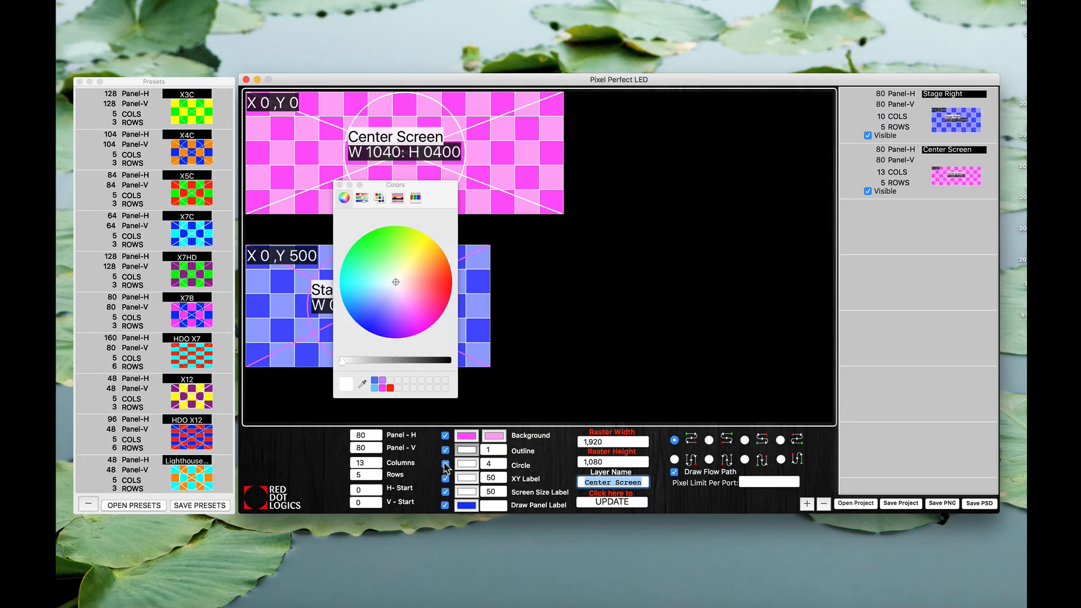
mouse_move(370, 279)
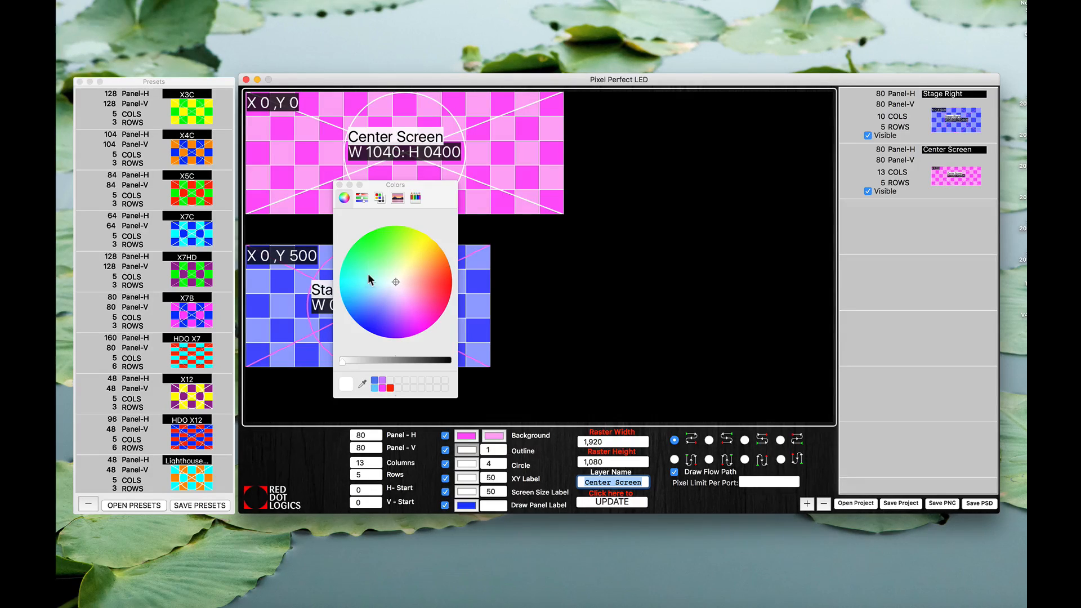
mouse_move(377, 329)
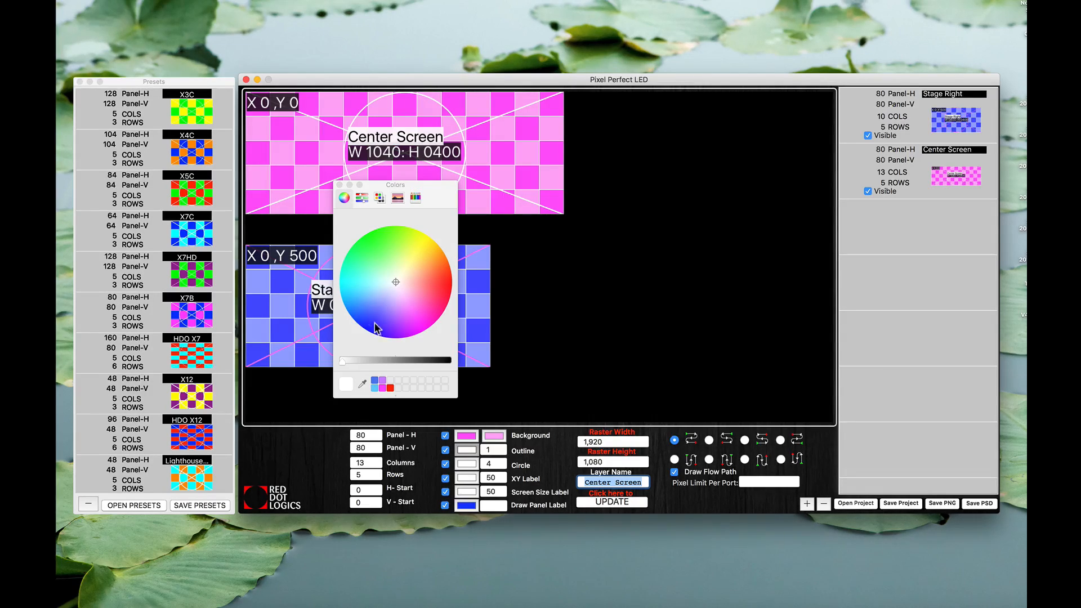
left_click(378, 247)
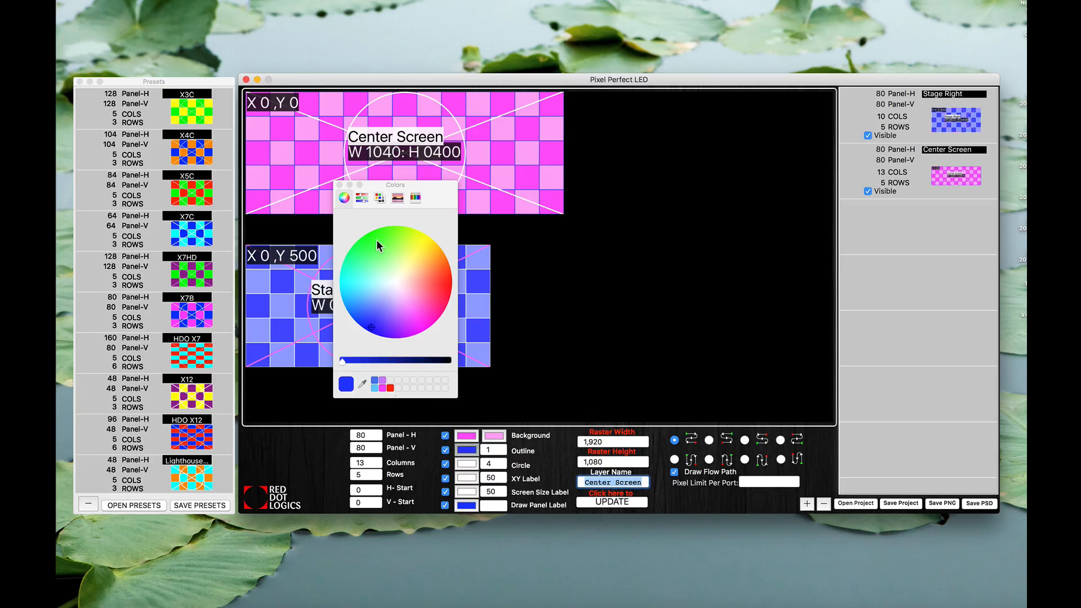
left_click(373, 234)
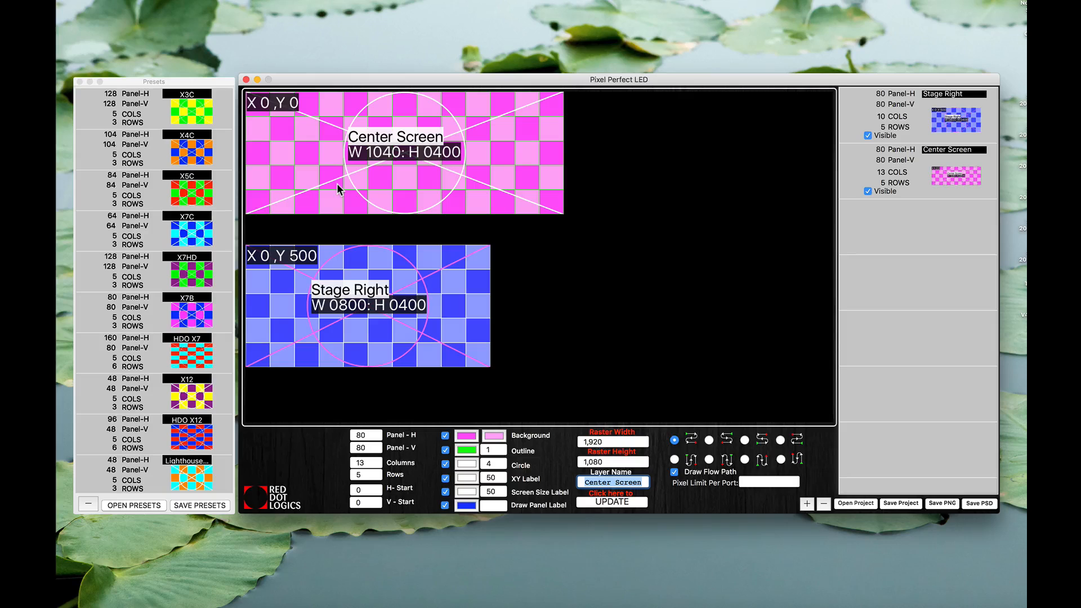
mouse_move(445, 218)
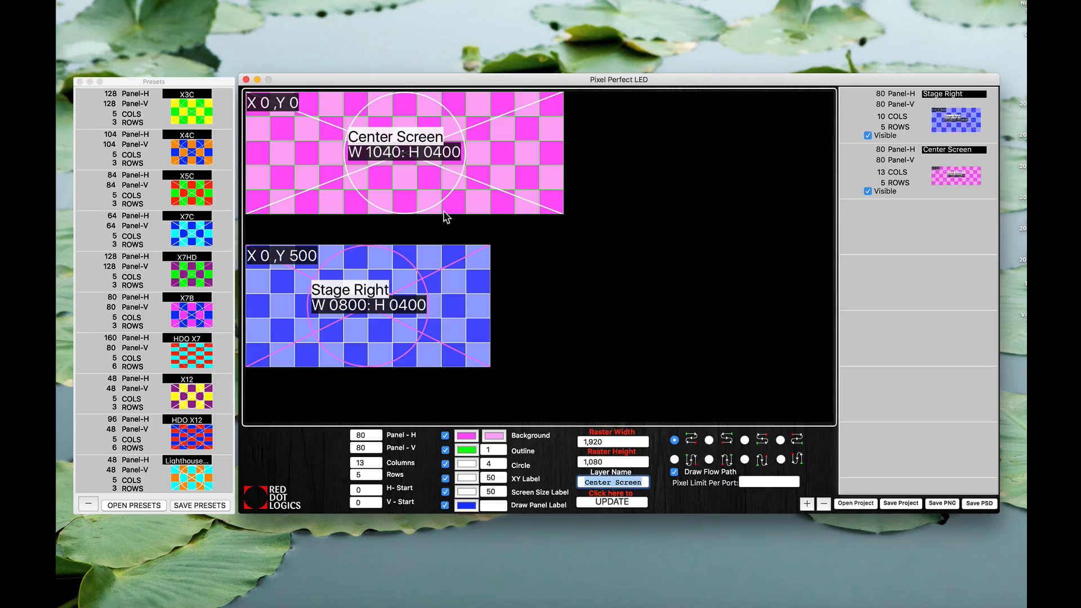
mouse_move(471, 195)
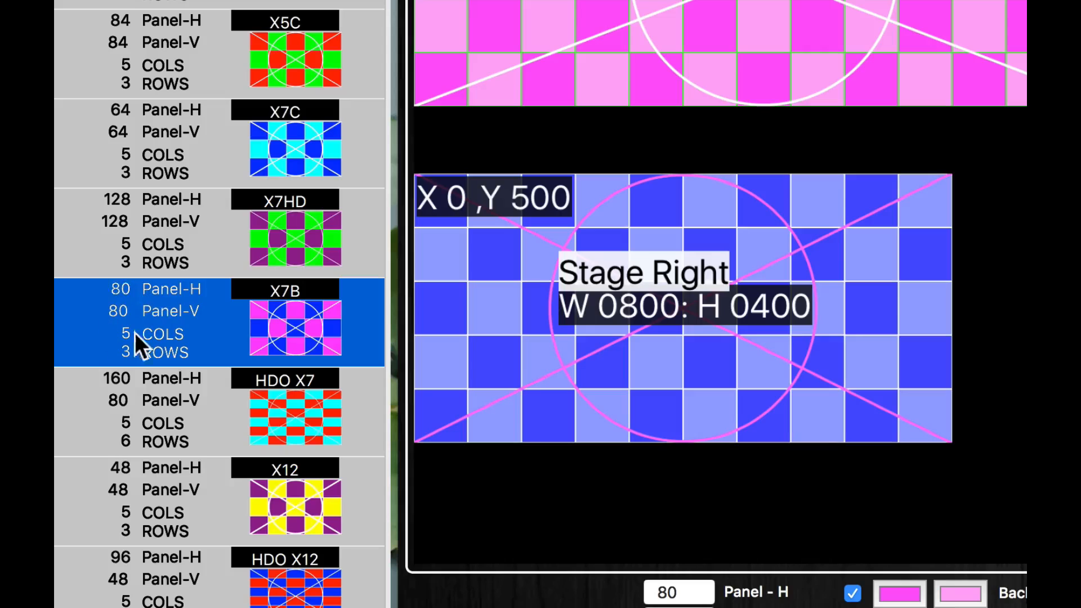
mouse_move(145, 104)
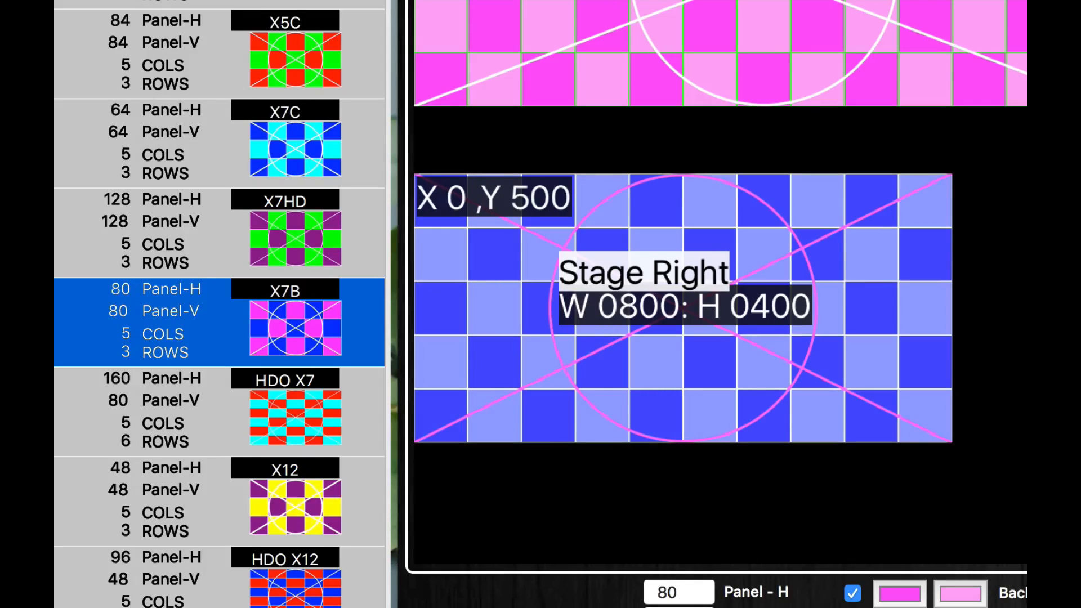
mouse_move(214, 293)
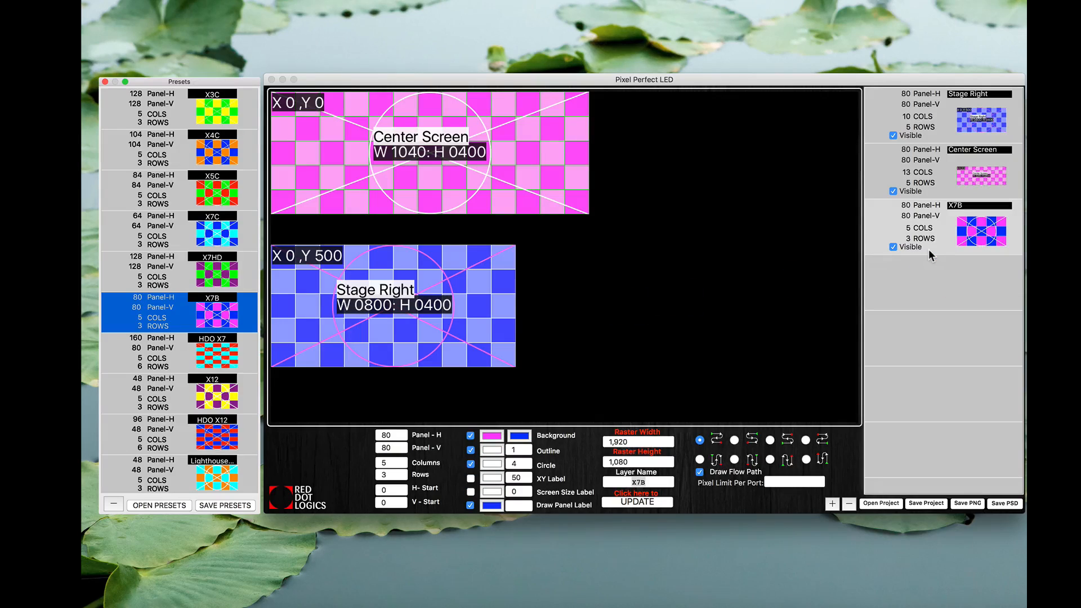
Select the newly added X7B 5×3 layer and briefly toggle Center Screen's visibility off and back on
left_click(941, 228)
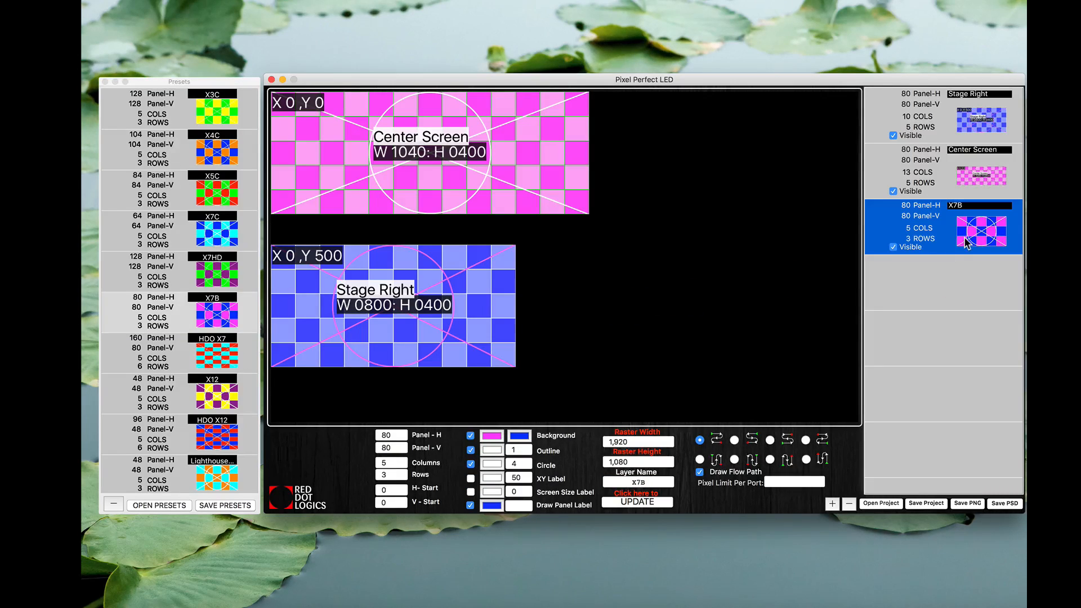
left_click(390, 461)
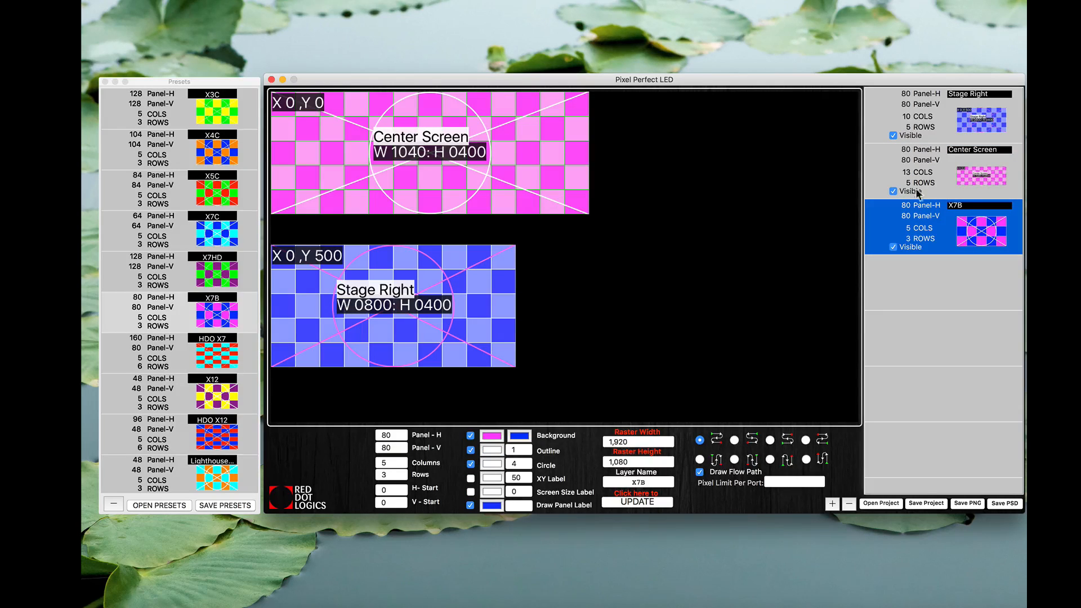
left_click(893, 191)
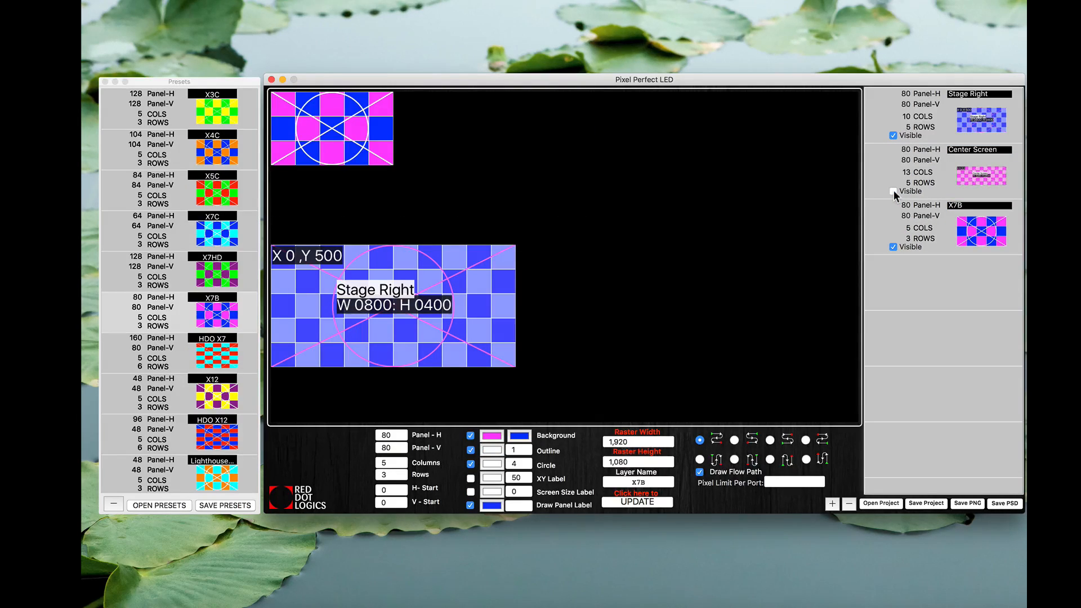
left_click(893, 191)
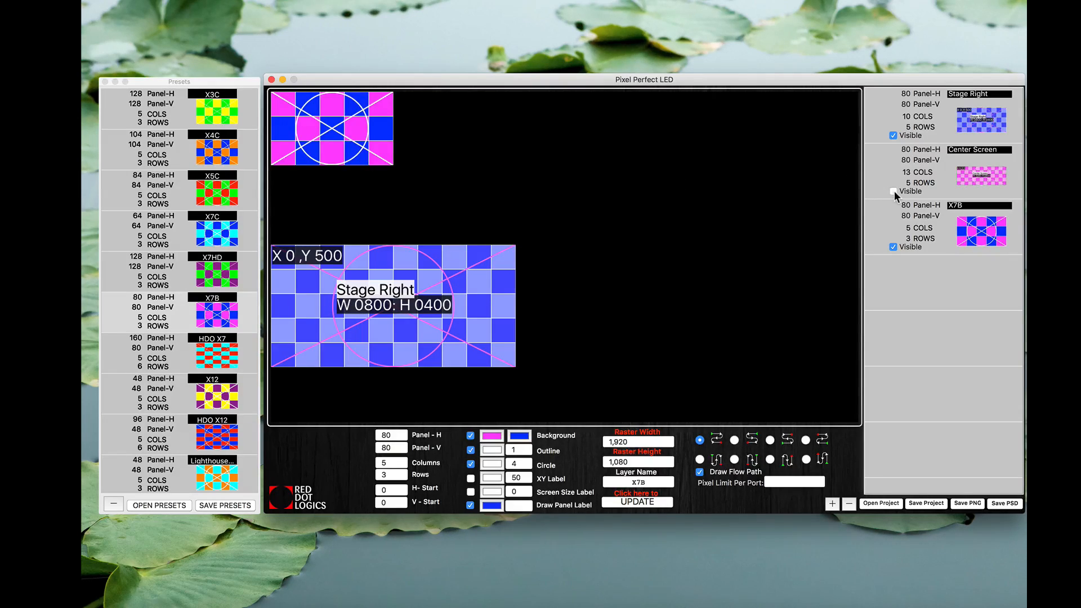
left_click(893, 191)
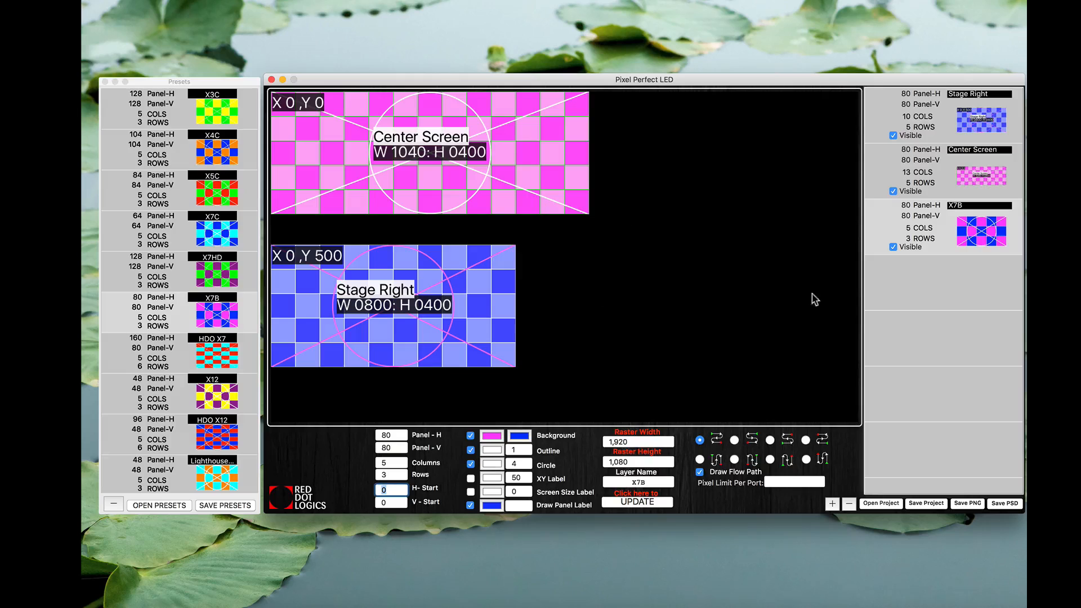
Place the new 10-by-5 screen at H-Start 800 and make its checker colours green and cyan
left_click(389, 489)
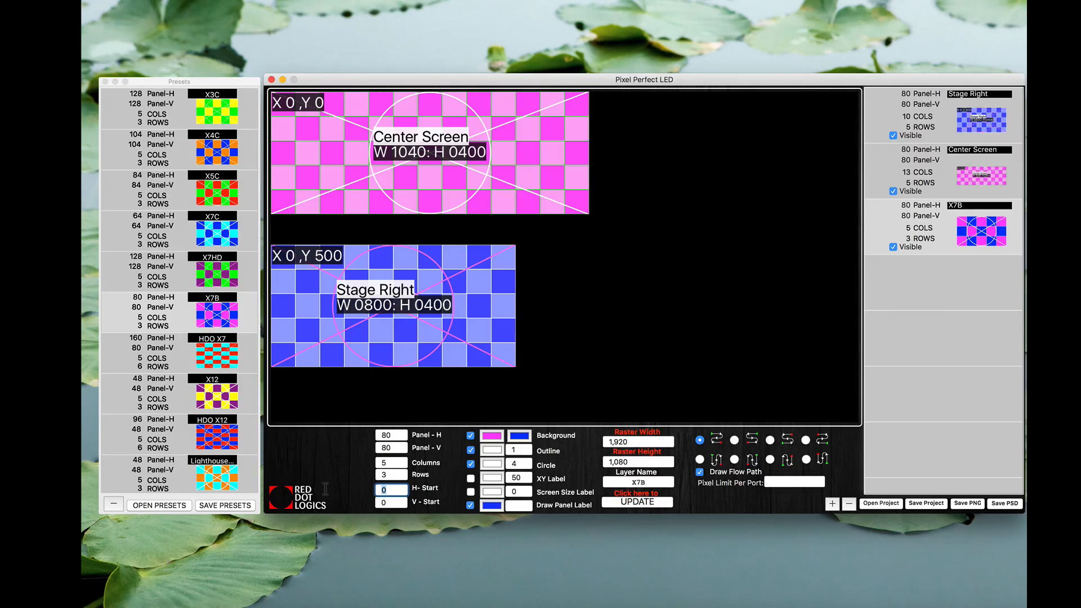
mouse_move(251, 386)
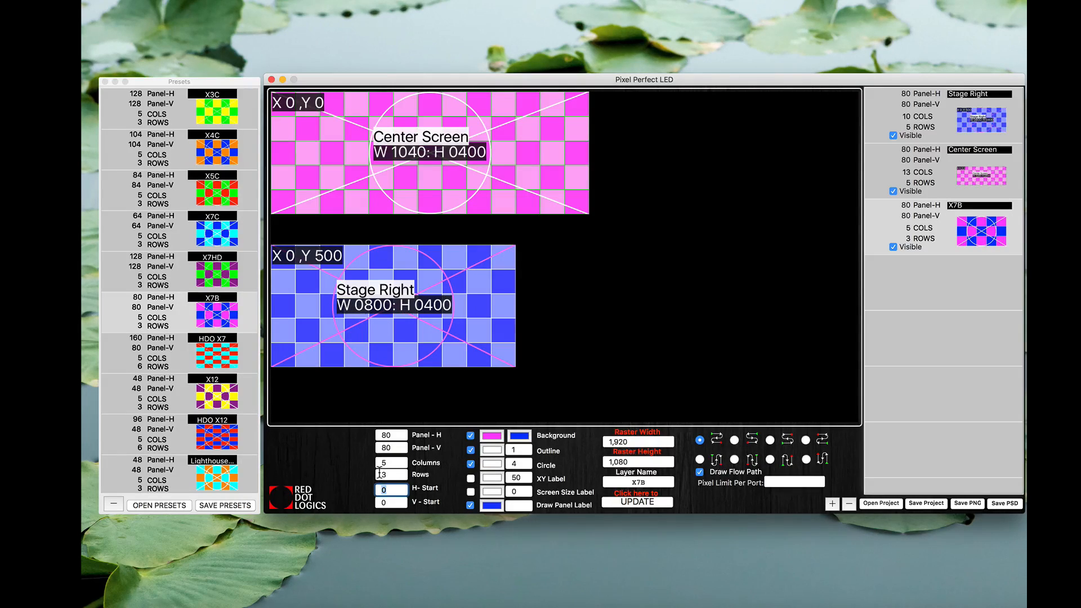
type("800")
left_click(392, 502)
type("500")
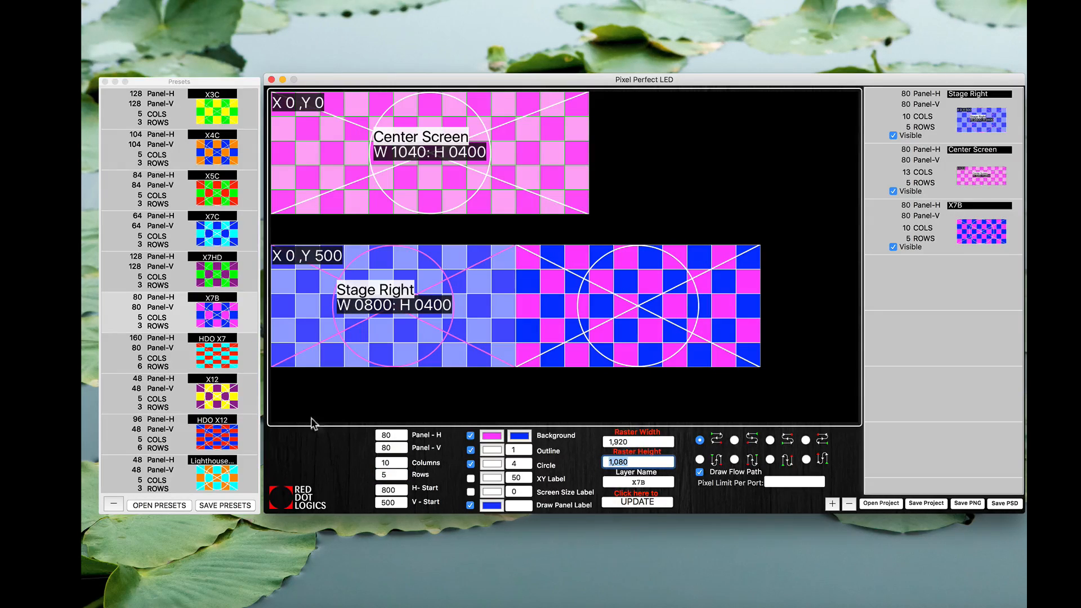
left_click(490, 434)
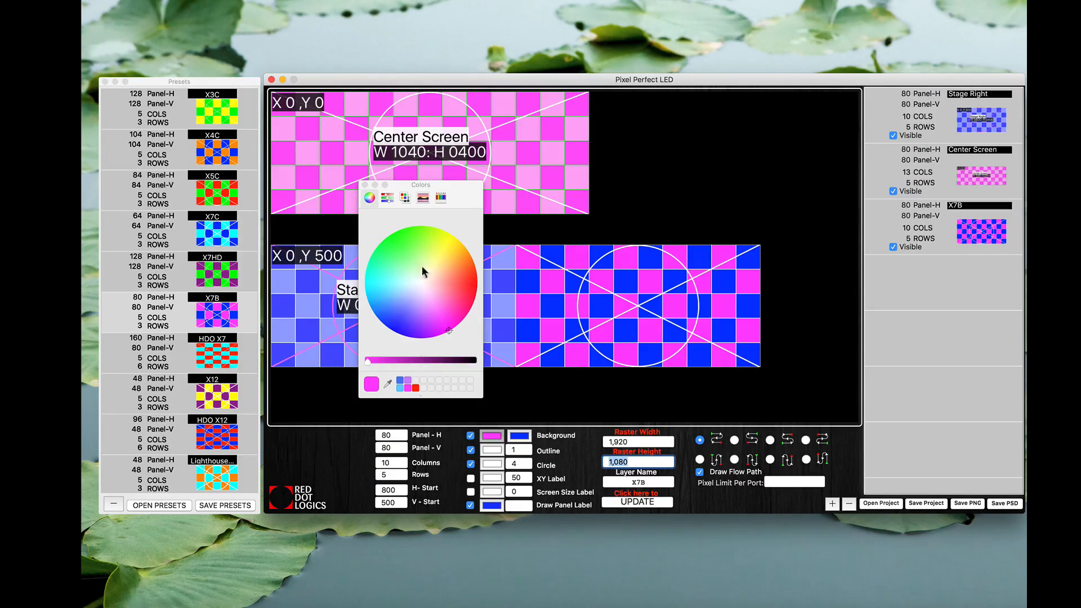
left_click(395, 241)
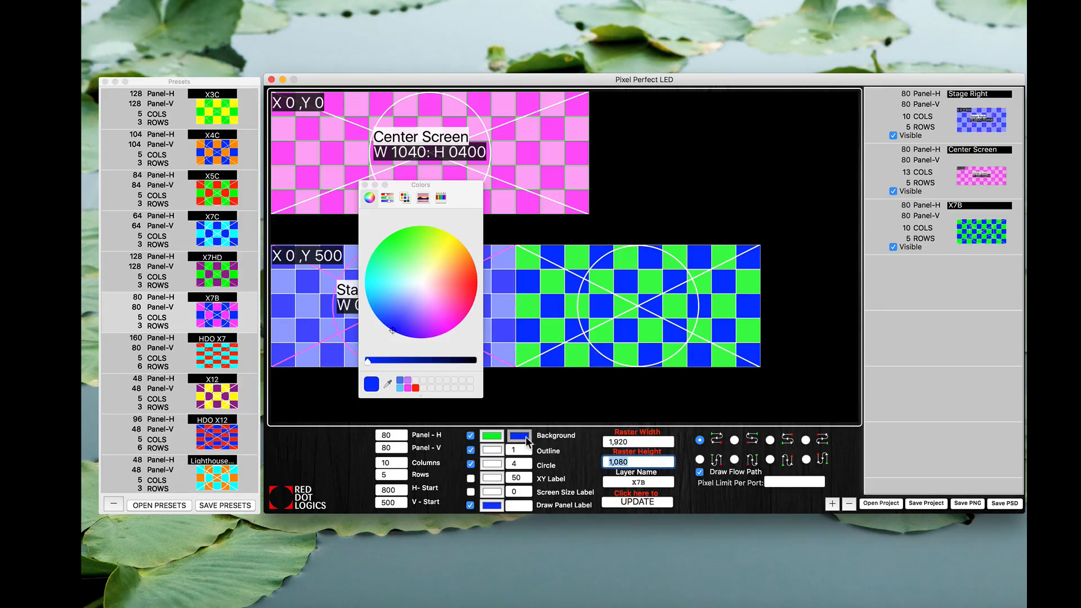
left_click(386, 282)
type("50")
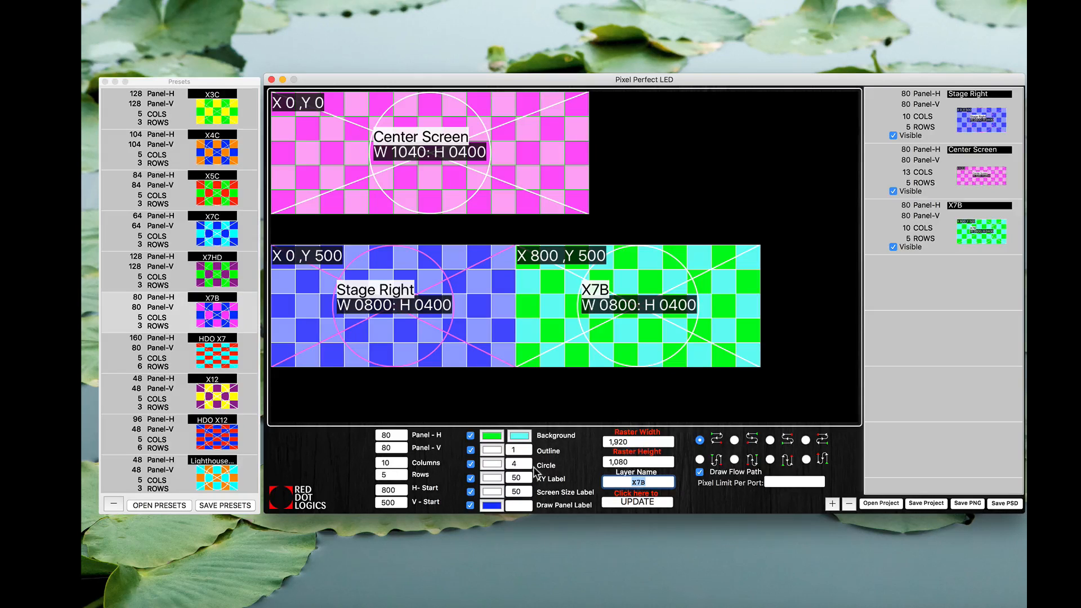
Rename the green-and-cyan X7B layer to 'Stage Left'
type("Stage")
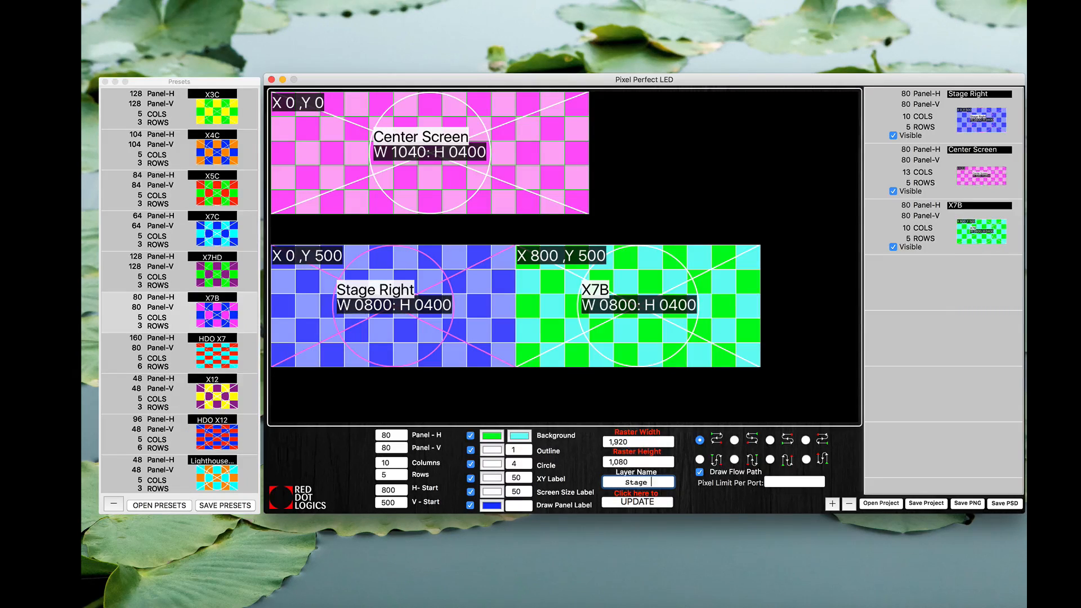
type("stage left")
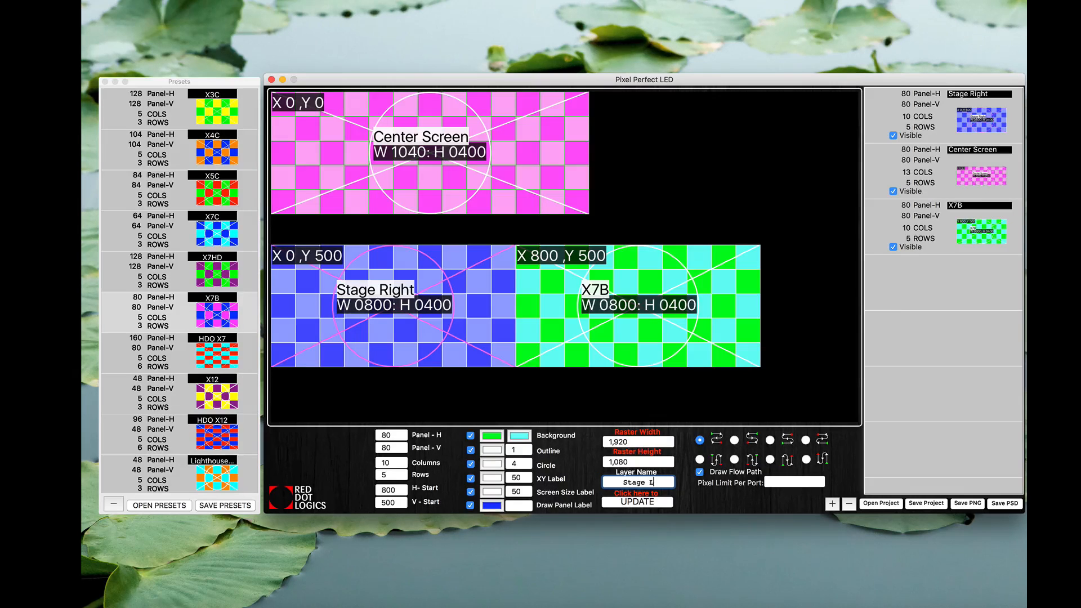
type("Stage Left")
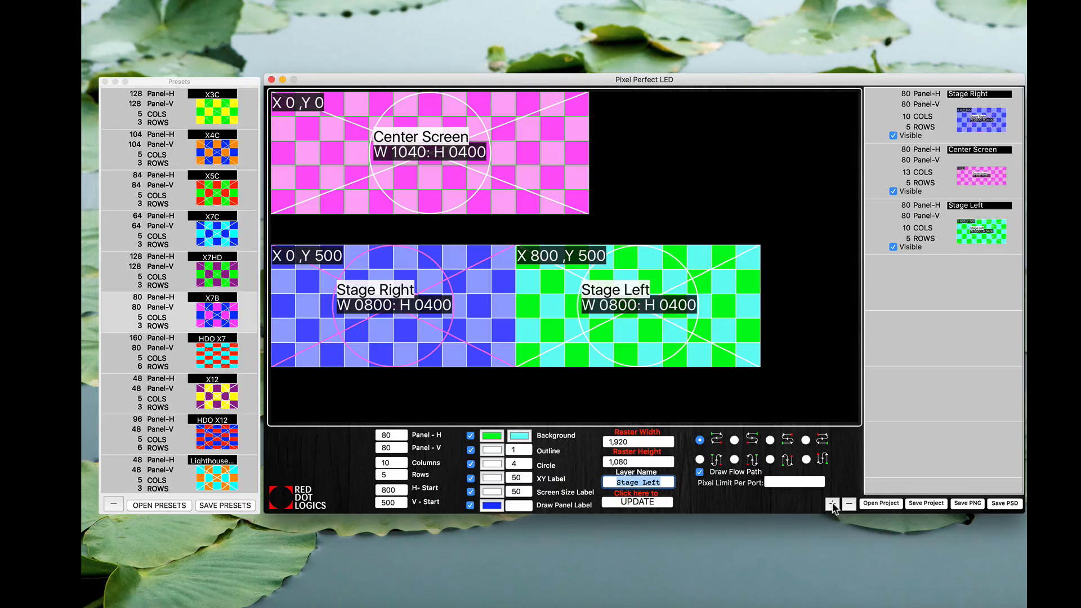
Add an image-file layer using the background image from the Dropbox folder
left_click(832, 503)
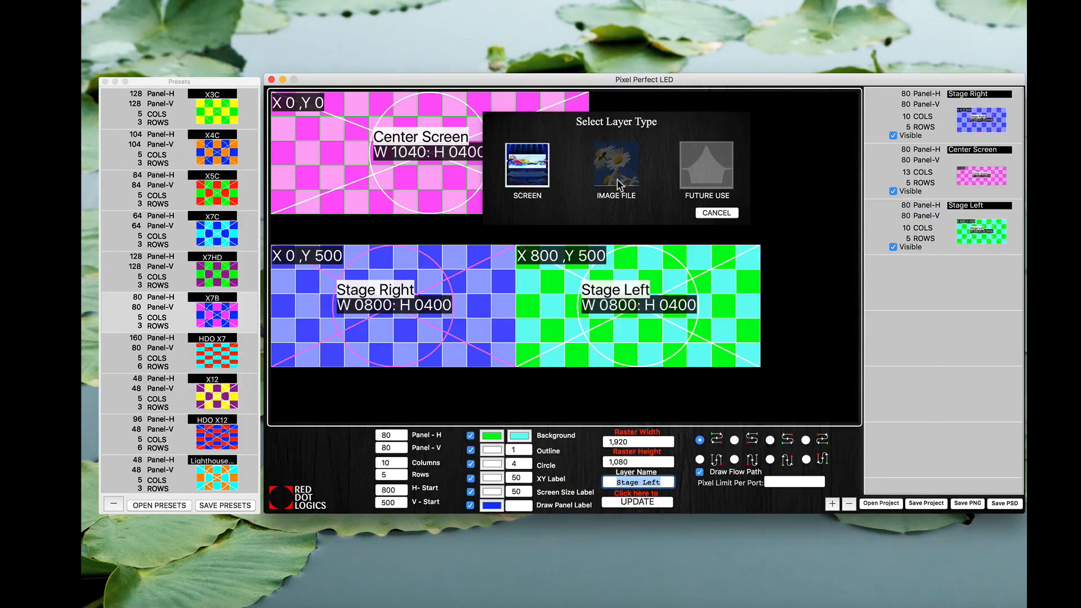
left_click(615, 165)
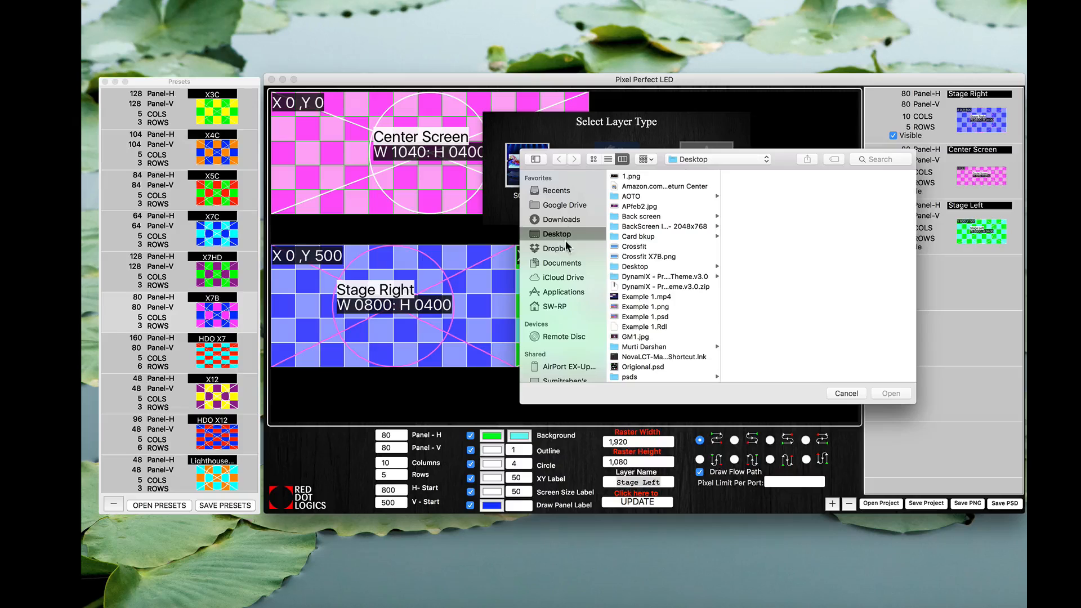
left_click(556, 248)
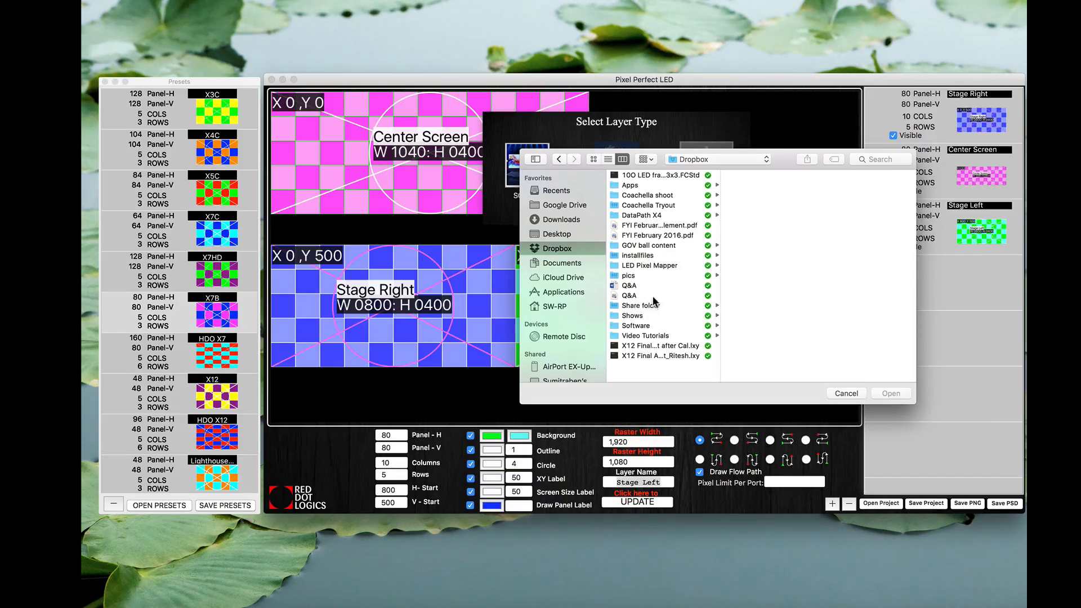
left_click(631, 316)
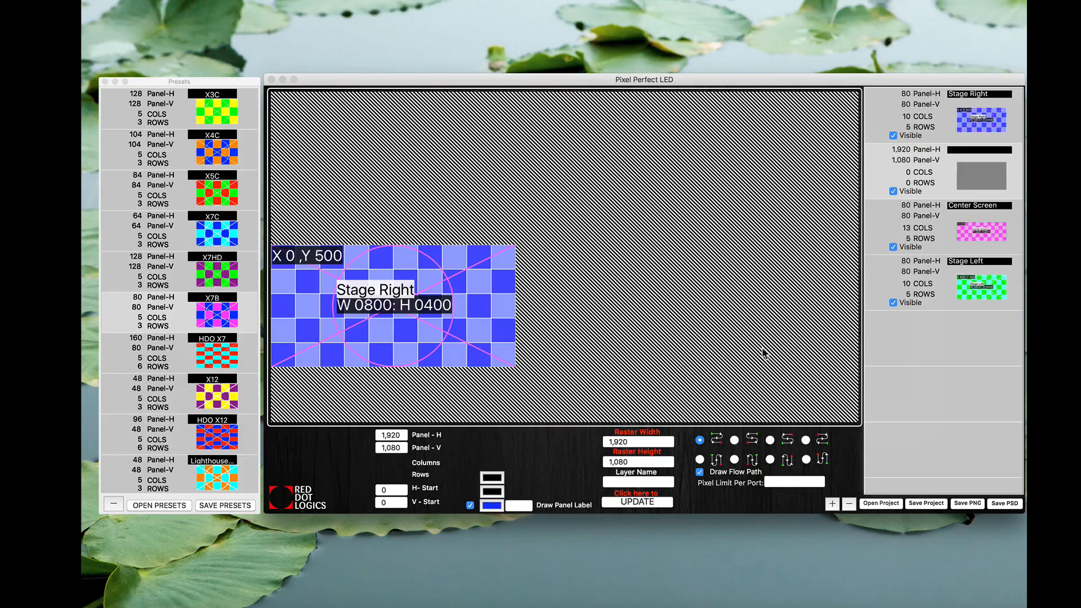
mouse_move(960, 184)
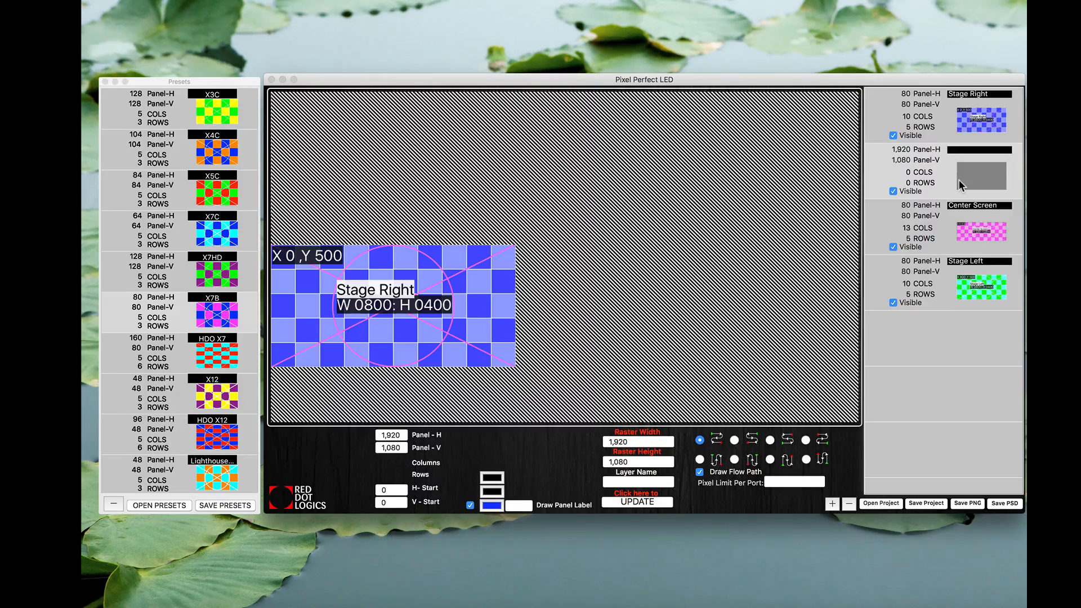
Send the background layer to the bottom of the layer list and refresh the map
left_click(978, 172)
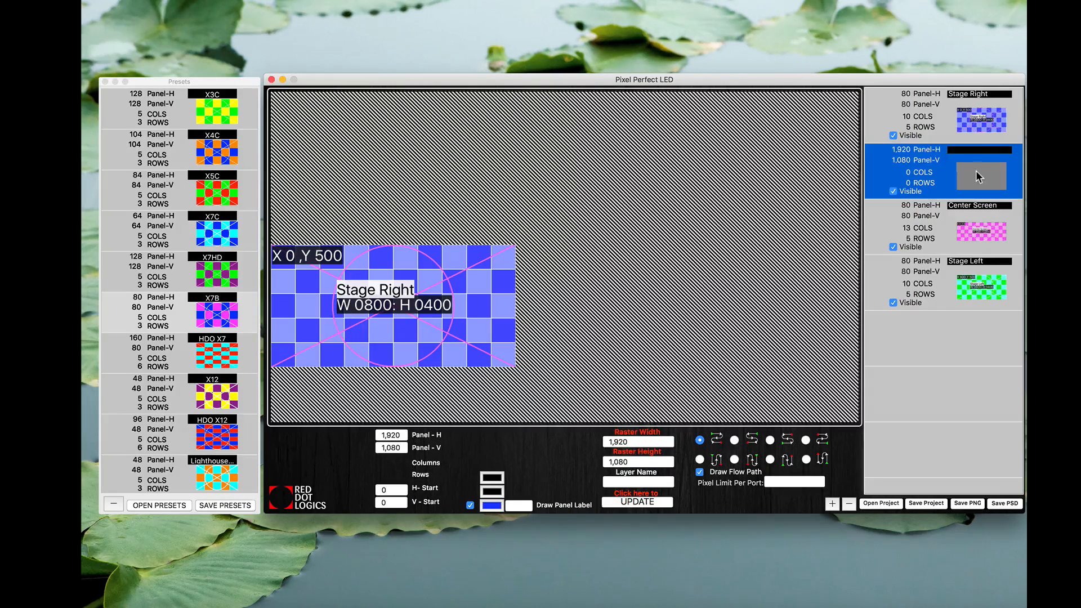
left_click(978, 114)
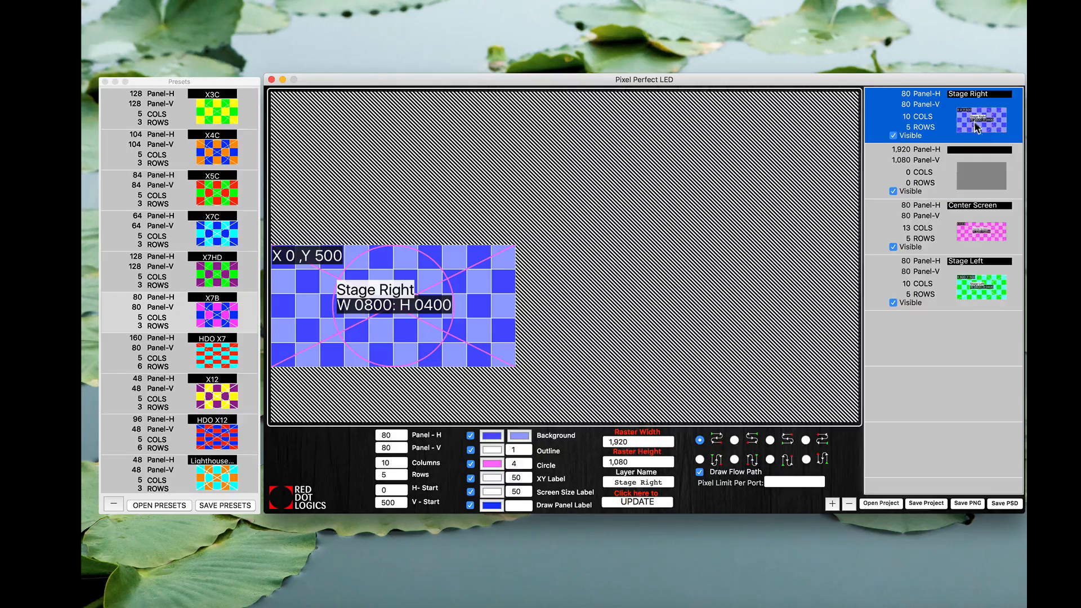
left_click(979, 172)
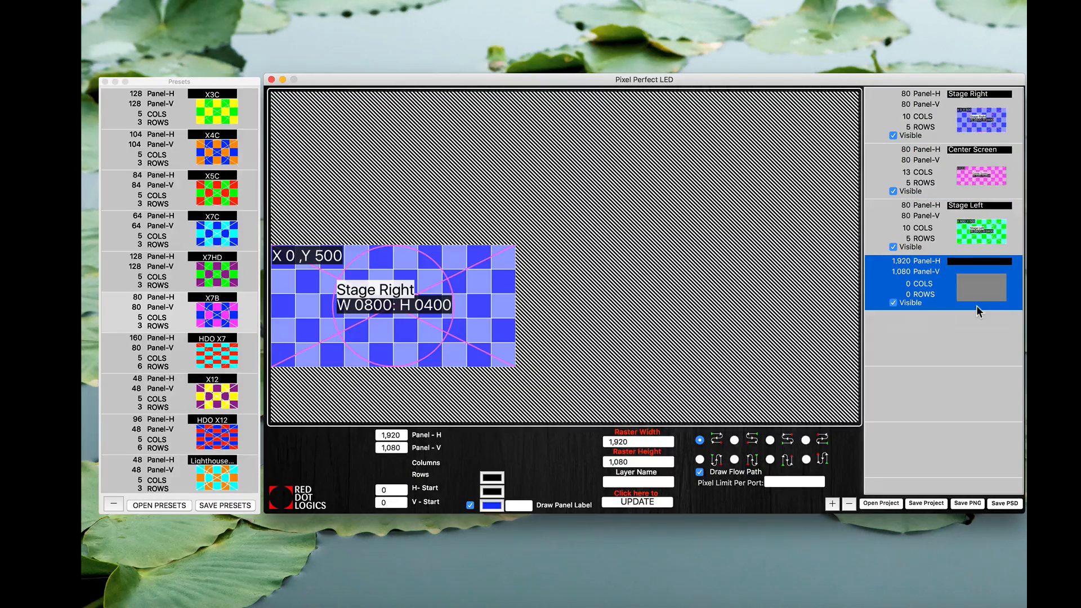
mouse_move(503, 324)
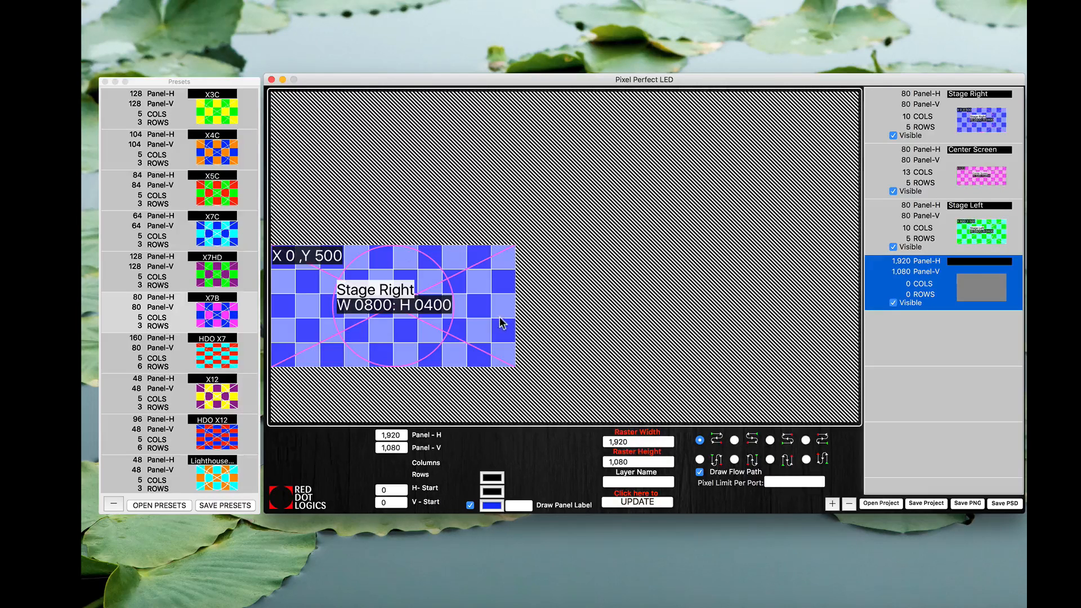
left_click(635, 502)
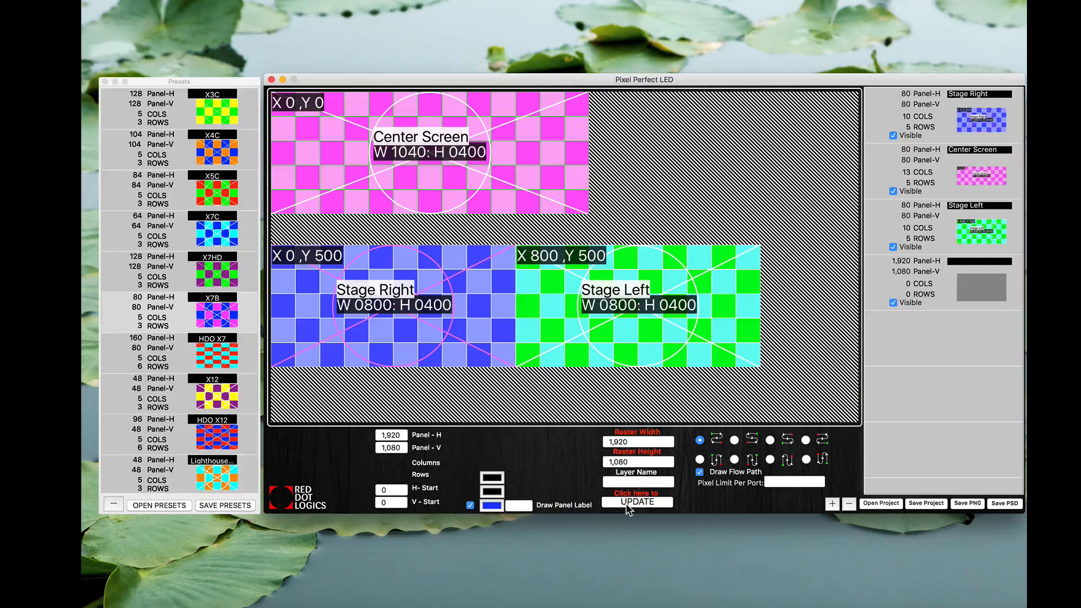
Resize the background layer to 1500 by 1000, then begin adding another layer
left_click(944, 279)
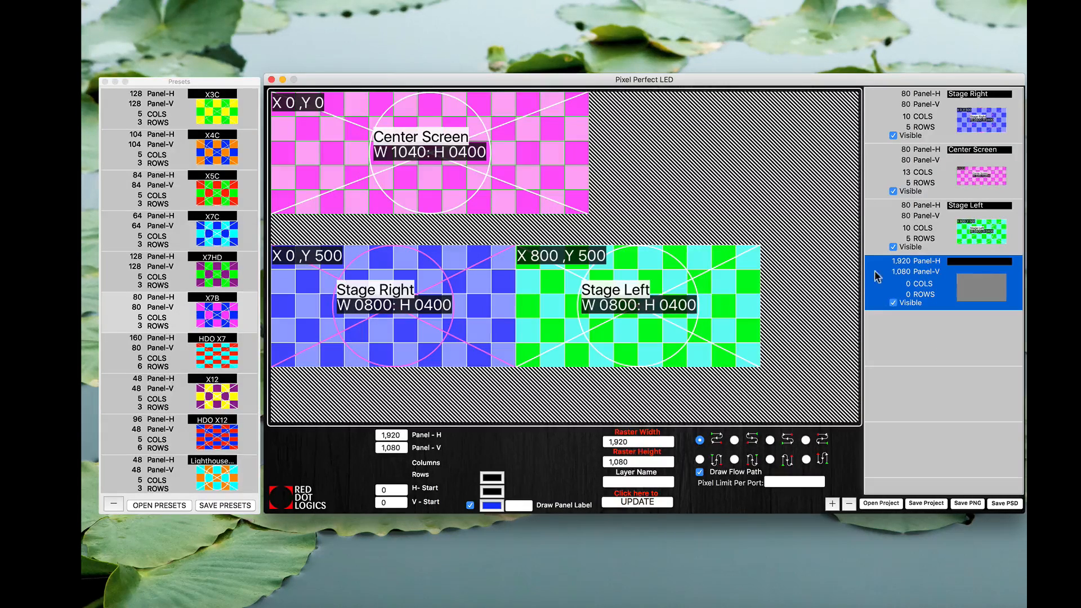
left_click(391, 434)
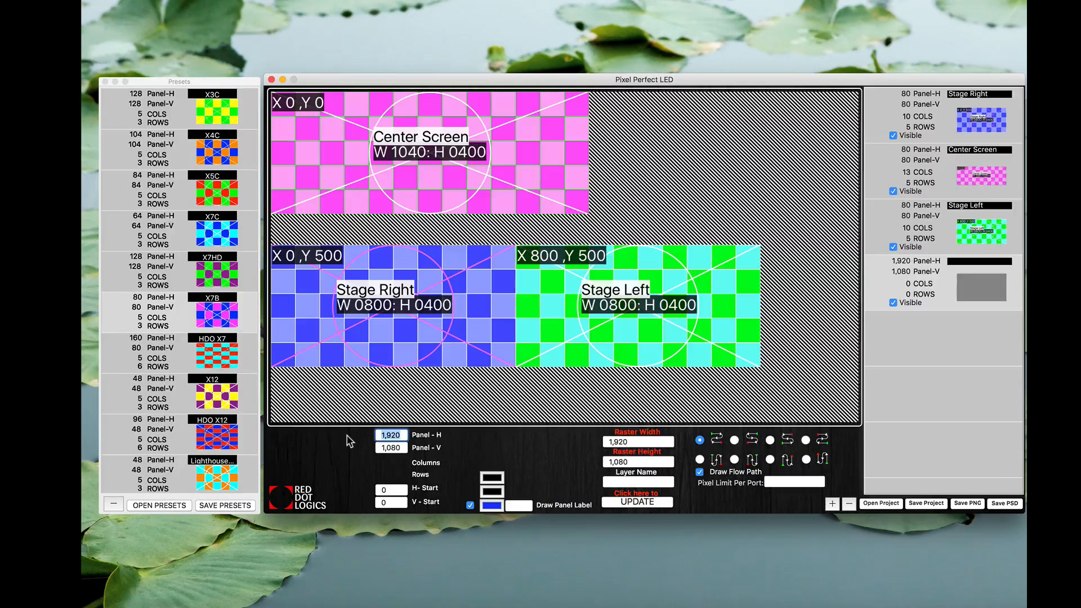
type("1500")
left_click(390, 447)
type("1000")
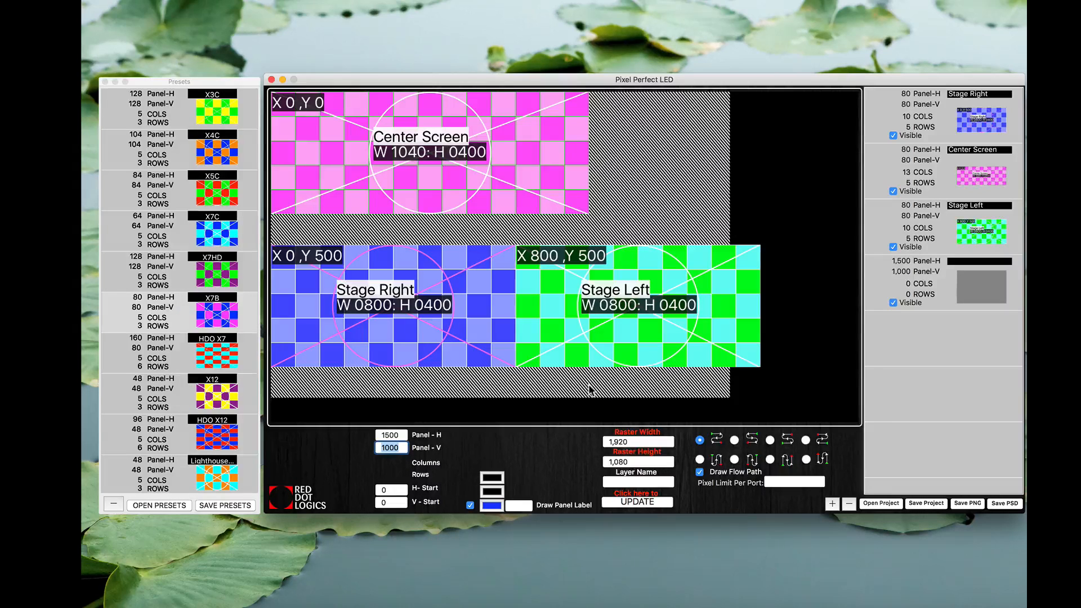
left_click(833, 503)
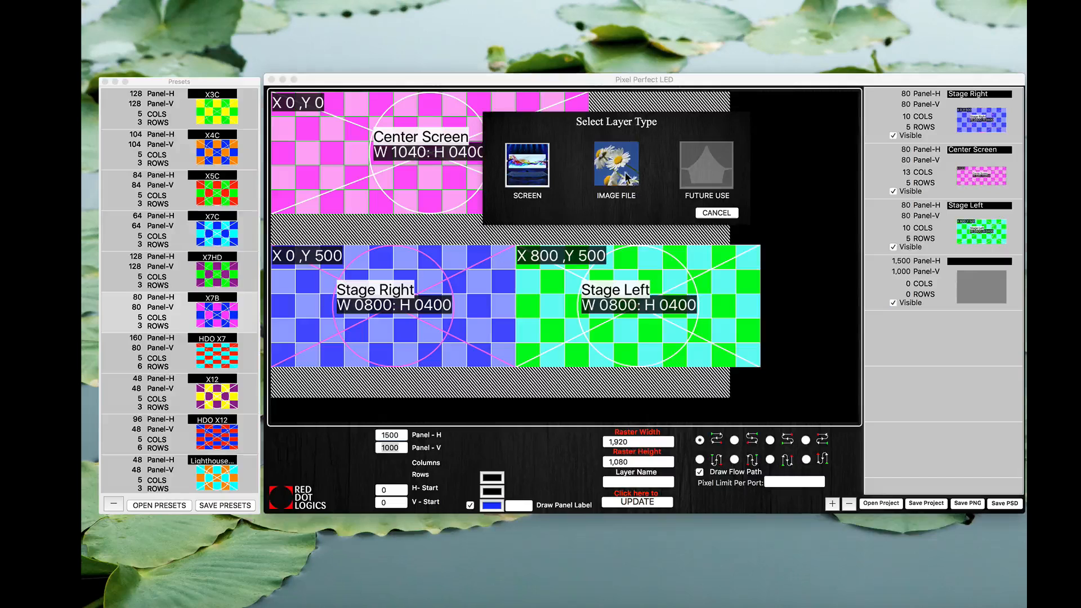
Add the RED DOT-1.png logo from the Desktop as a 360×150 image layer
left_click(616, 165)
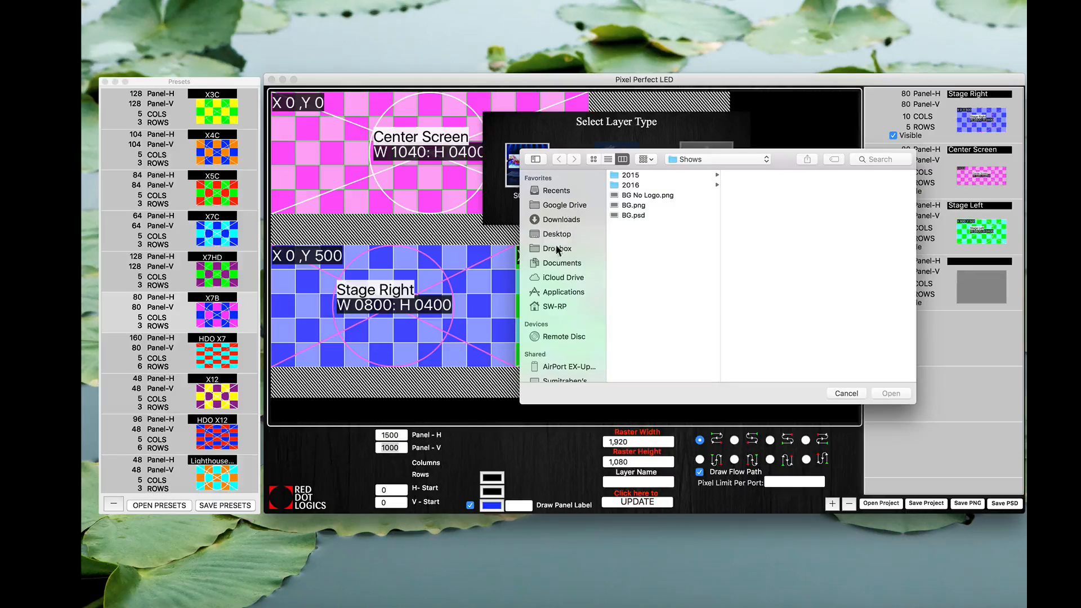
left_click(556, 234)
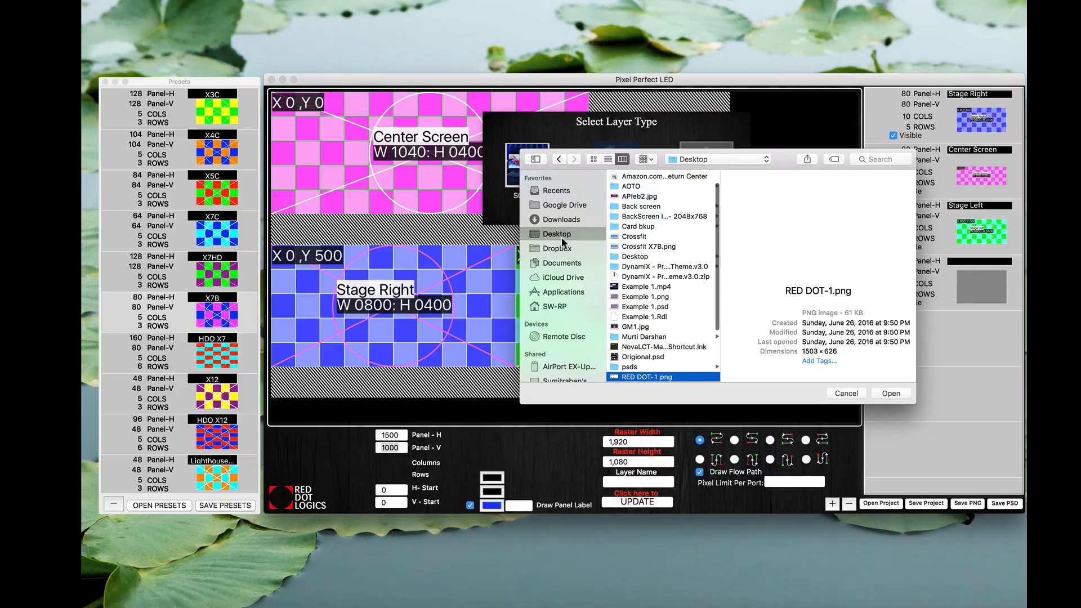
left_click(890, 392)
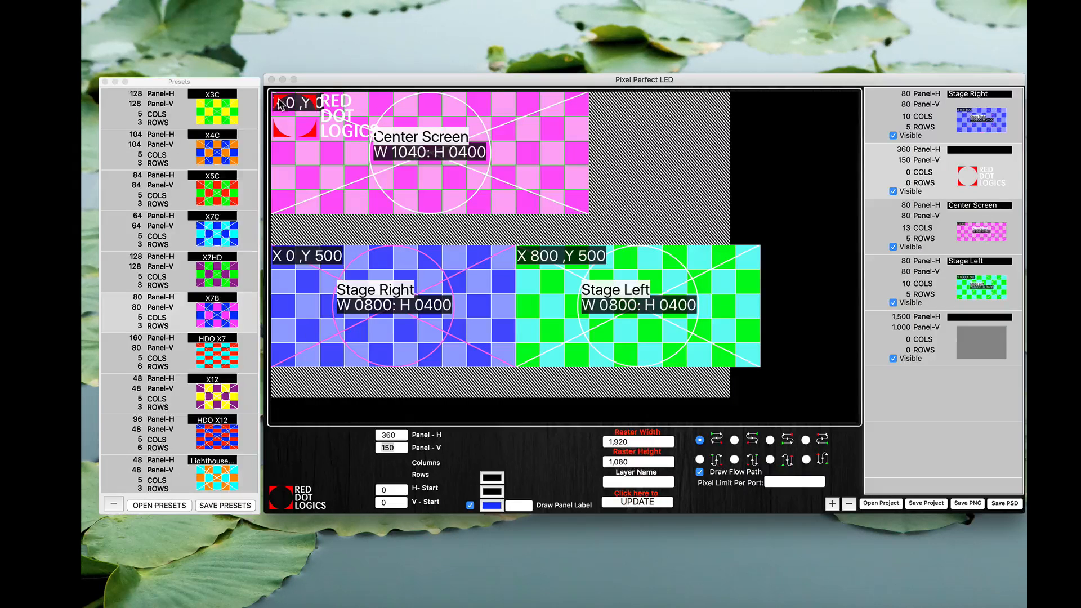
Move the logo layer to H-Start 1800, V-Start 800 at the map's lower right
left_click(388, 447)
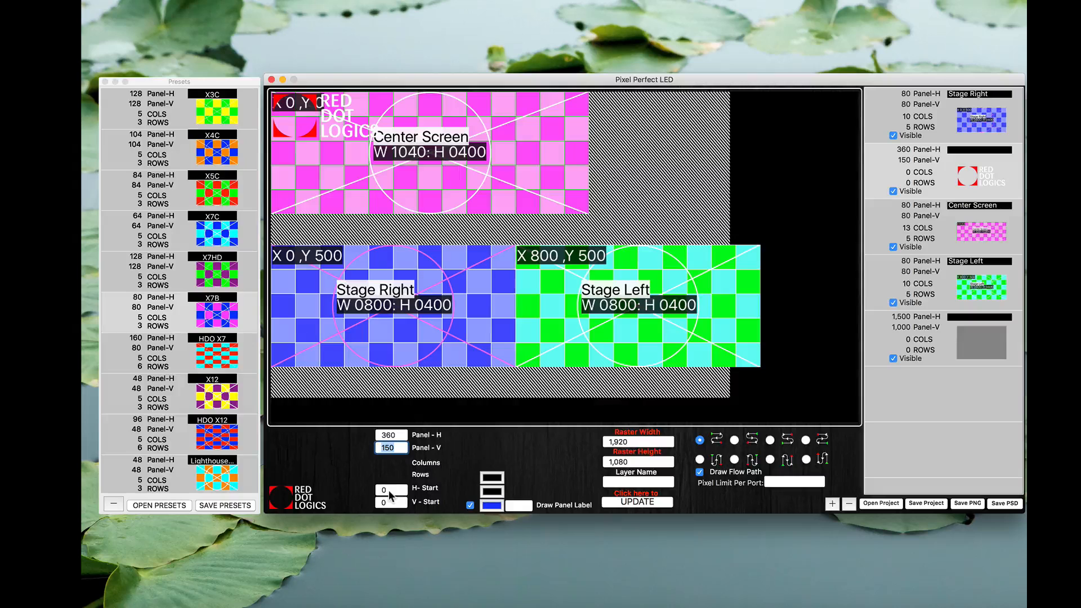
left_click(389, 490)
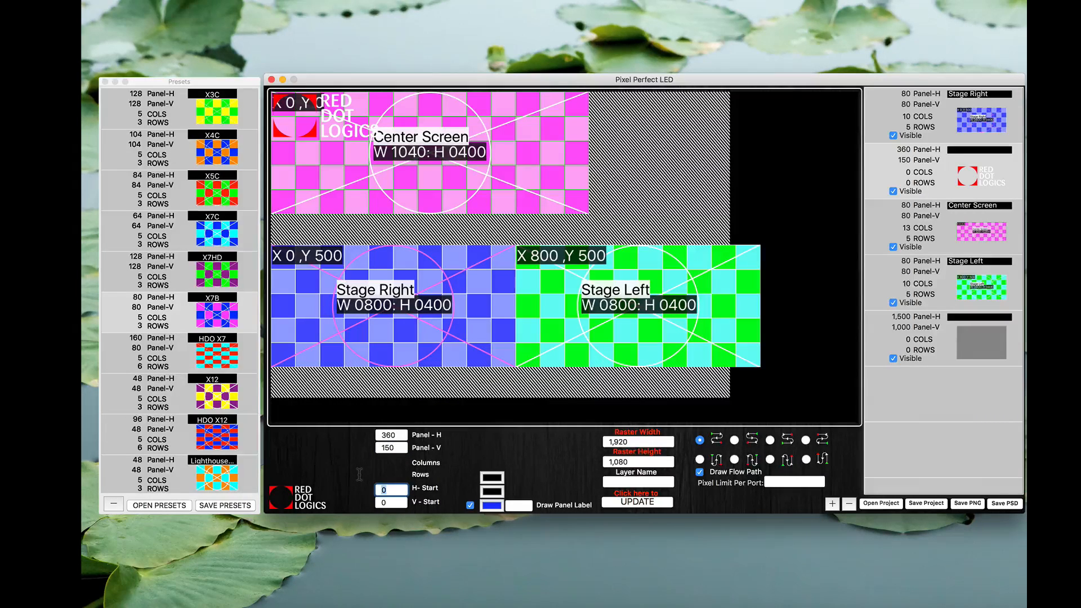
type("1")
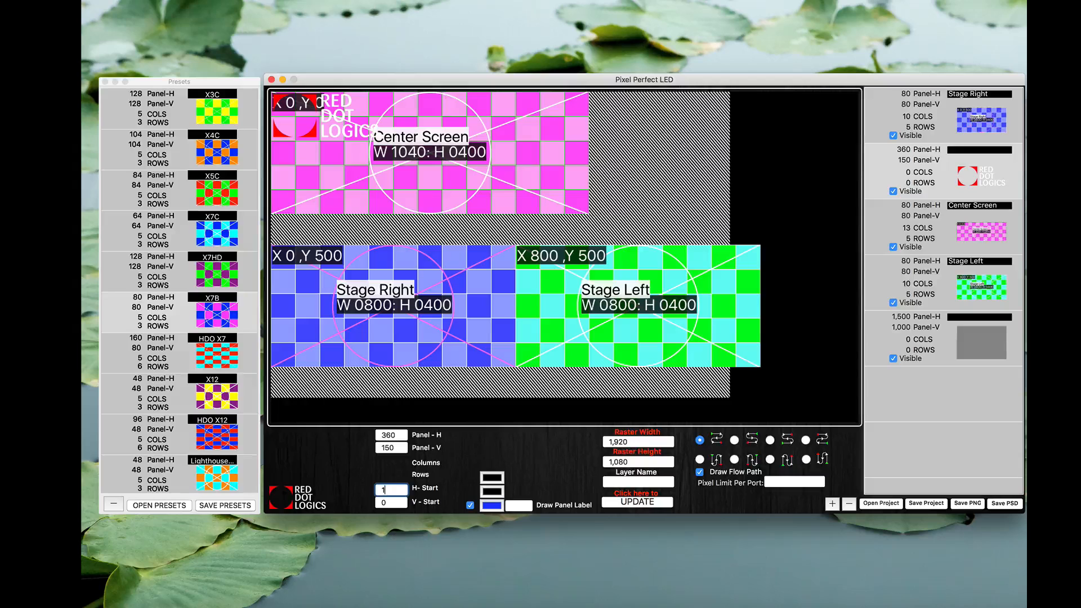
type("1800")
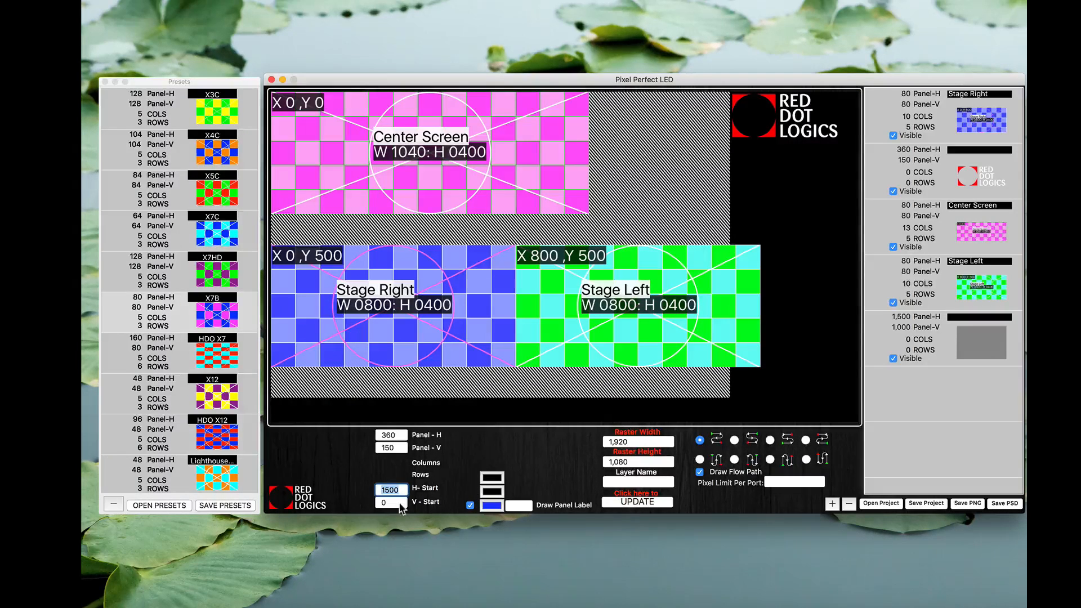
left_click(390, 502)
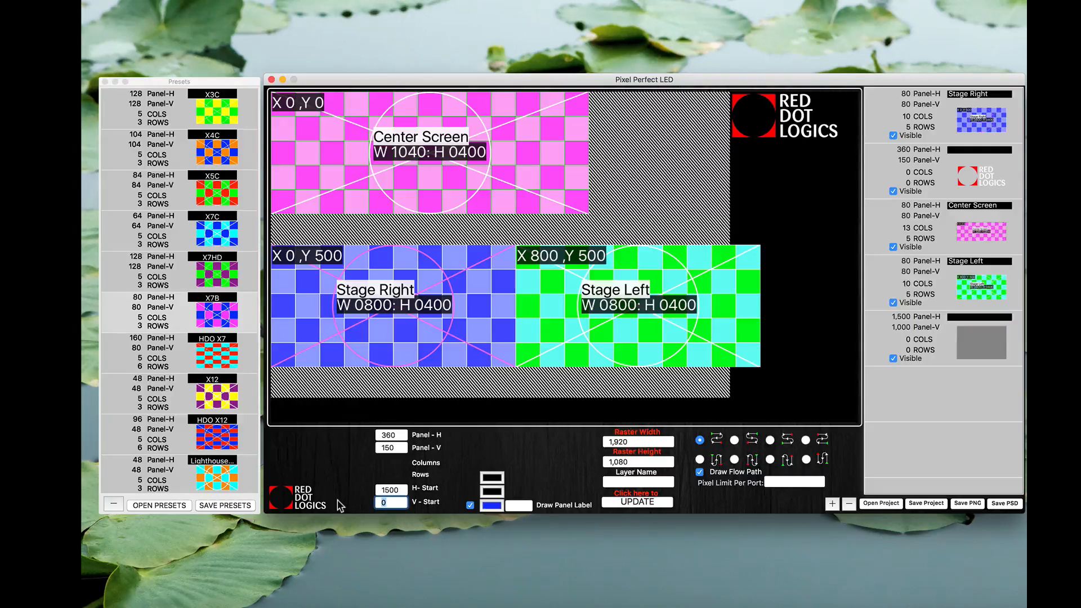
type("8")
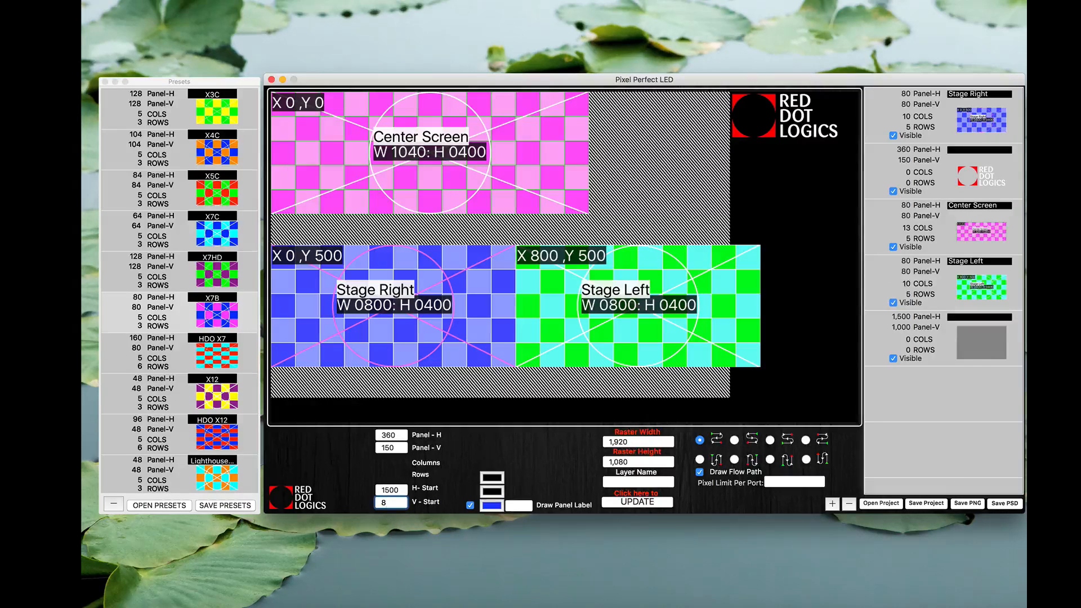
type("800")
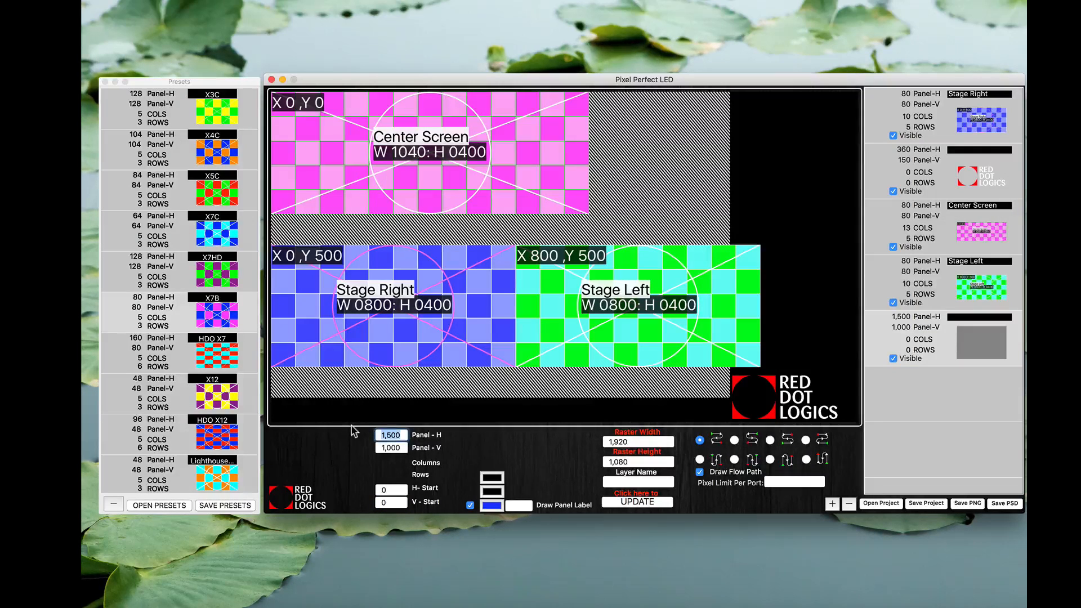
Stretch the background layer to the full 1920×1080 map
type("1920")
left_click(391, 446)
type("1080")
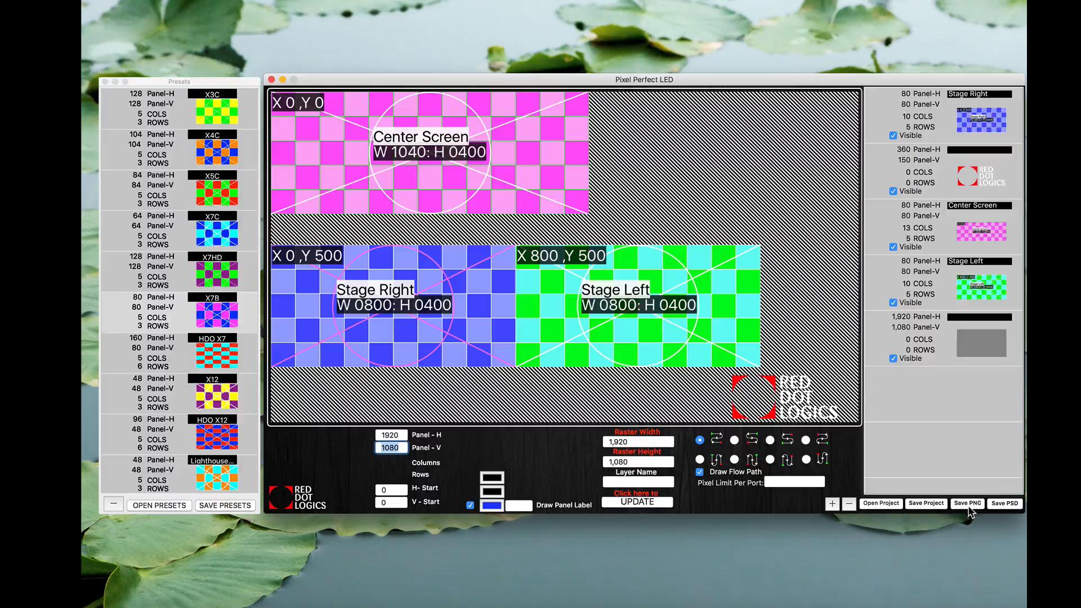
Save the map as a PNG named 'Example 2' on the Desktop, then start a PSD save
left_click(966, 503)
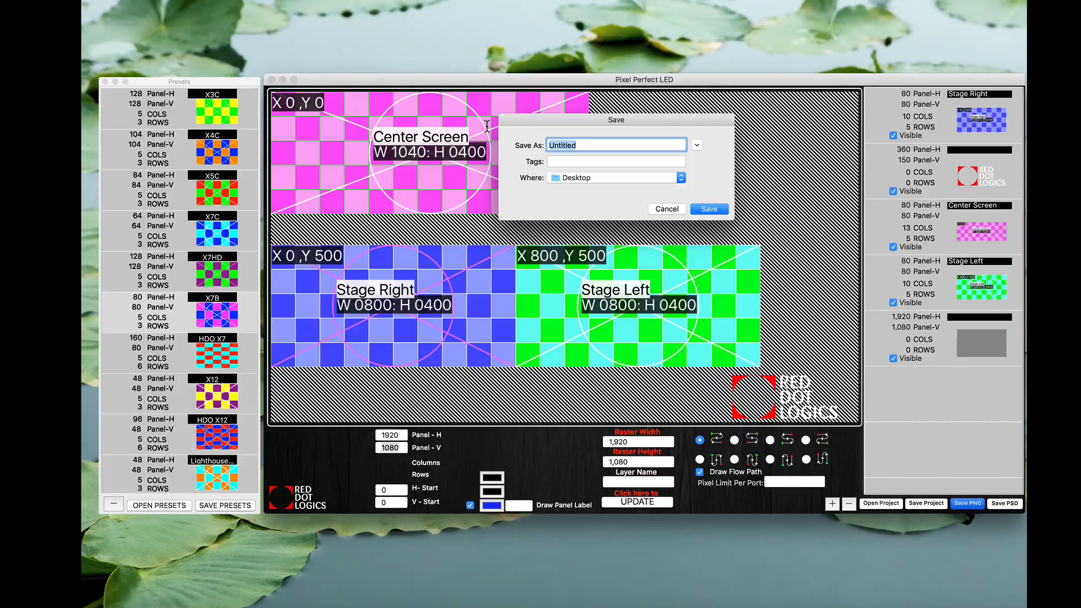
type("E")
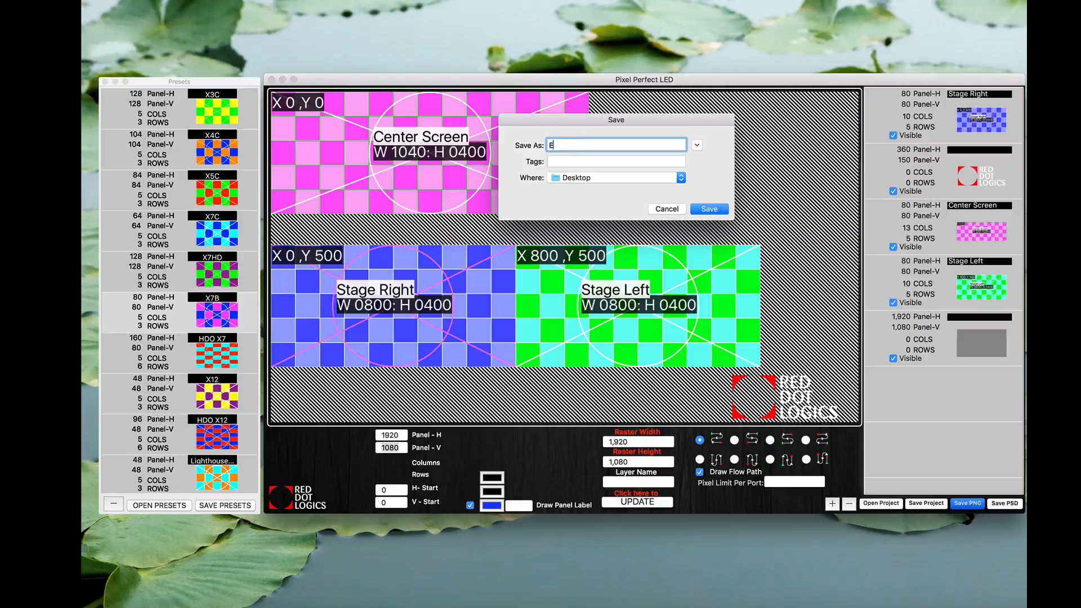
type("xample 2")
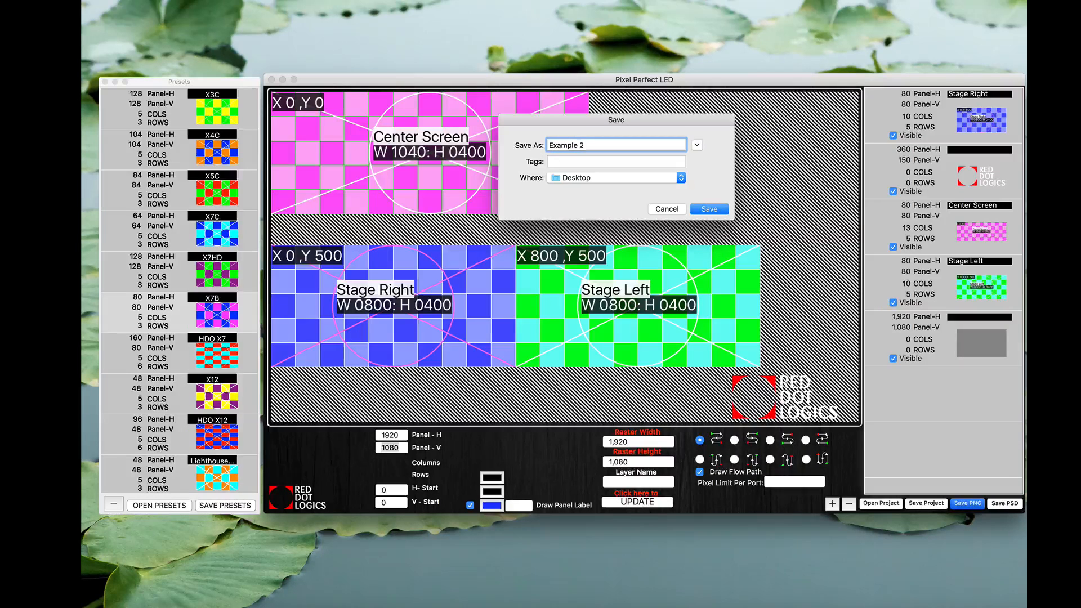
left_click(666, 209)
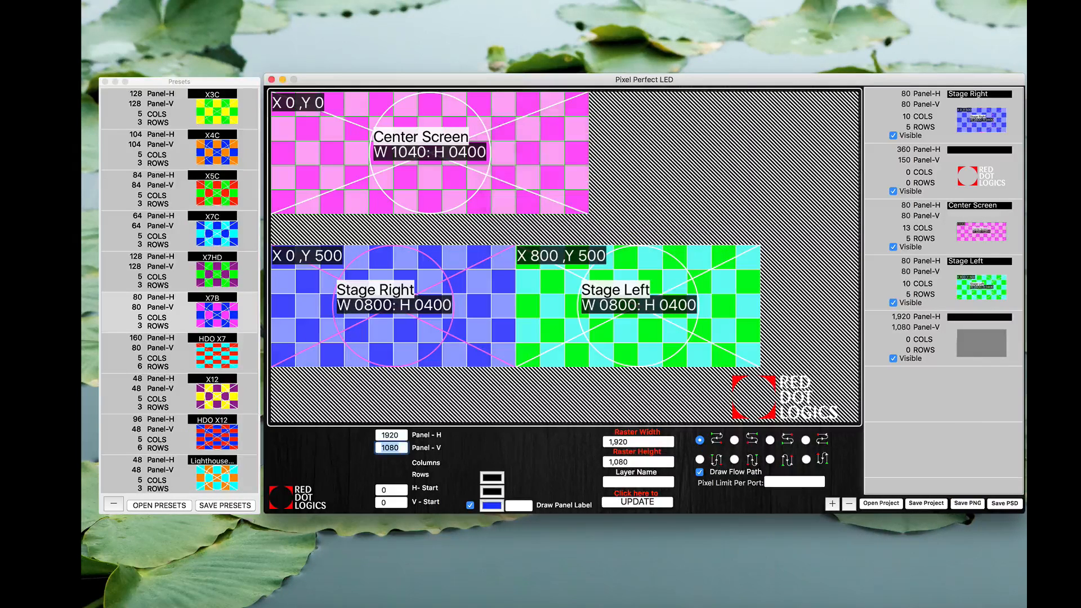
left_click(1003, 503)
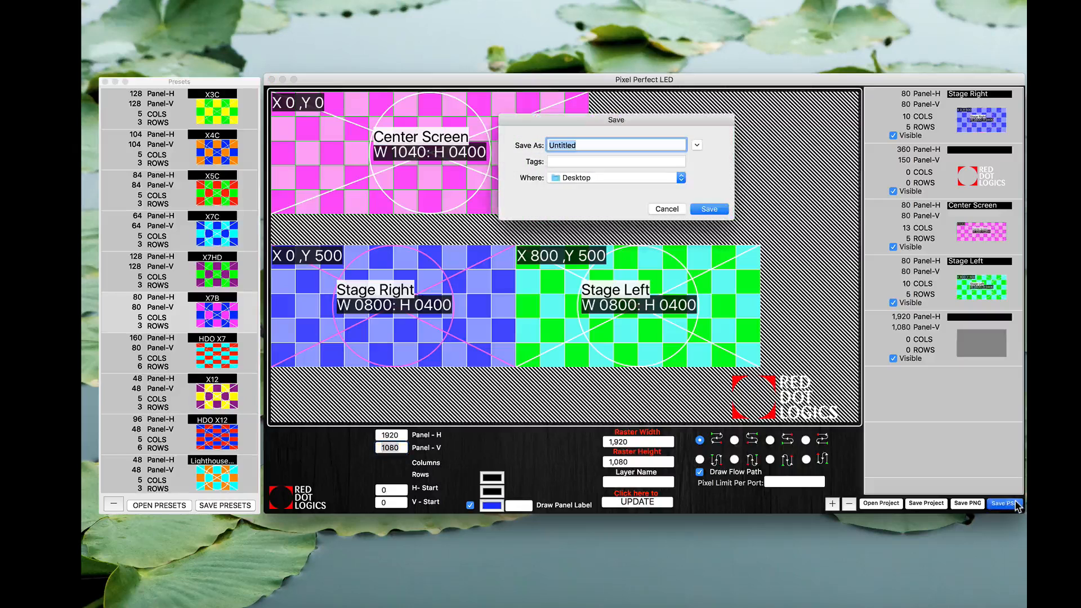
mouse_move(722, 299)
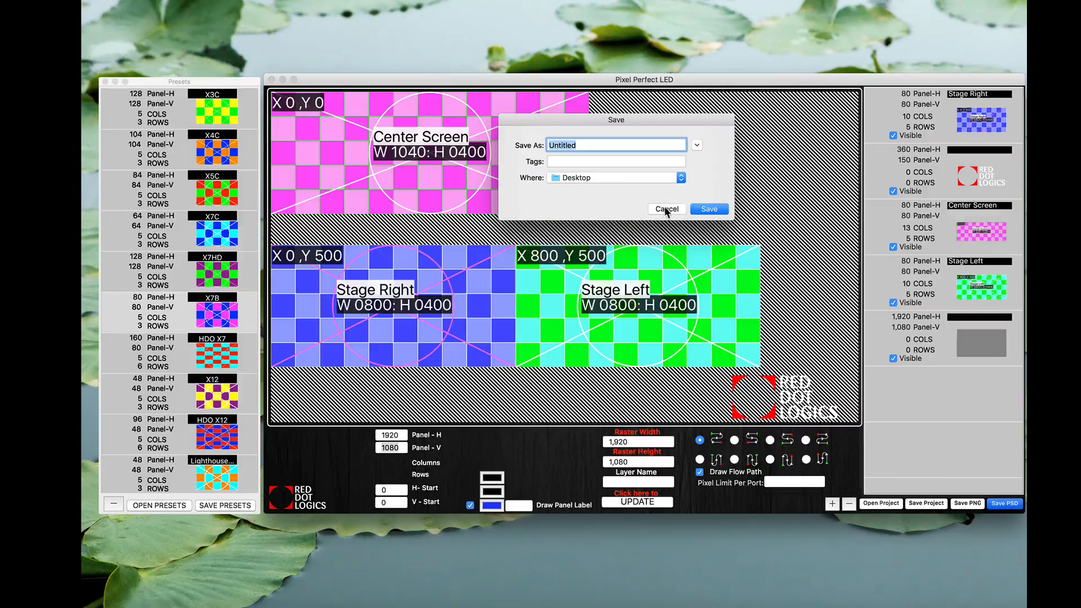
Cancel the stray prompt and save the map as a layered PSD named 'Example 2'
left_click(708, 209)
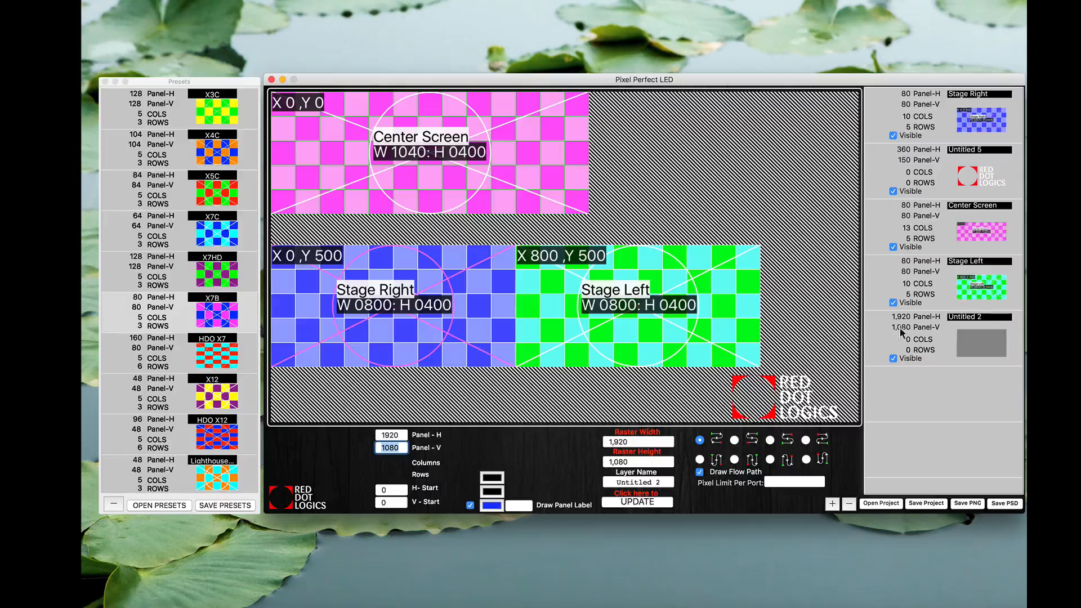
left_click(893, 358)
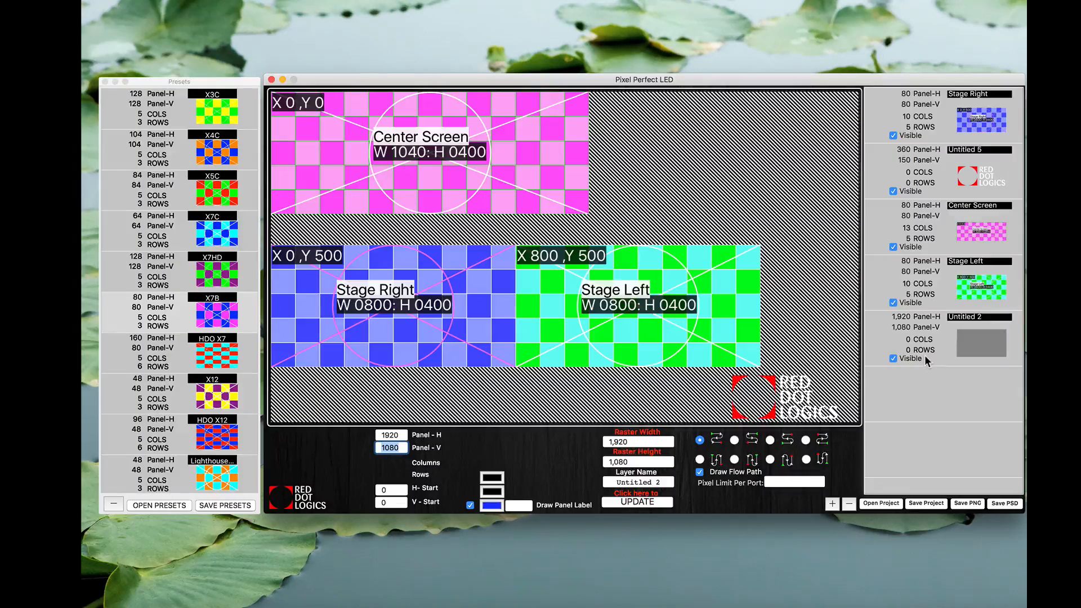
left_click(1003, 503)
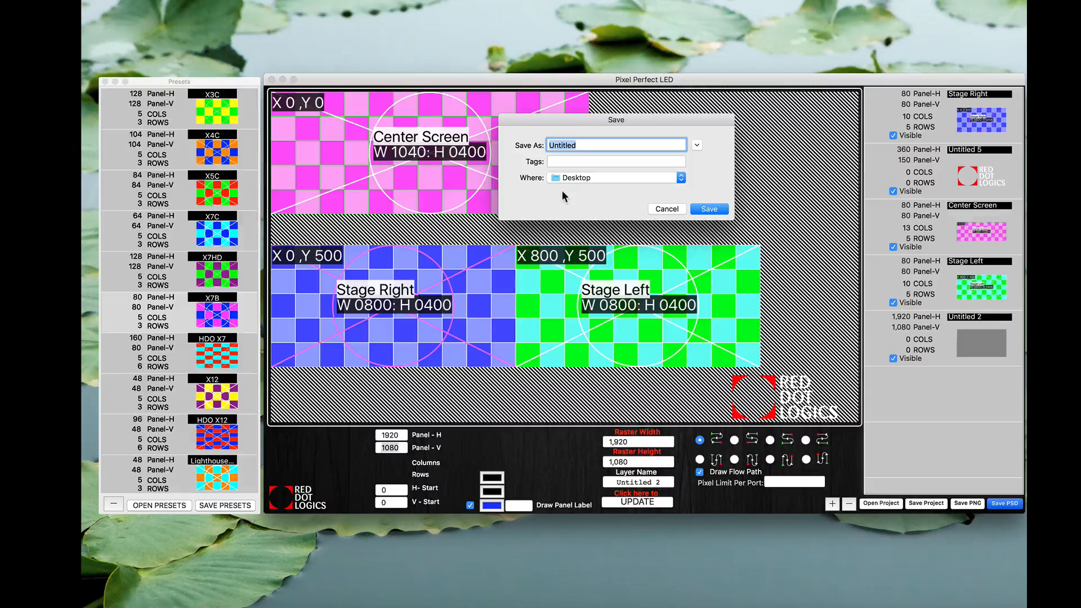
type("Example 2")
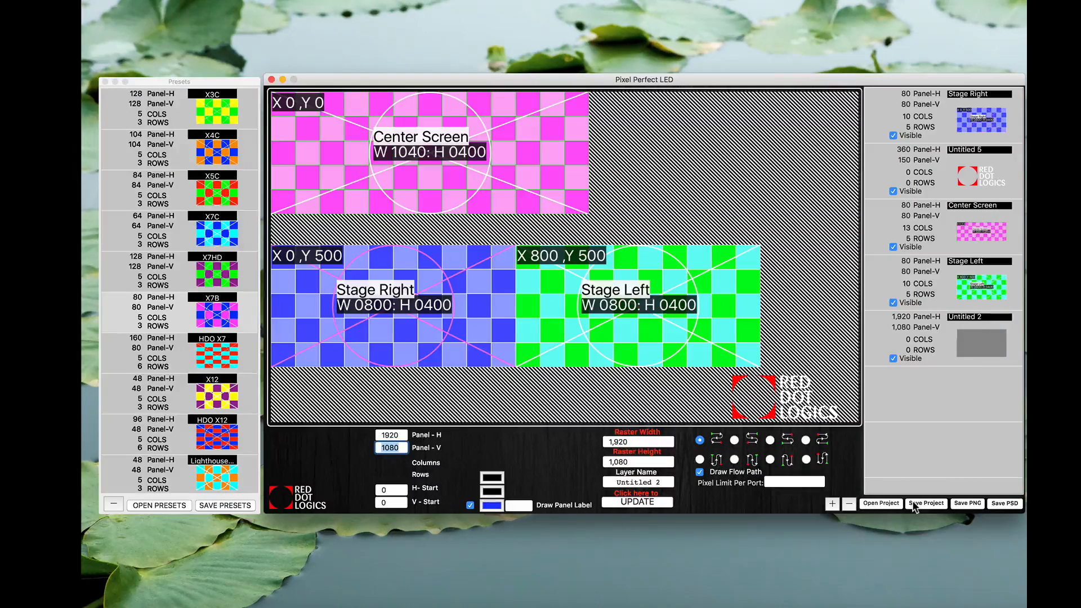
Save the layout as a project named 'Example 2'
left_click(925, 502)
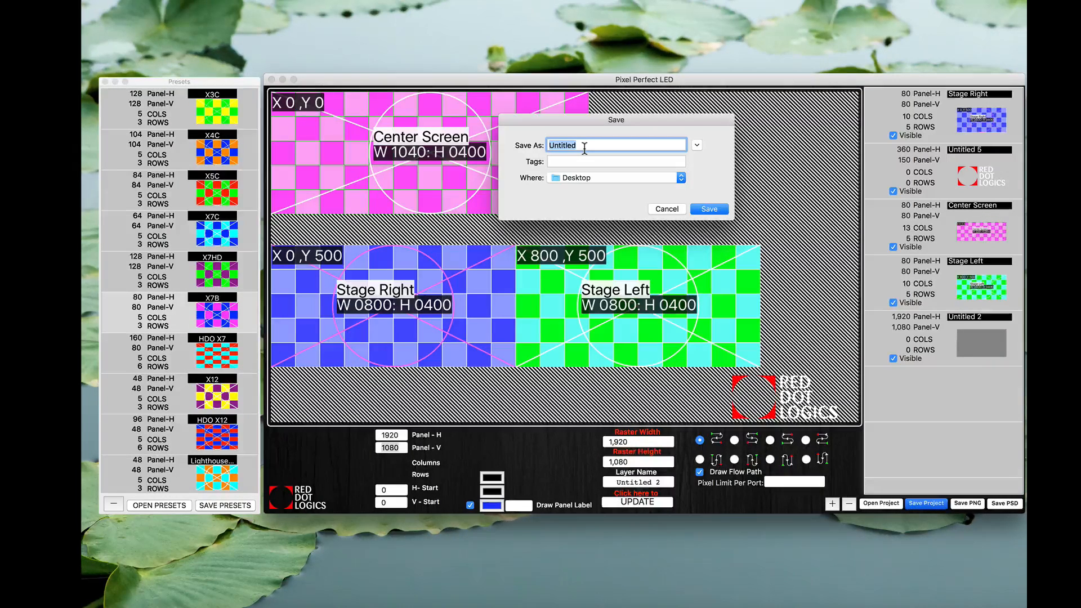
type("Example 2")
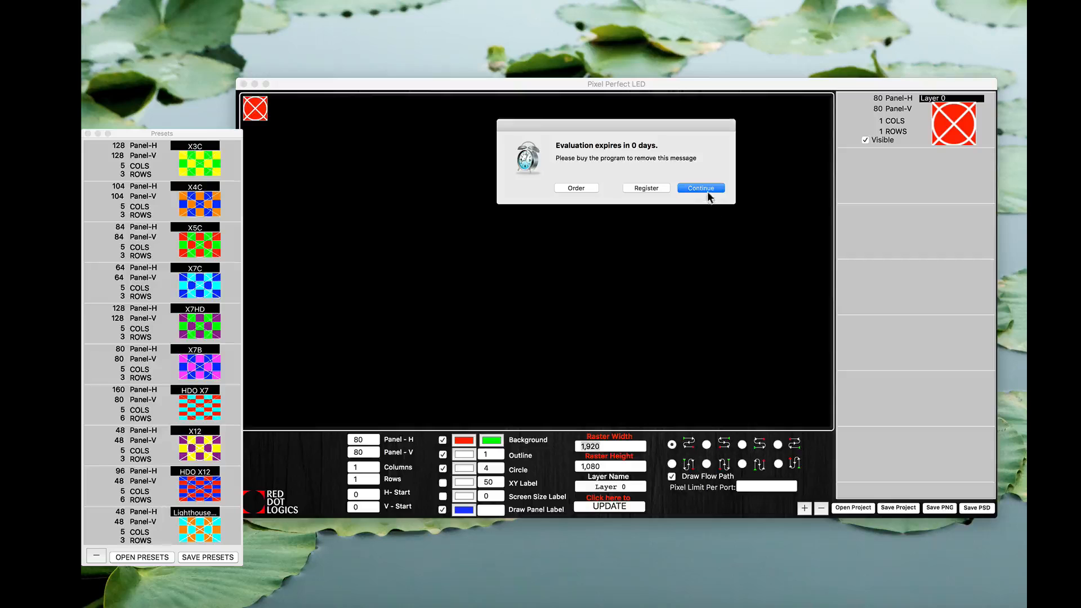
Dismiss the evaluation notice and load the Example 2.Rdl project file
left_click(699, 188)
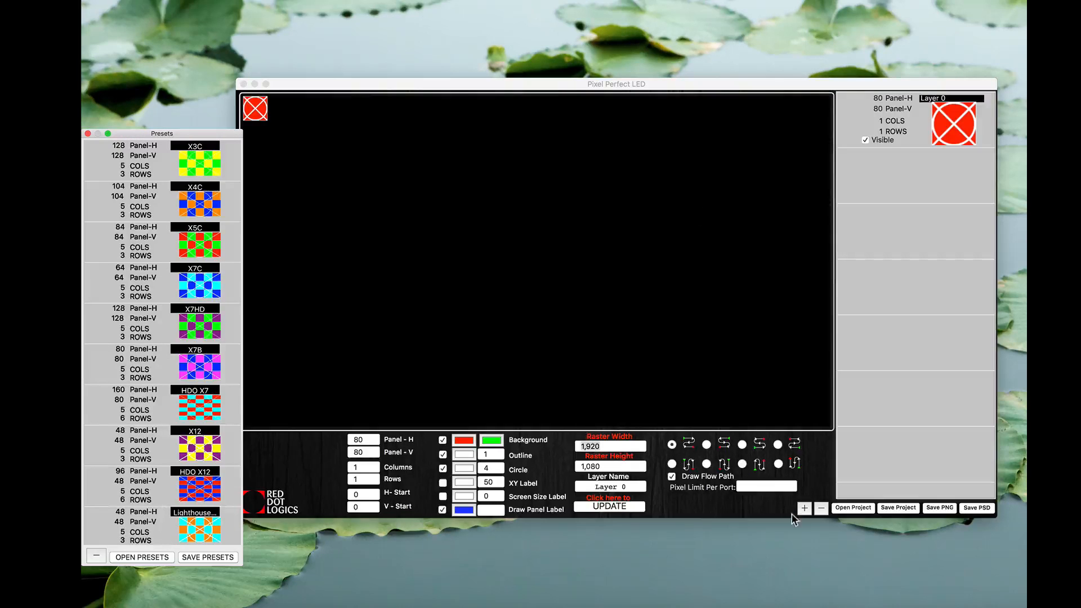
left_click(852, 507)
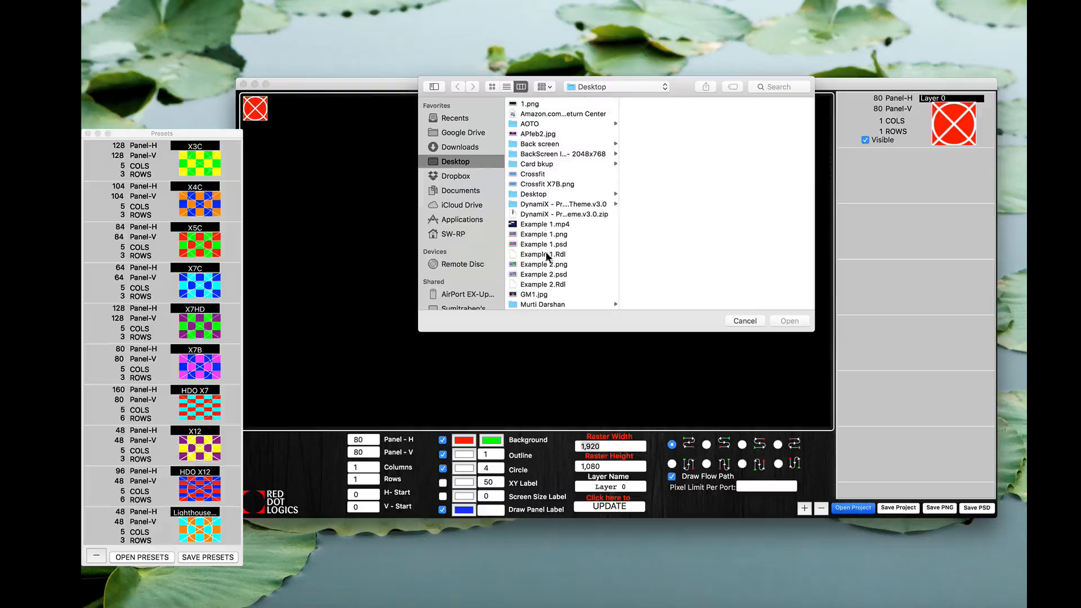
left_click(544, 284)
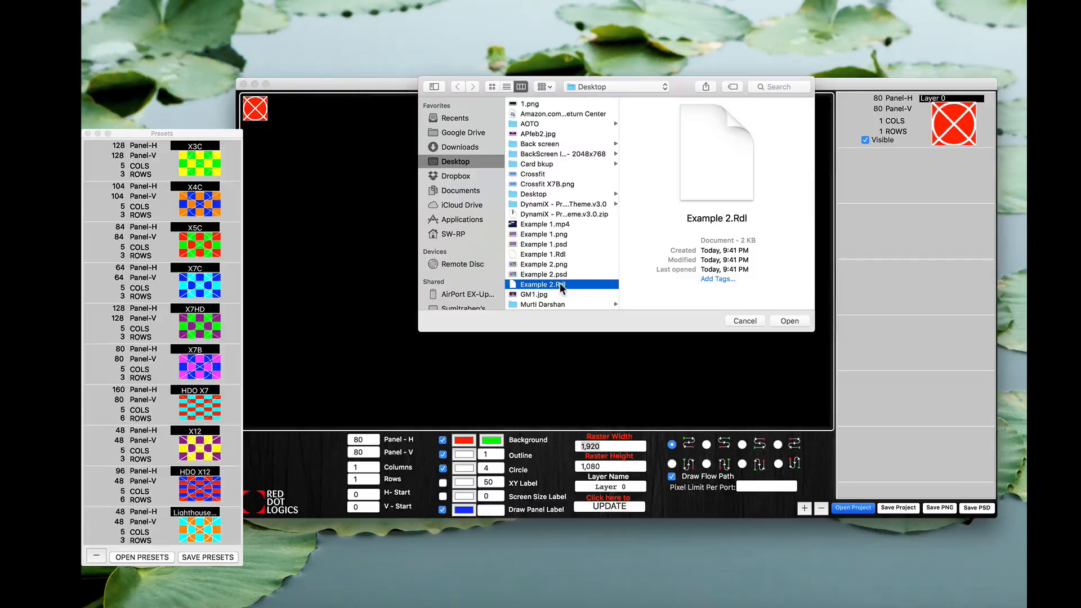
left_click(788, 320)
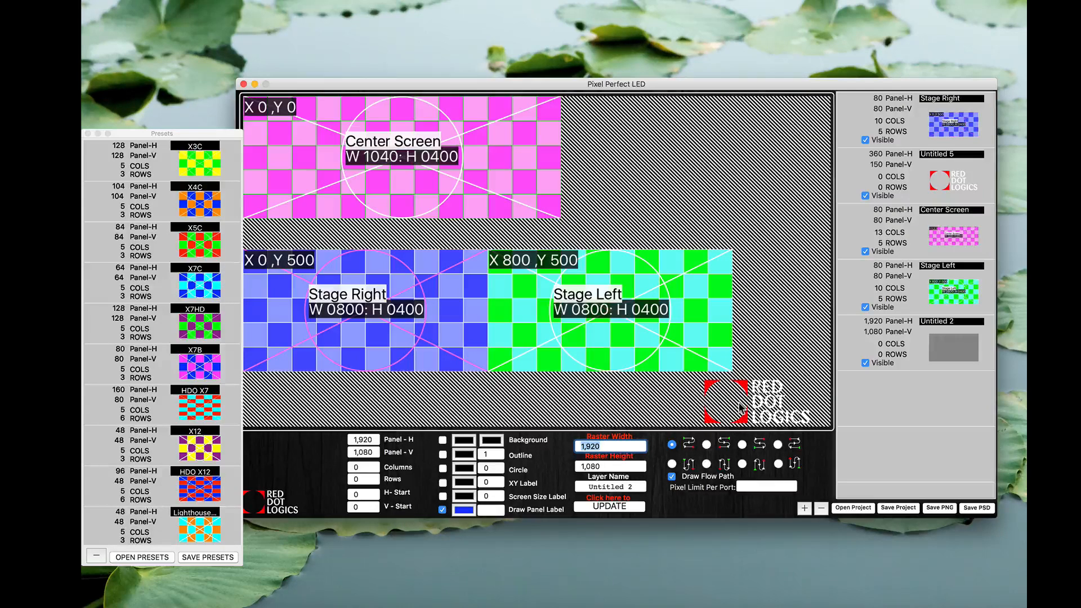
mouse_move(789, 406)
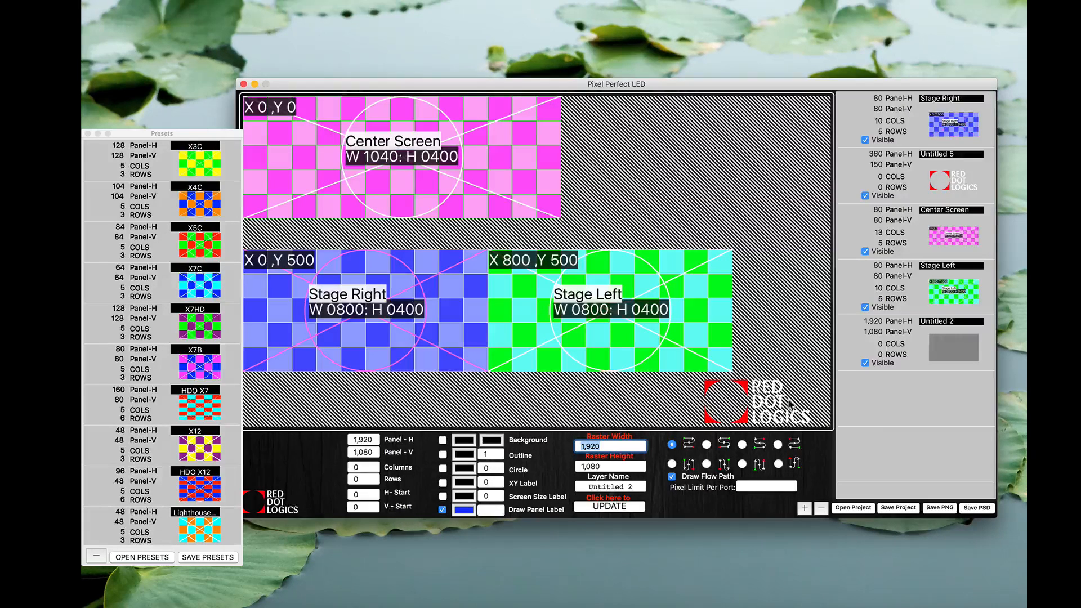
Set Center Screen's Panel-H and Panel-V to 100, then start a PNG save
left_click(945, 231)
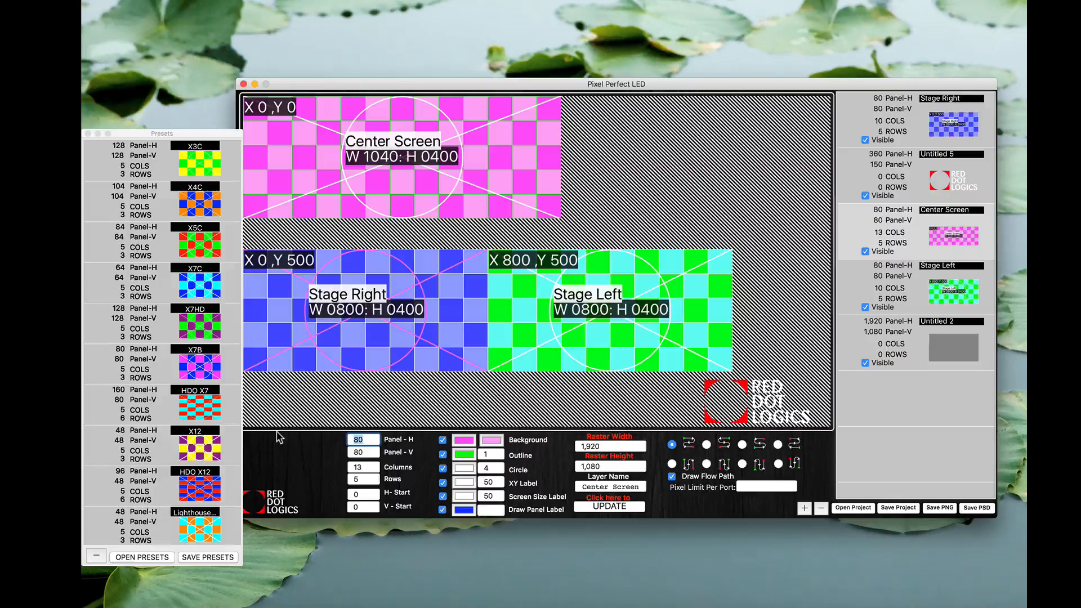
type("10")
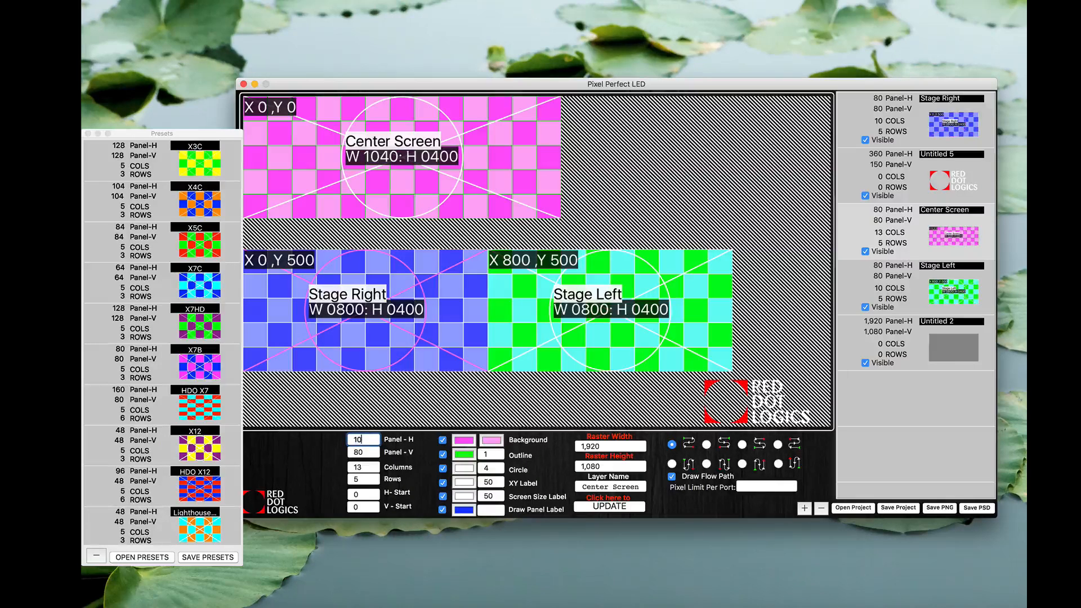
type("100")
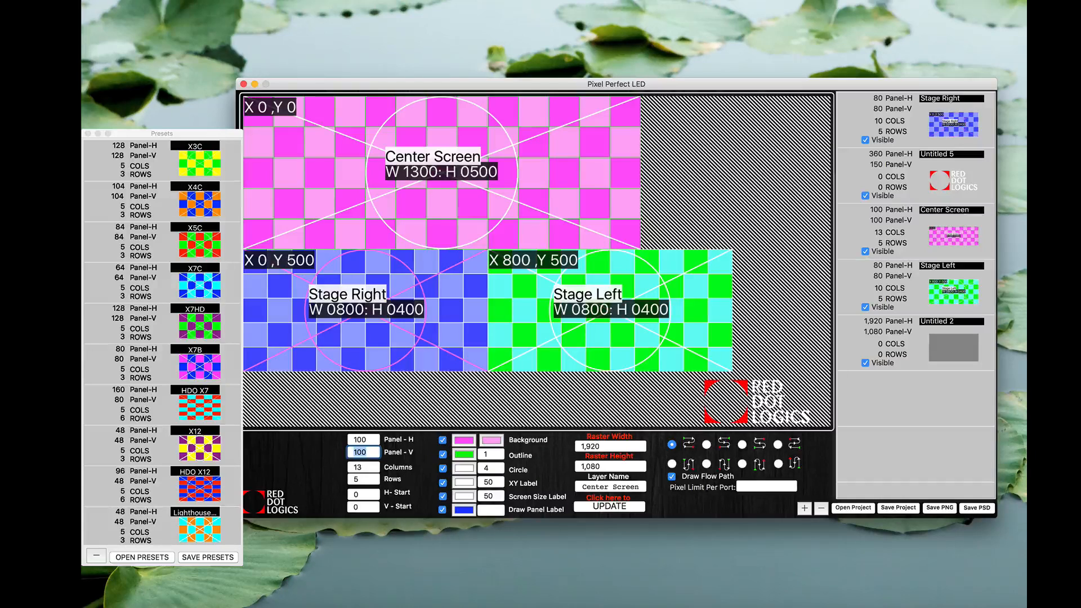
mouse_move(555, 575)
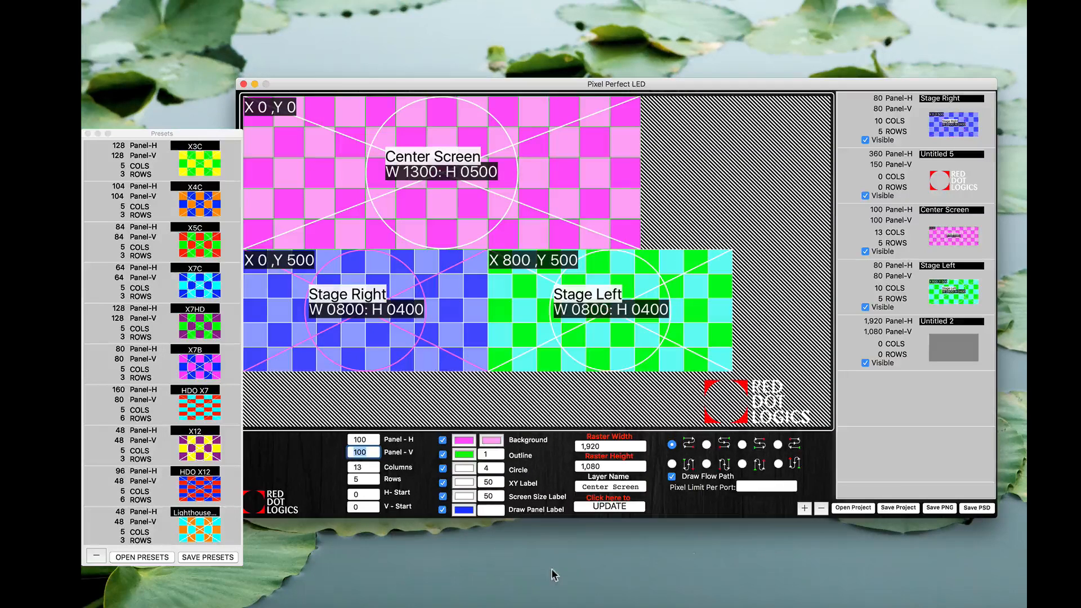
left_click(939, 508)
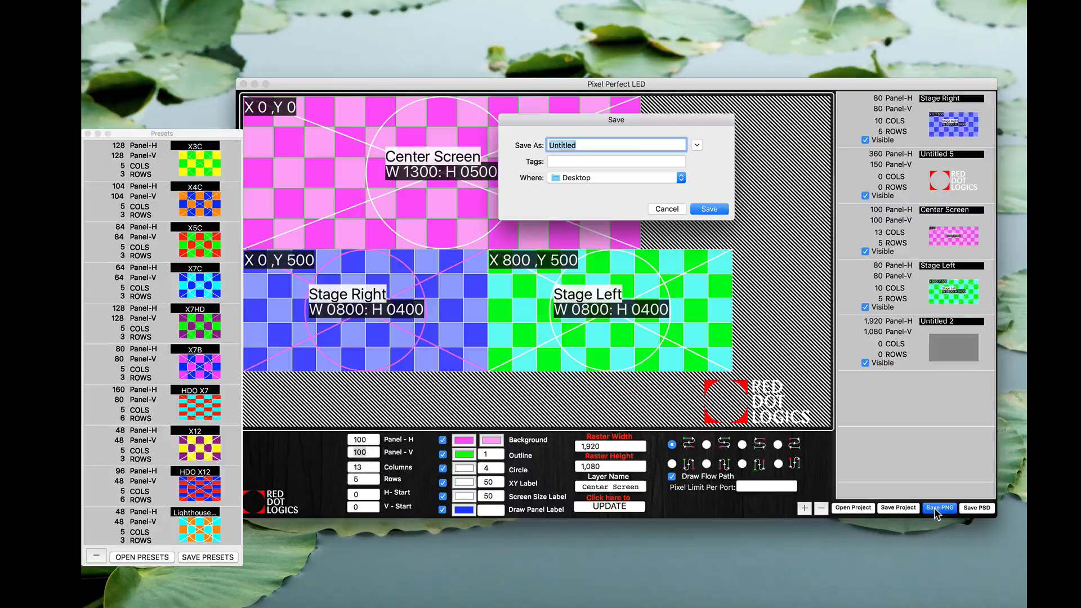
Save the map as Example 3.png and view the image to verify the enlarged Center Screen
type("Example 3")
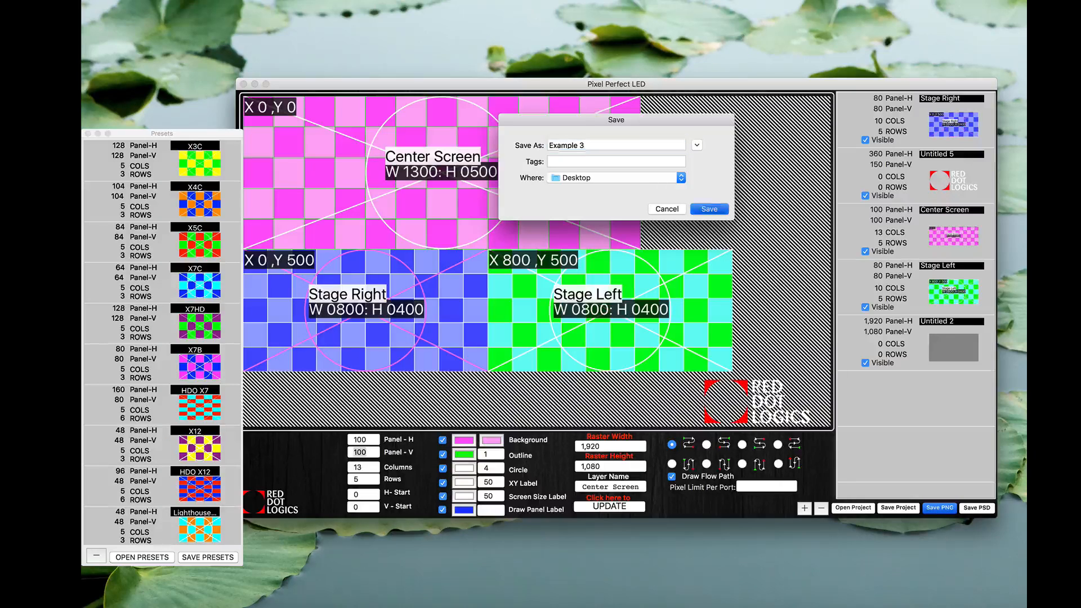
left_click(665, 209)
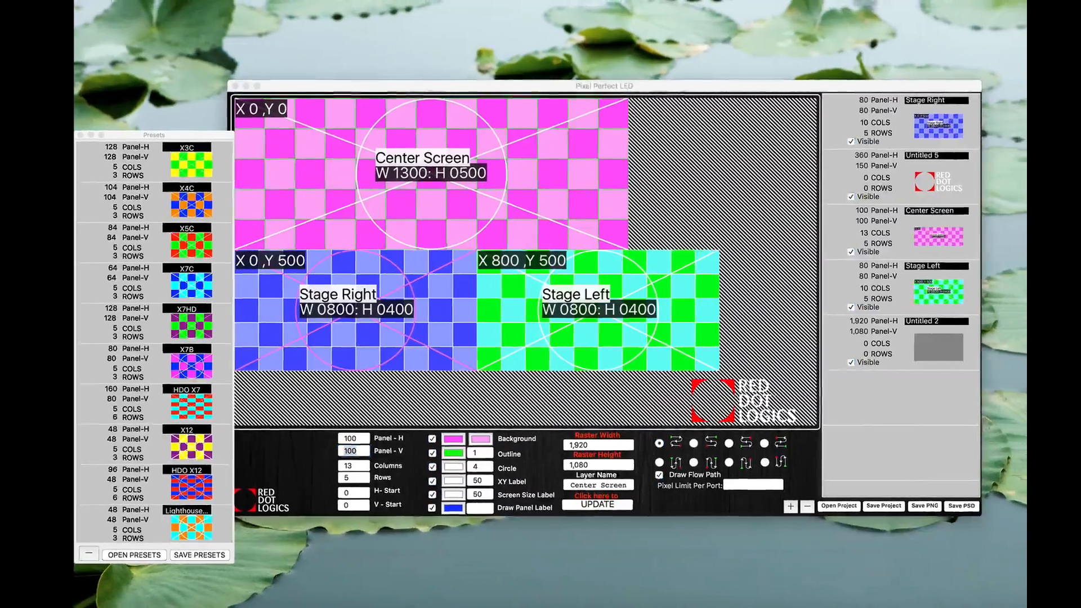
left_click(923, 505)
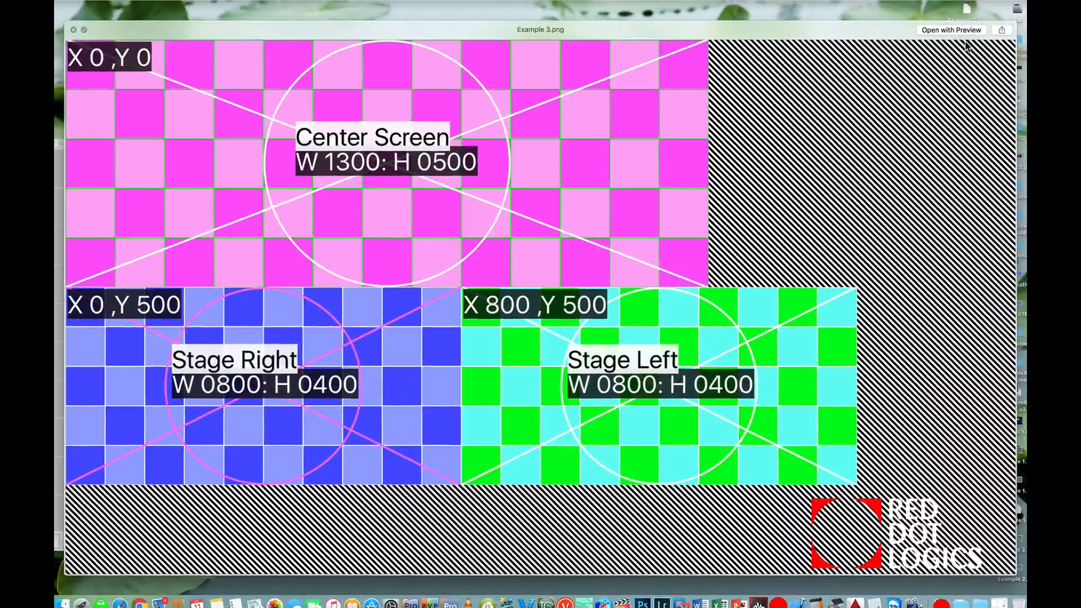